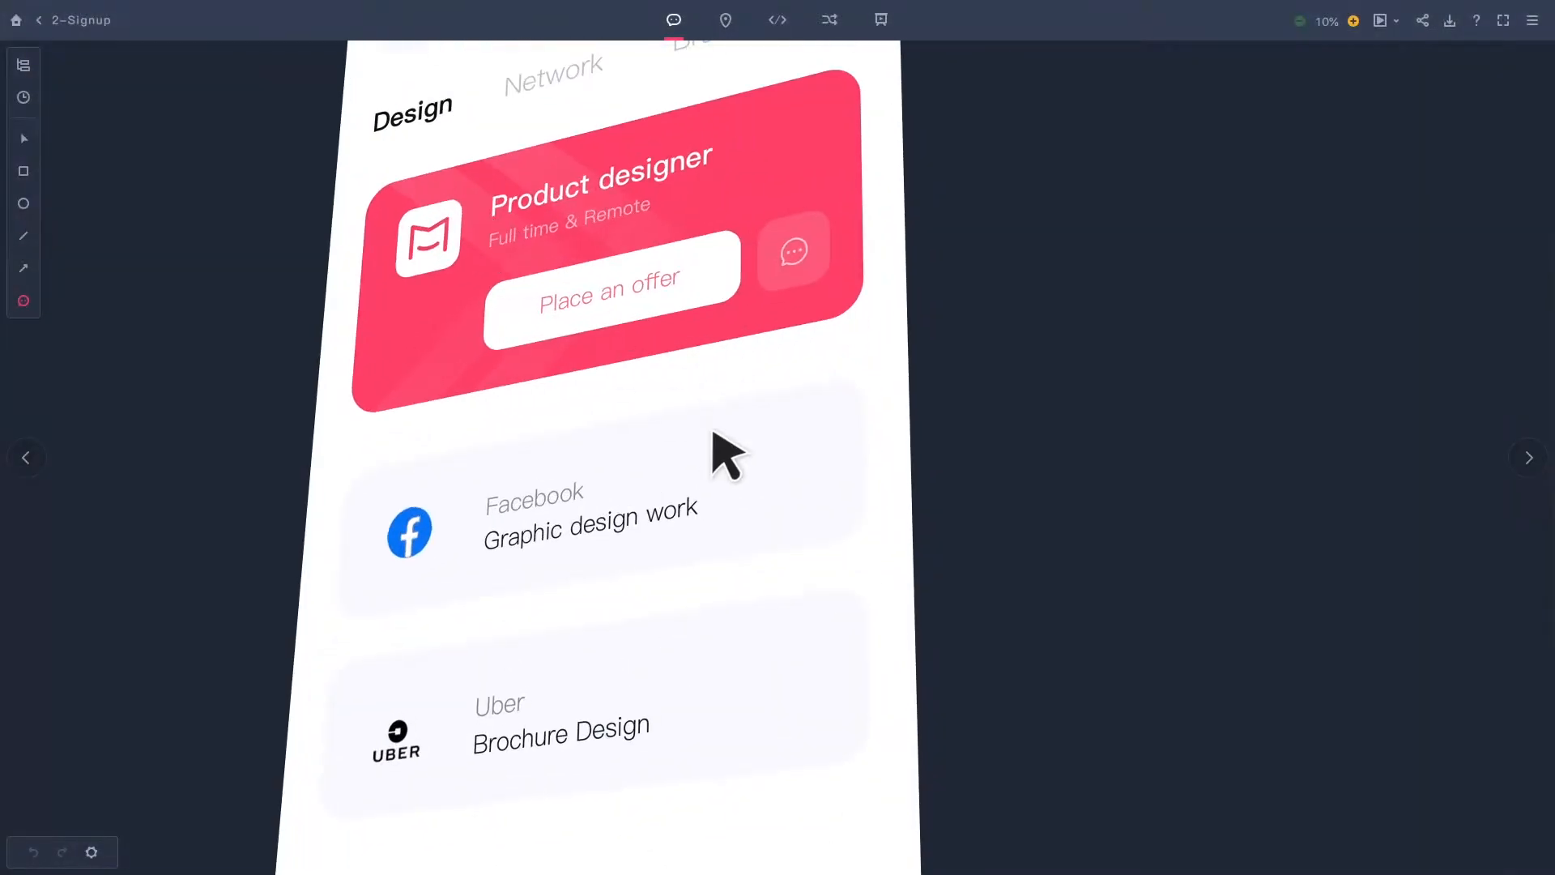
Return from the prototype preview to the All projects workspace page
{"action": "left_click", "coordinate": [792, 250]}
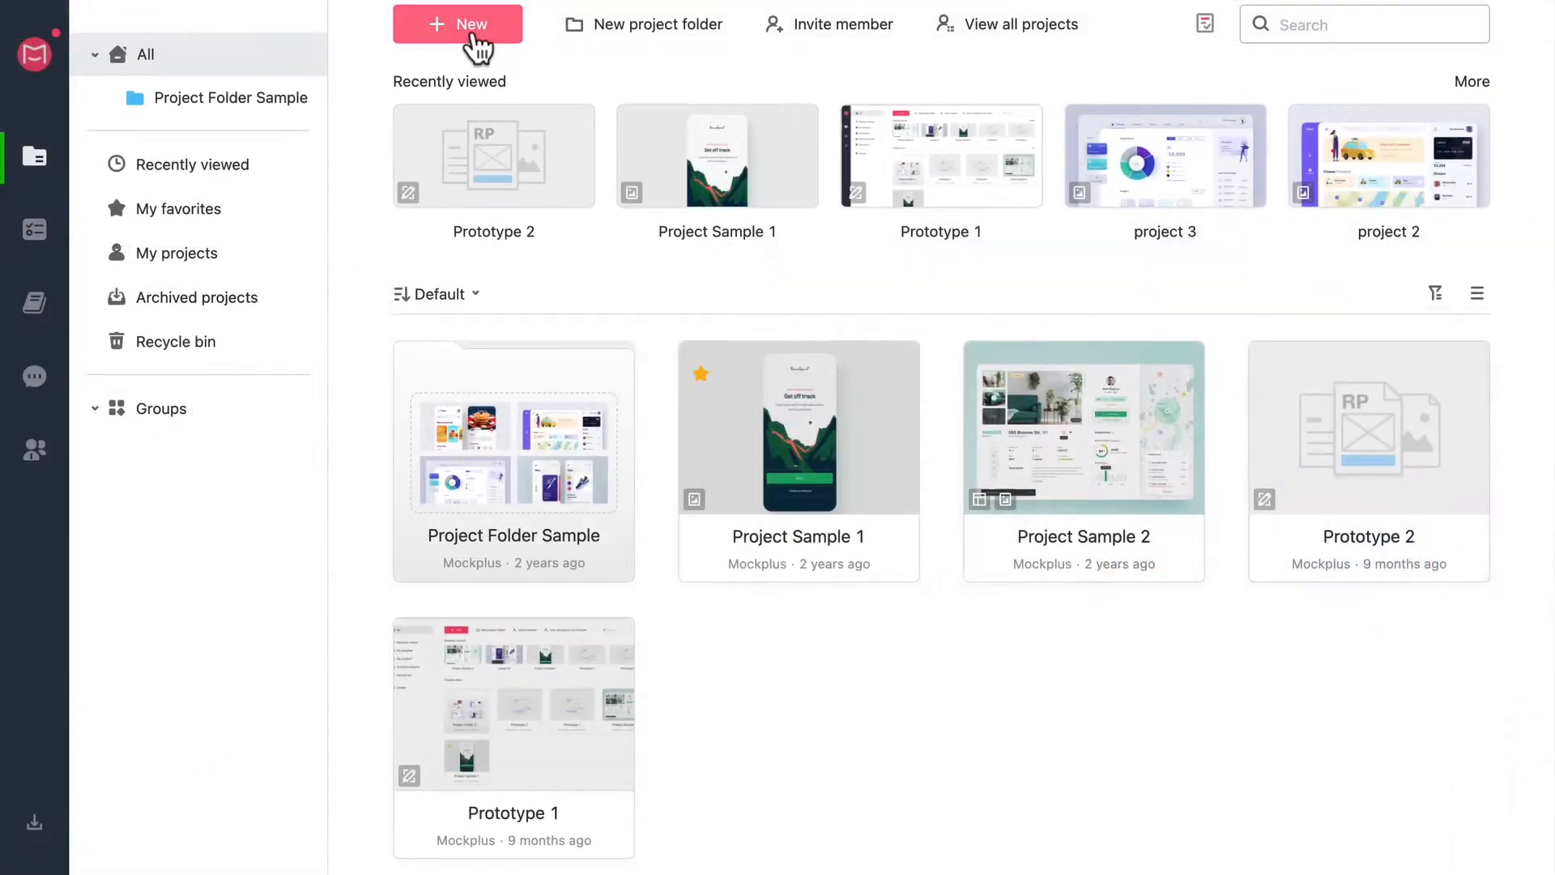
{"action": "left_click", "coordinate": [456, 24]}
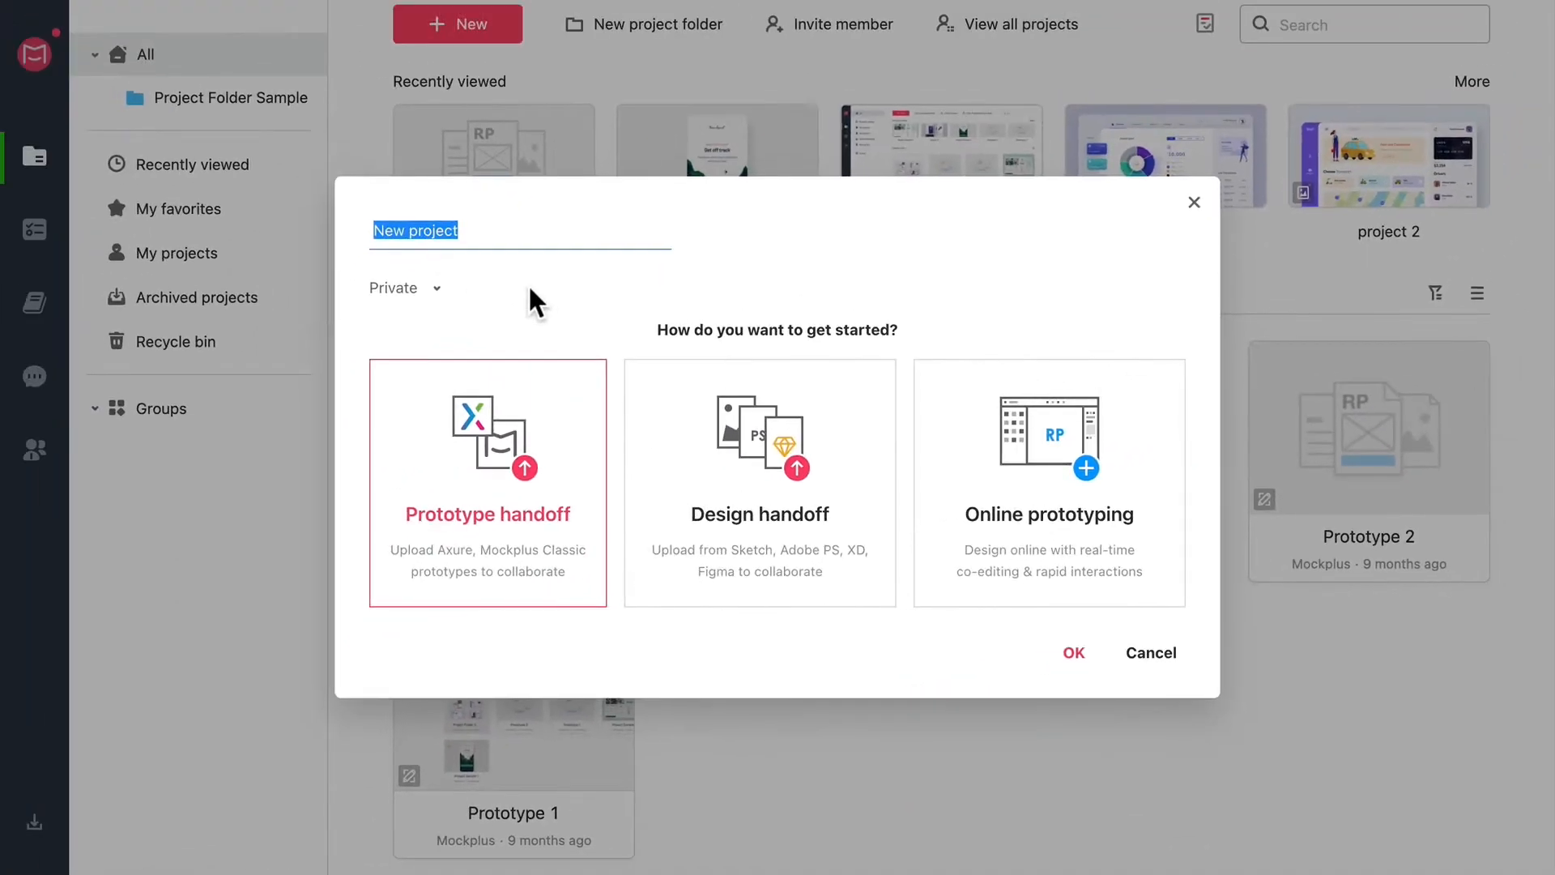
{"action": "left_click", "coordinate": [398, 287]}
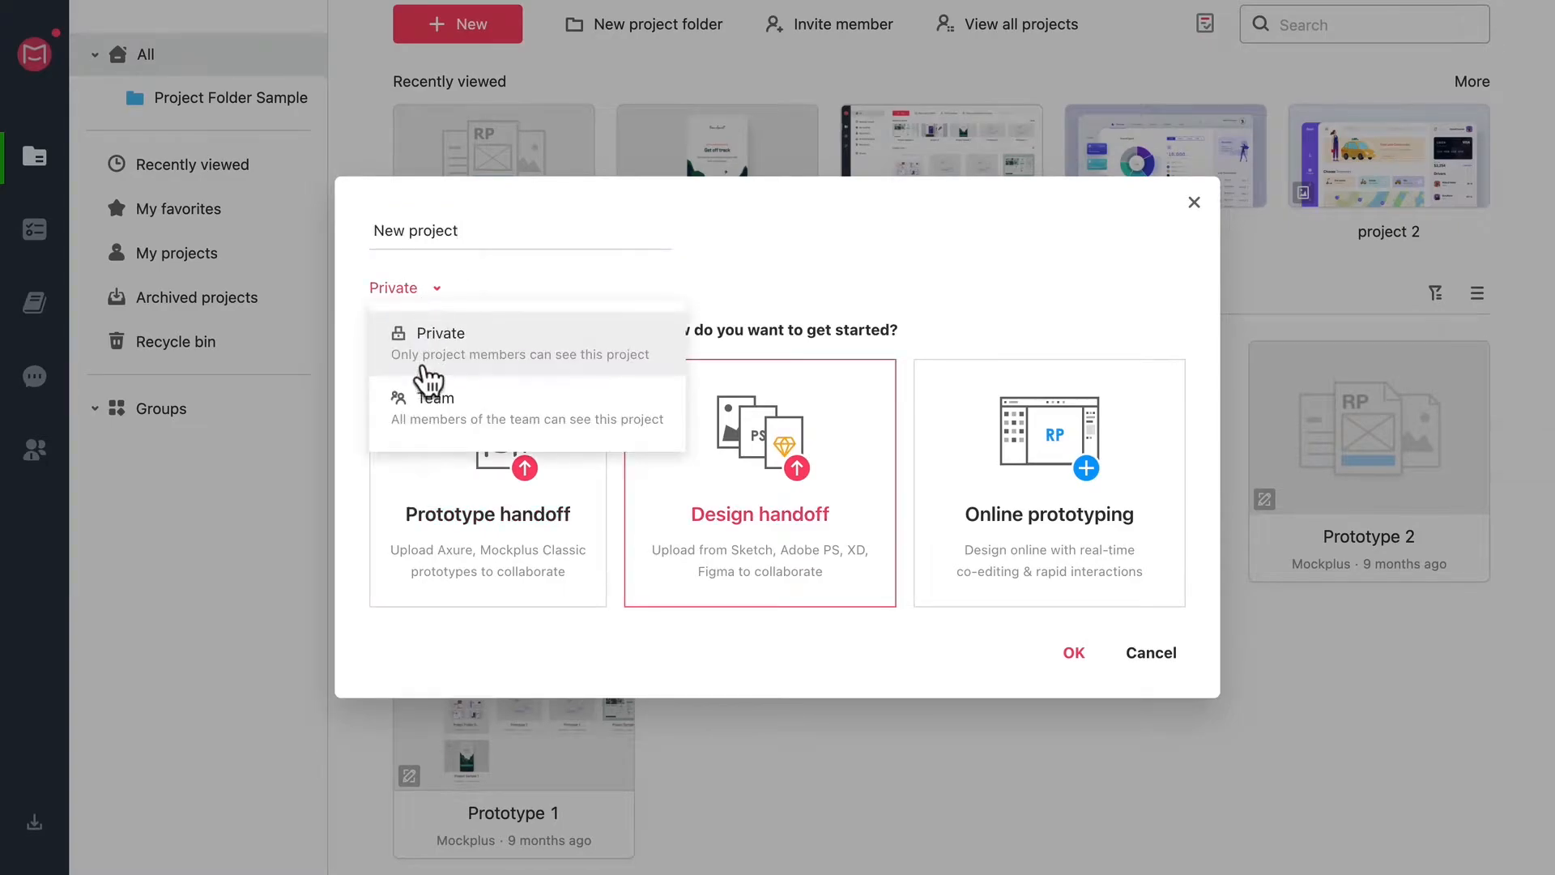
{"action": "left_click", "coordinate": [428, 397]}
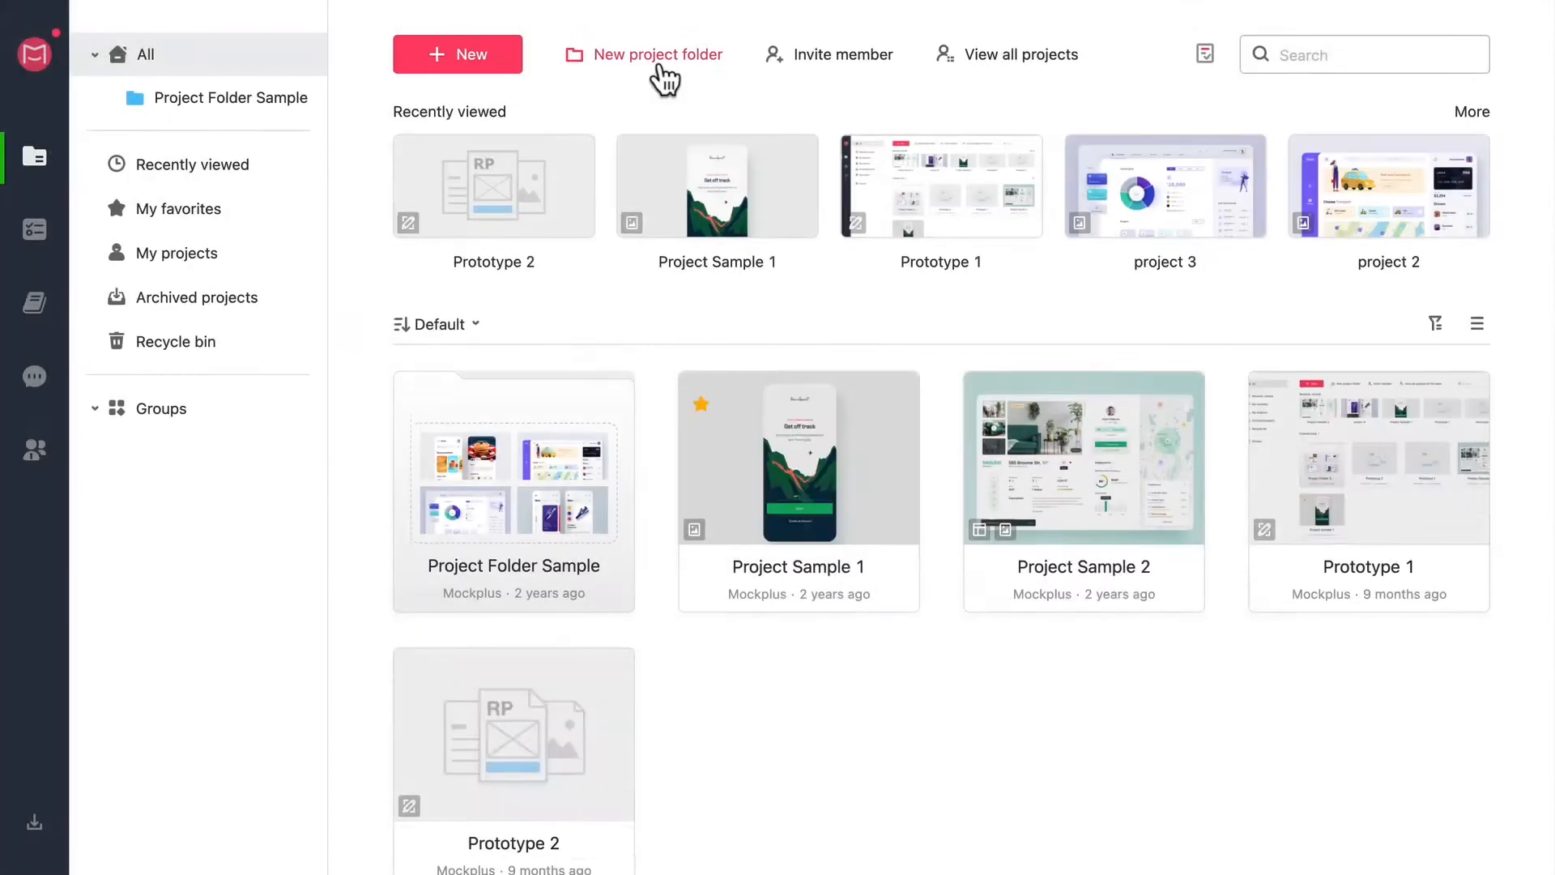
Create project folder 'Folder 2', open project 2 and switch projects via the switcher
{"action": "left_click", "coordinate": [657, 54]}
{"action": "type", "text": "Folder 2"}
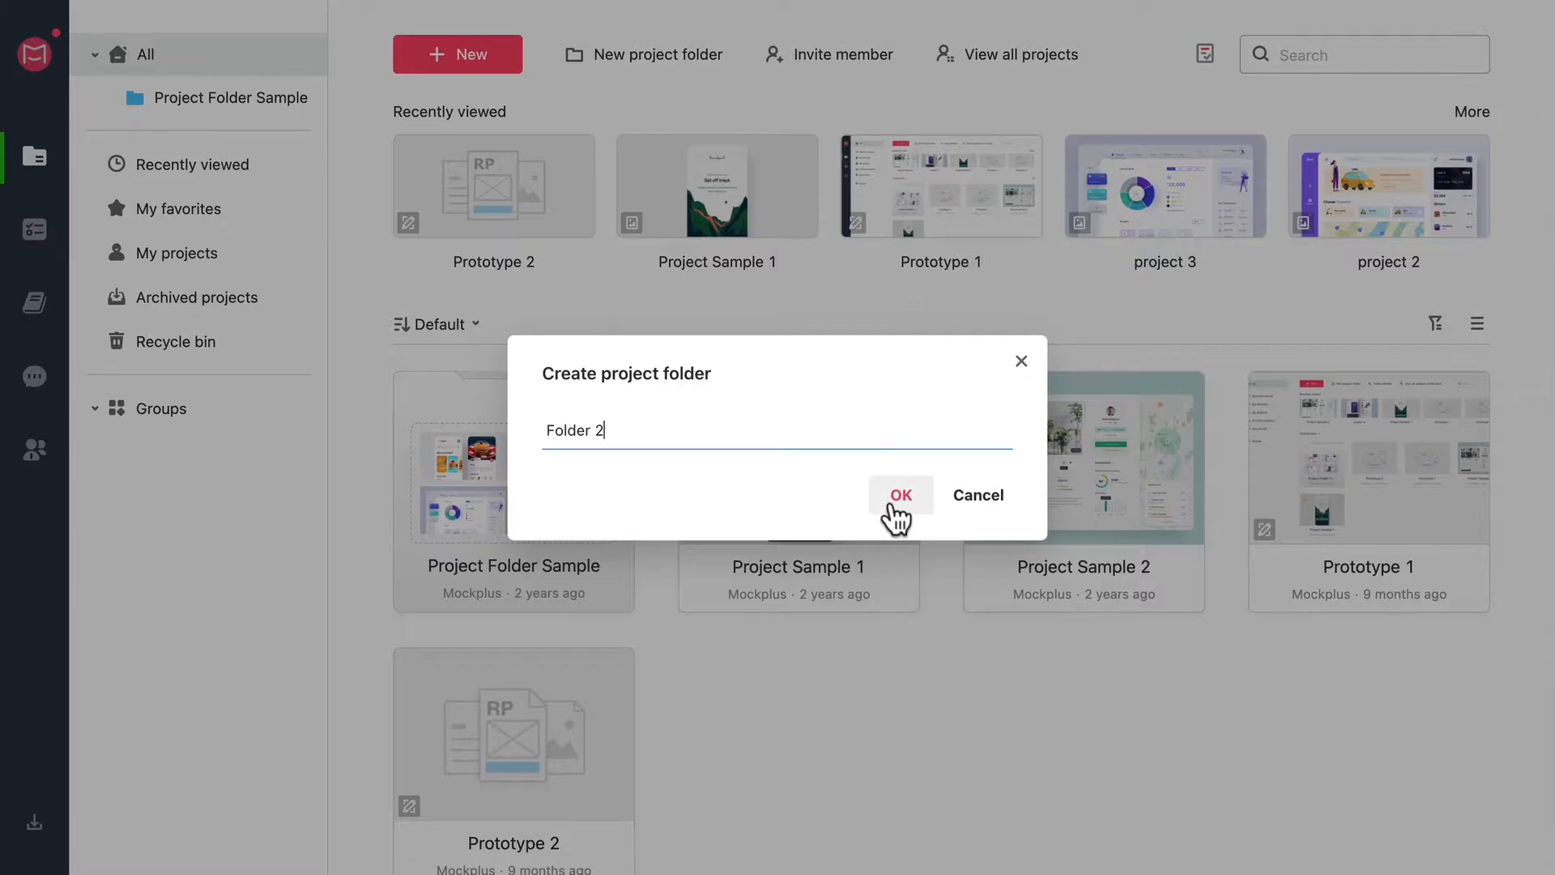
{"action": "left_click", "coordinate": [899, 495]}
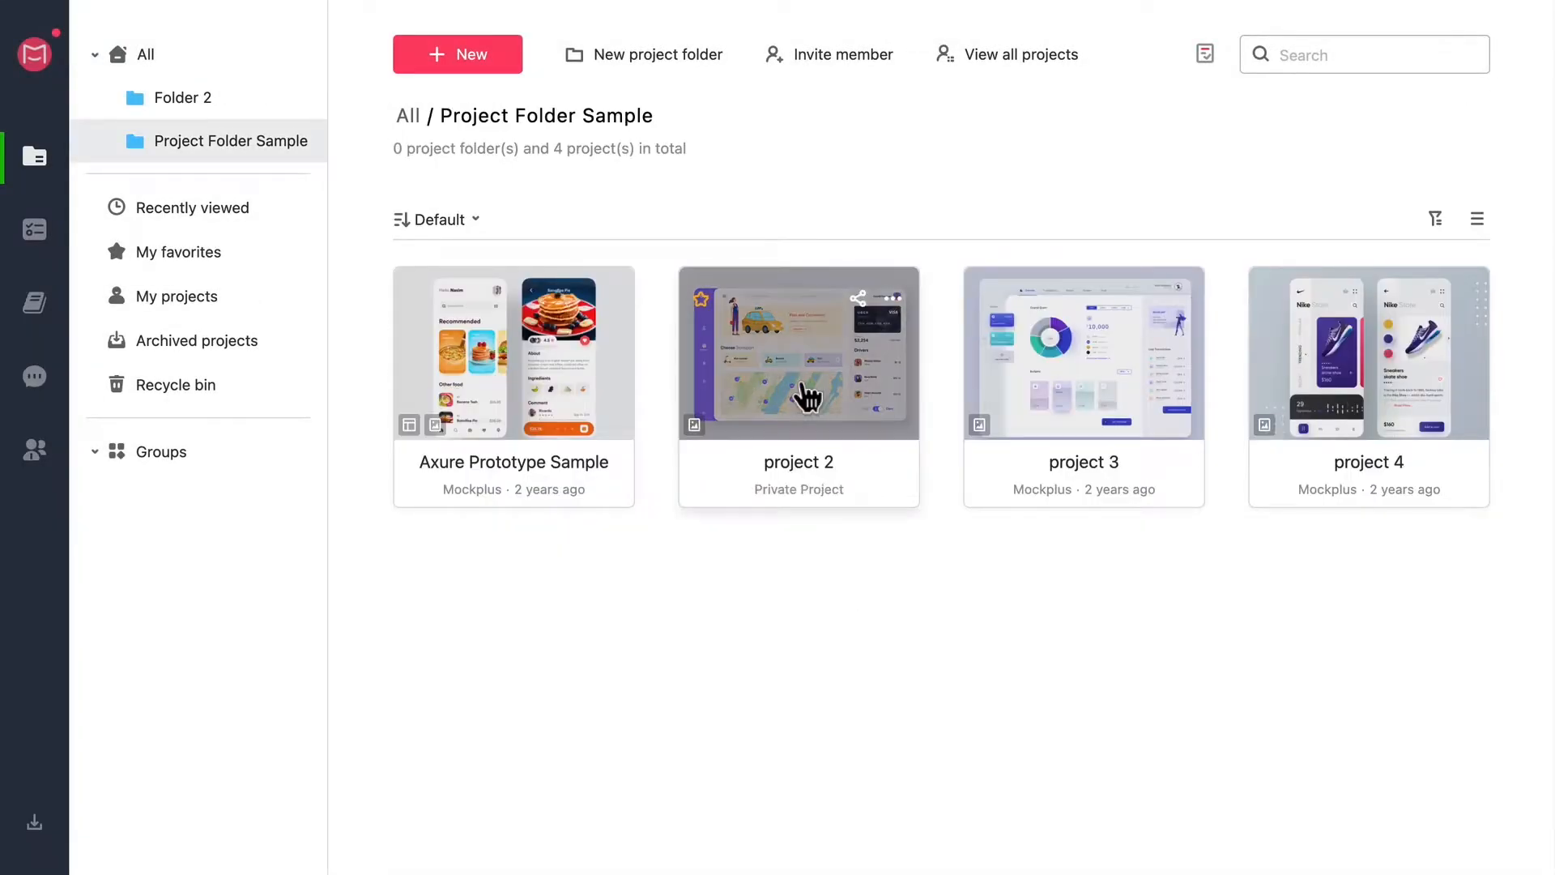
{"action": "double_click", "coordinate": [797, 353]}
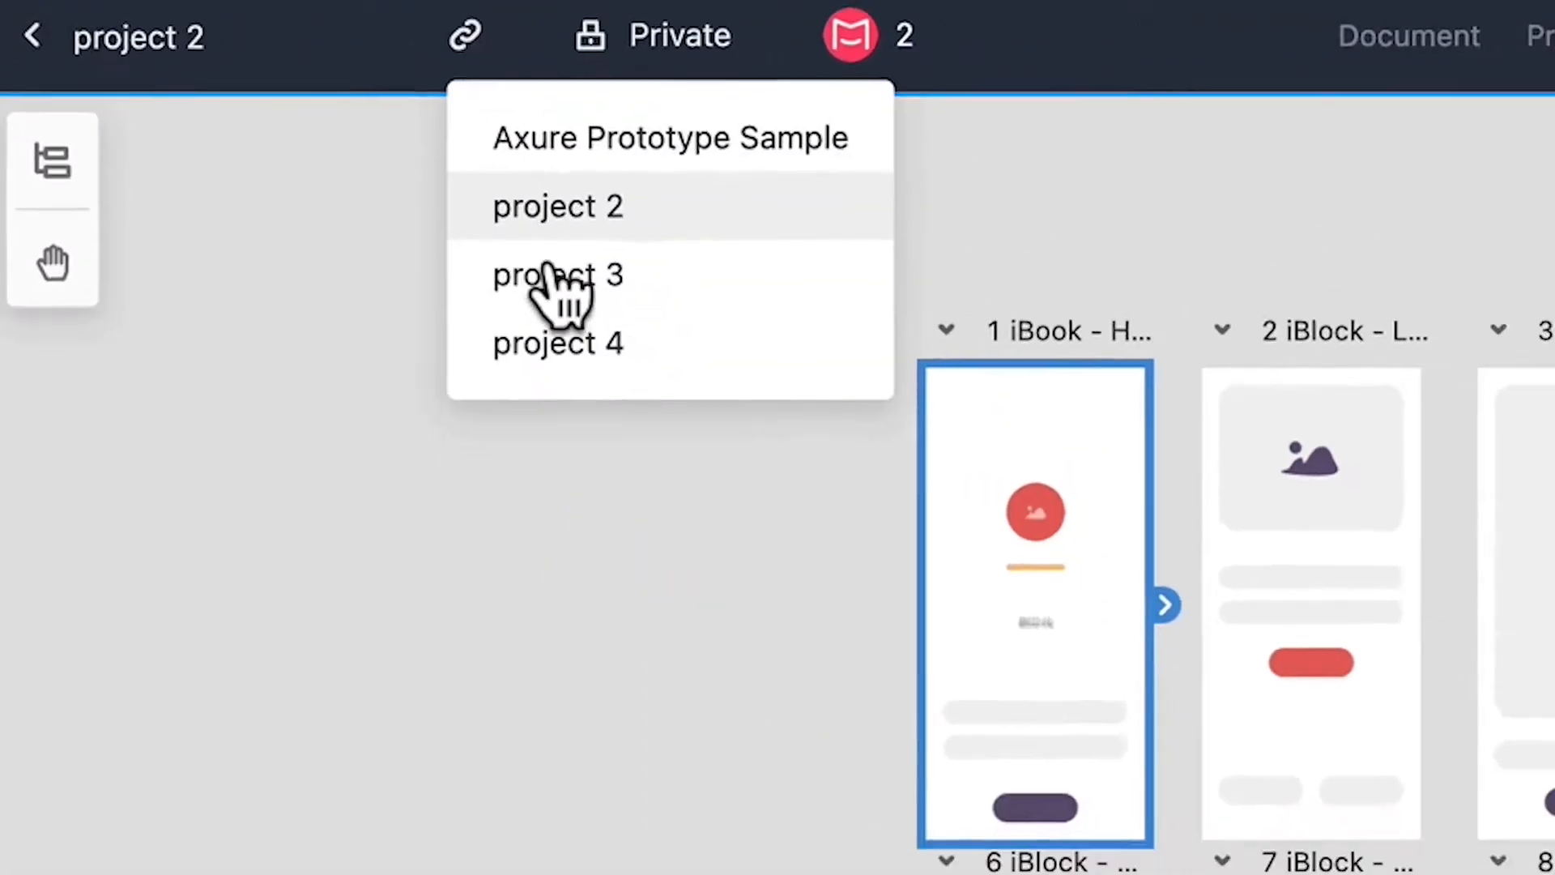
{"action": "left_click", "coordinate": [557, 342]}
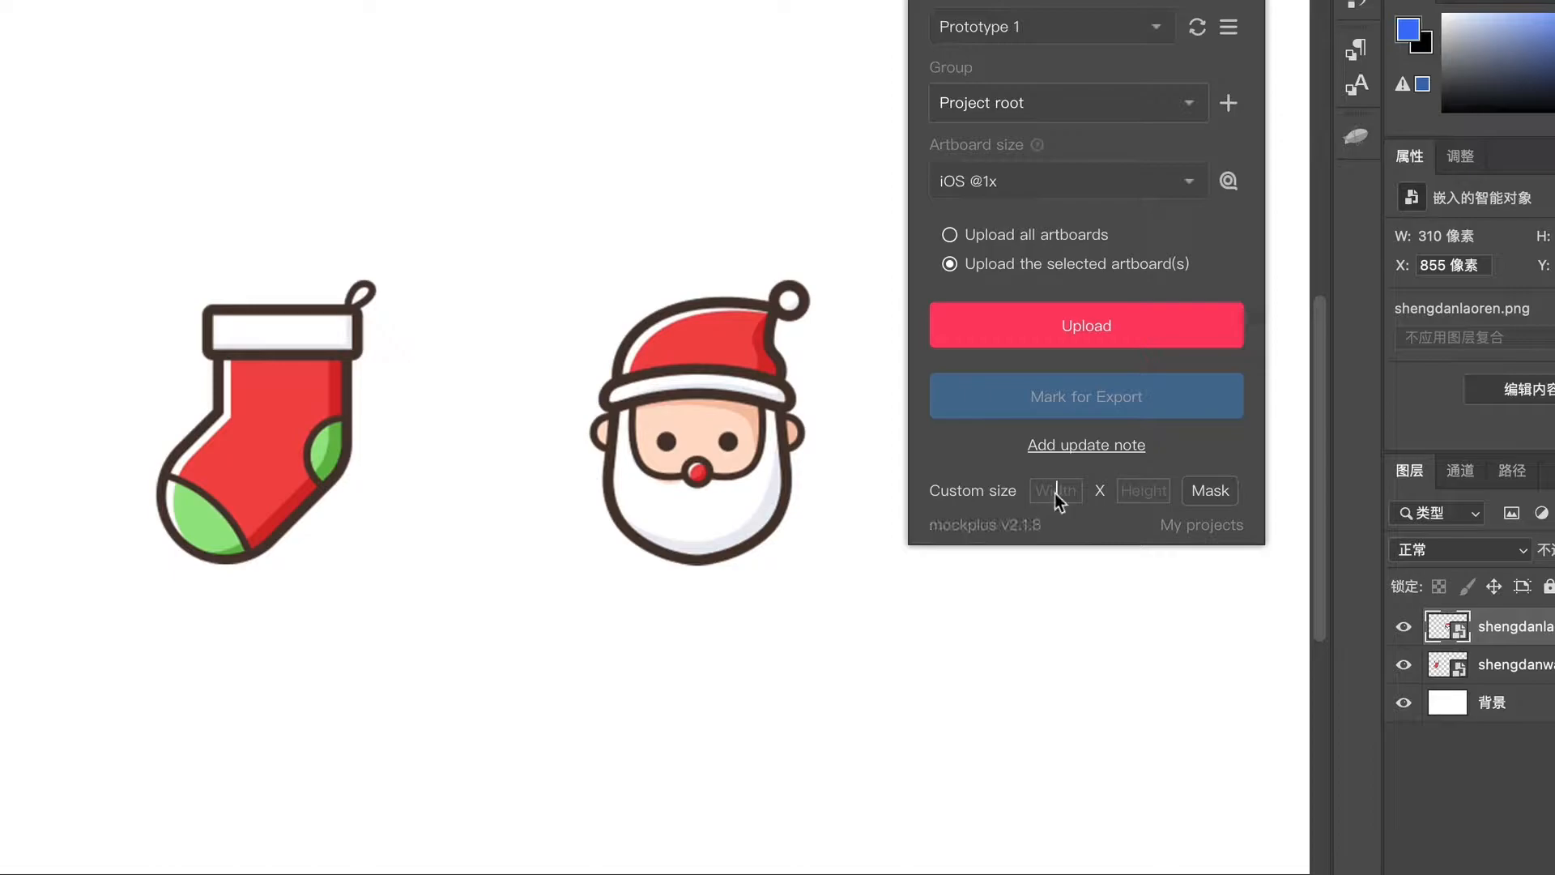
Apply a custom 500 × 500 mask around the Santa icon in the Mockplus plugin
{"action": "type", "text": "500"}
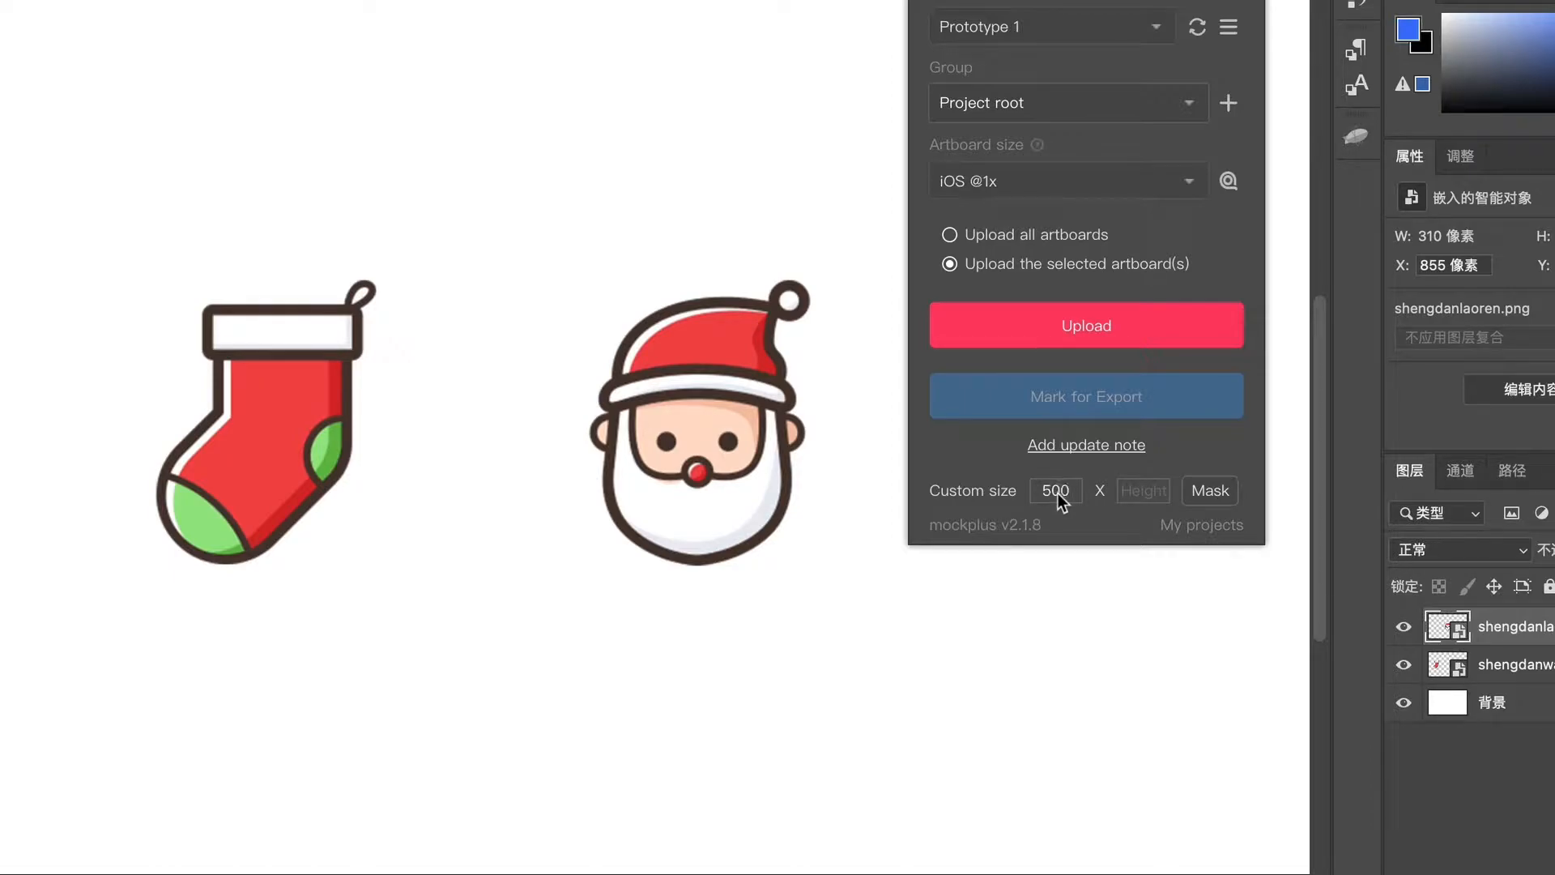
{"action": "left_click", "coordinate": [1143, 490]}
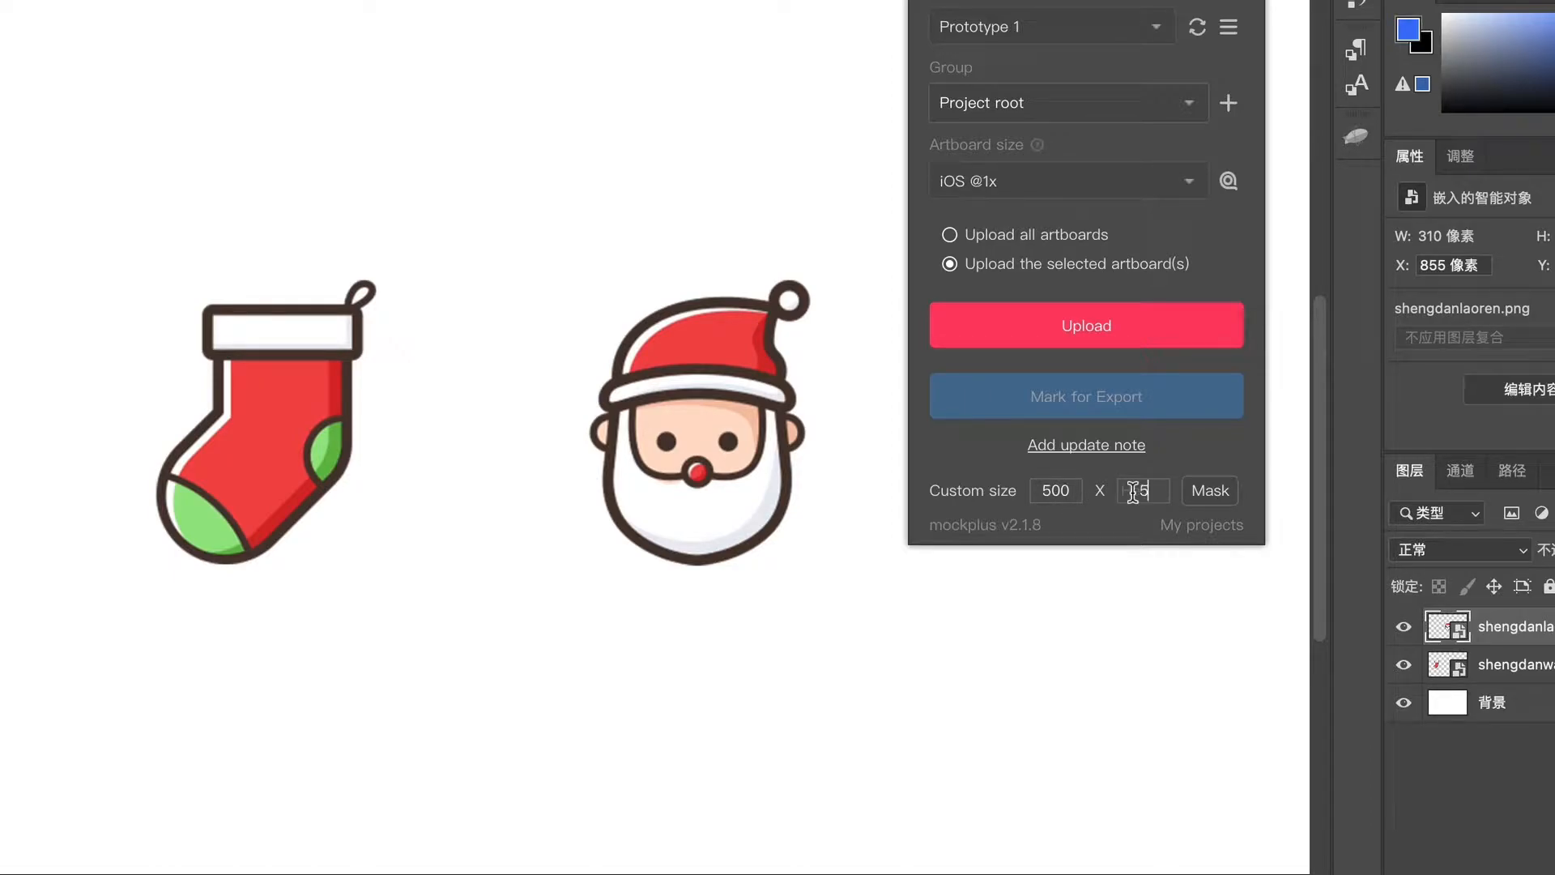
{"action": "type", "text": "500"}
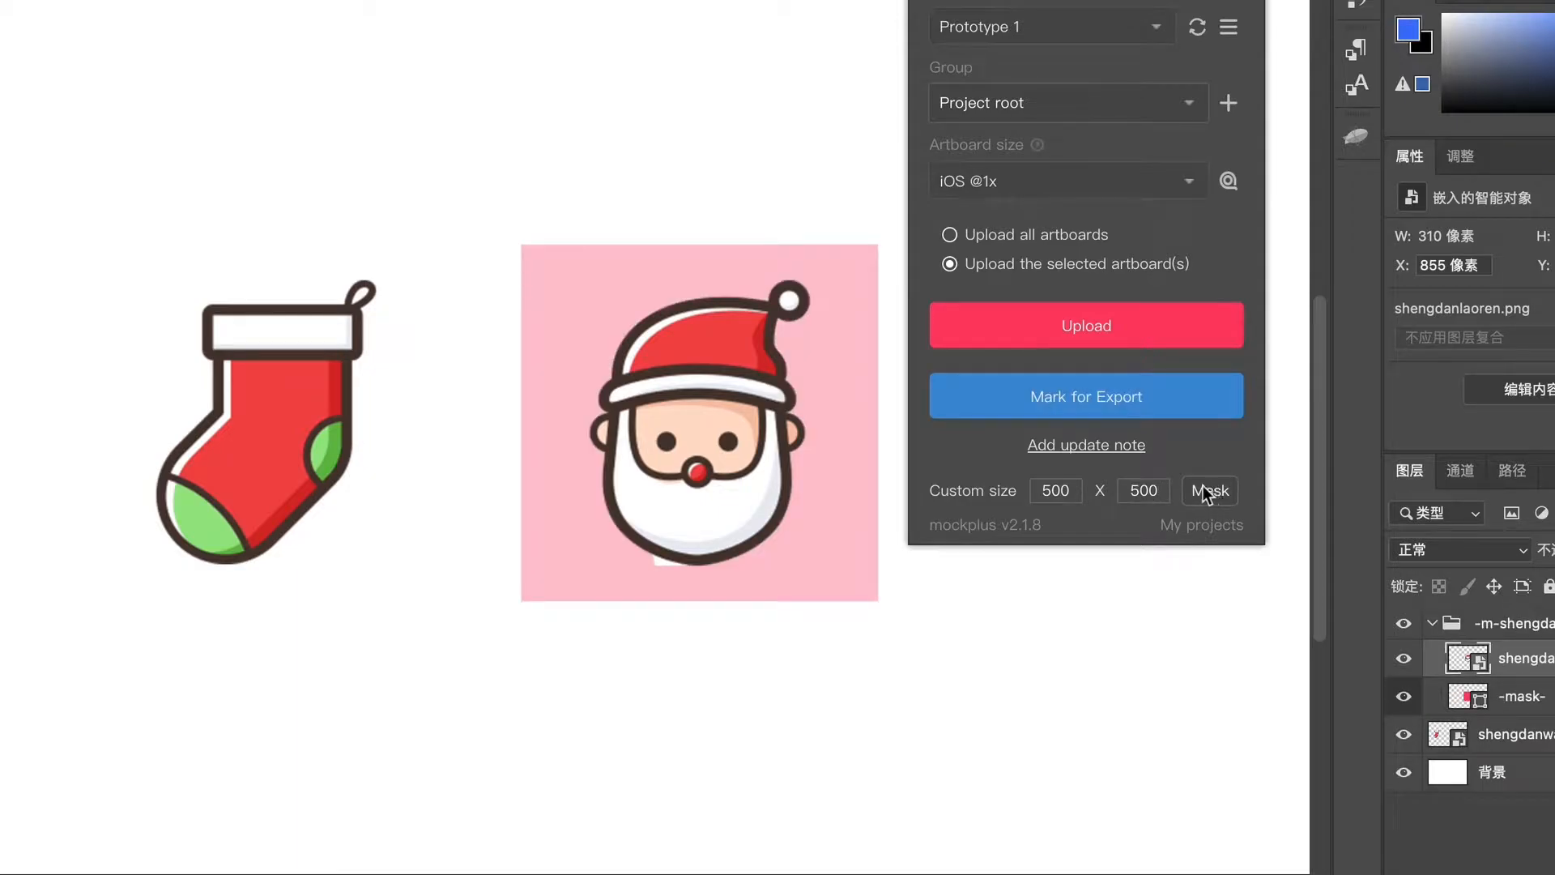
{"action": "left_click", "coordinate": [1085, 326]}
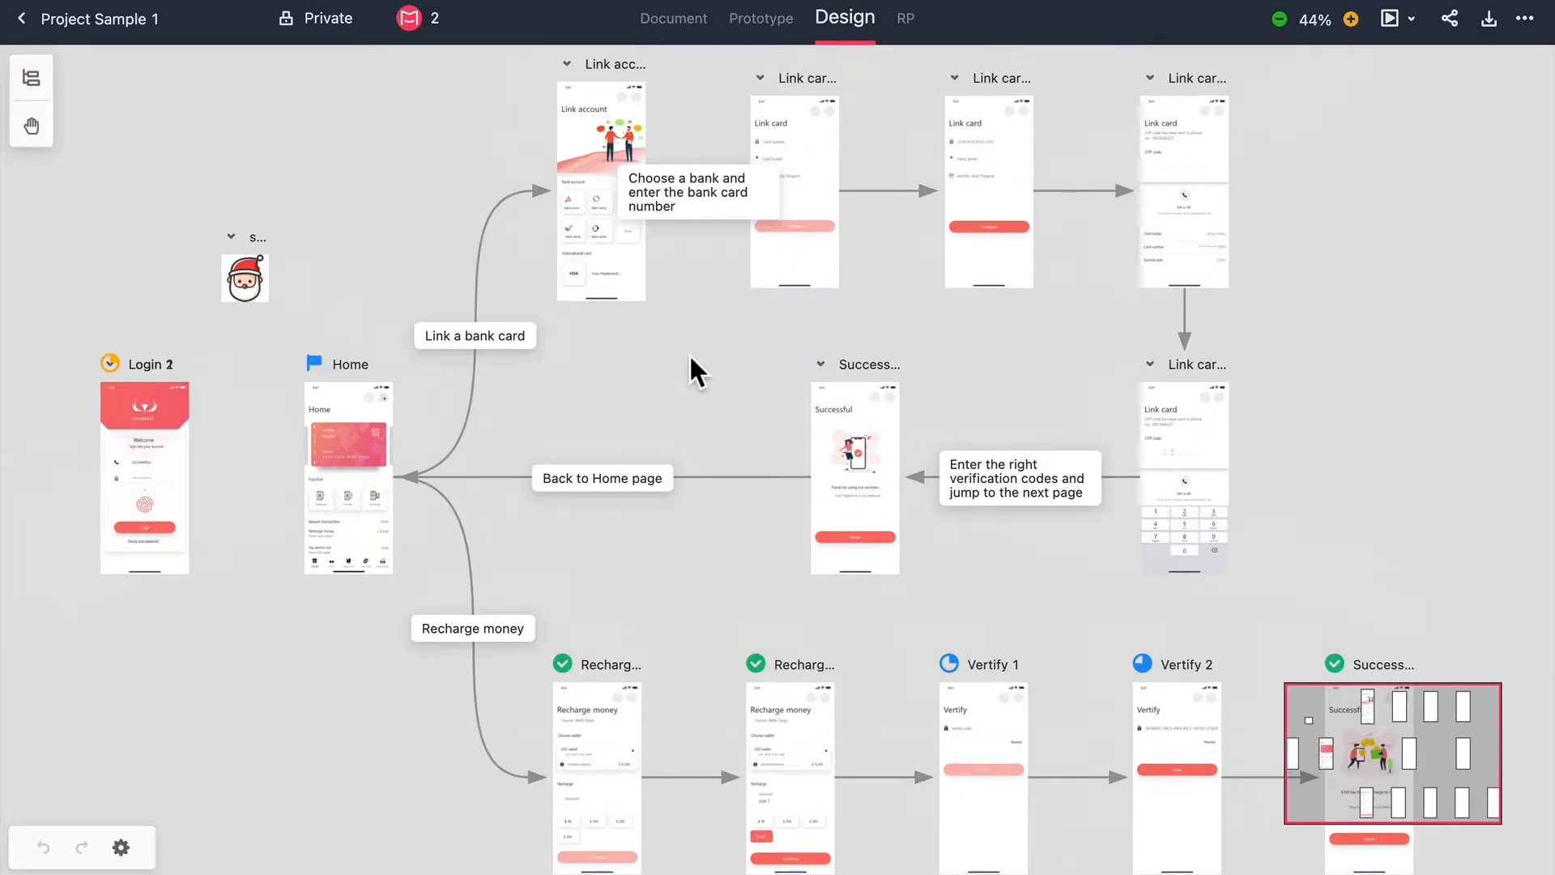
Start a flow link from the Login 2 screen toward Home labelled 'login'
{"action": "right_click", "coordinate": [605, 194]}
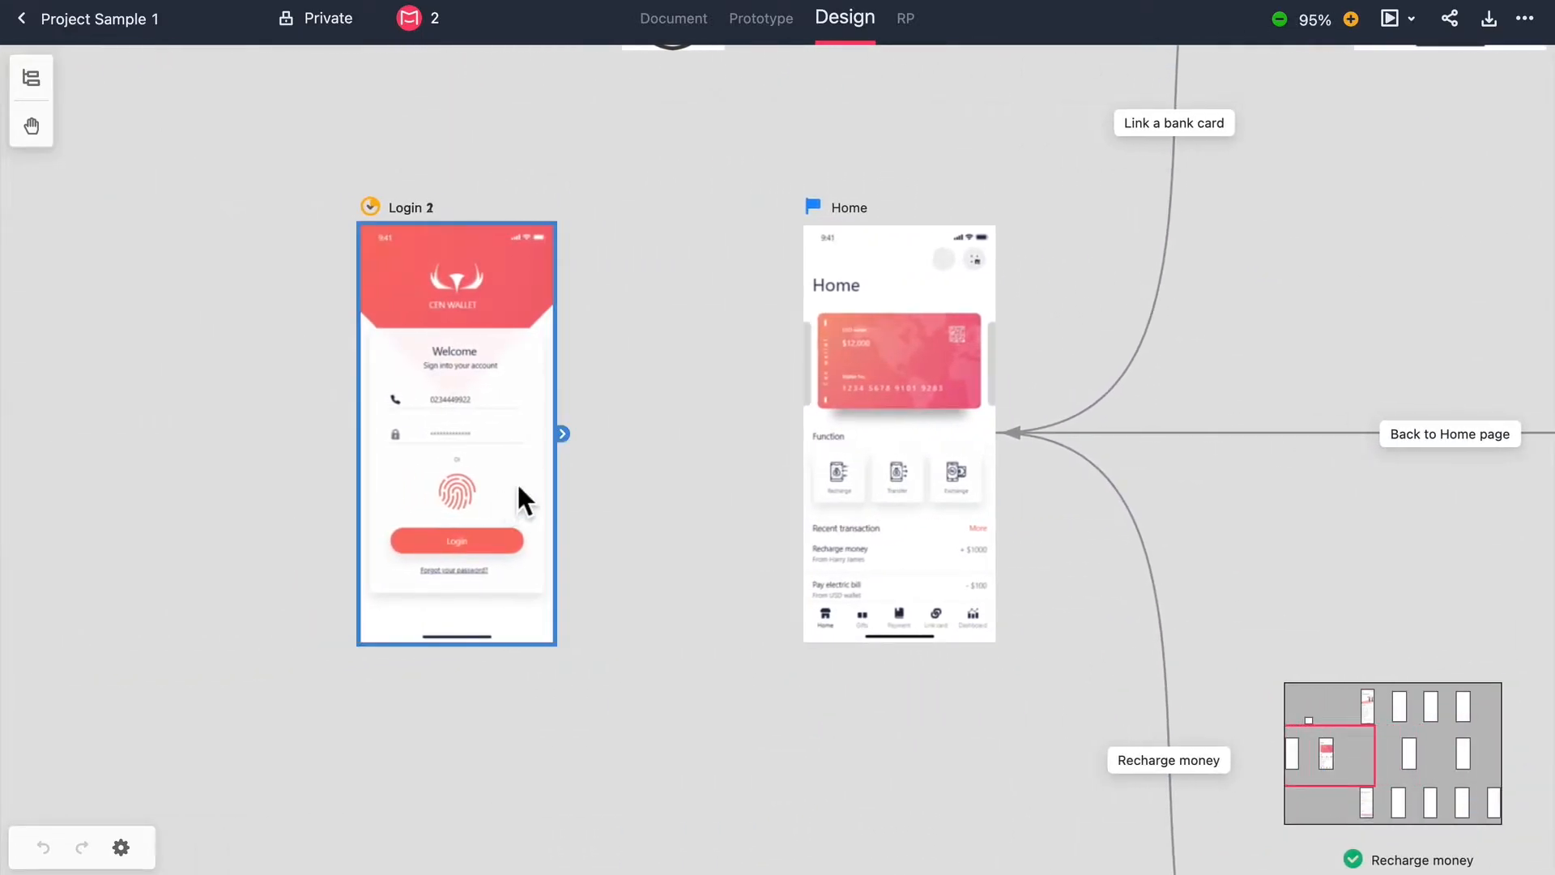
{"action": "left_click", "coordinate": [897, 432]}
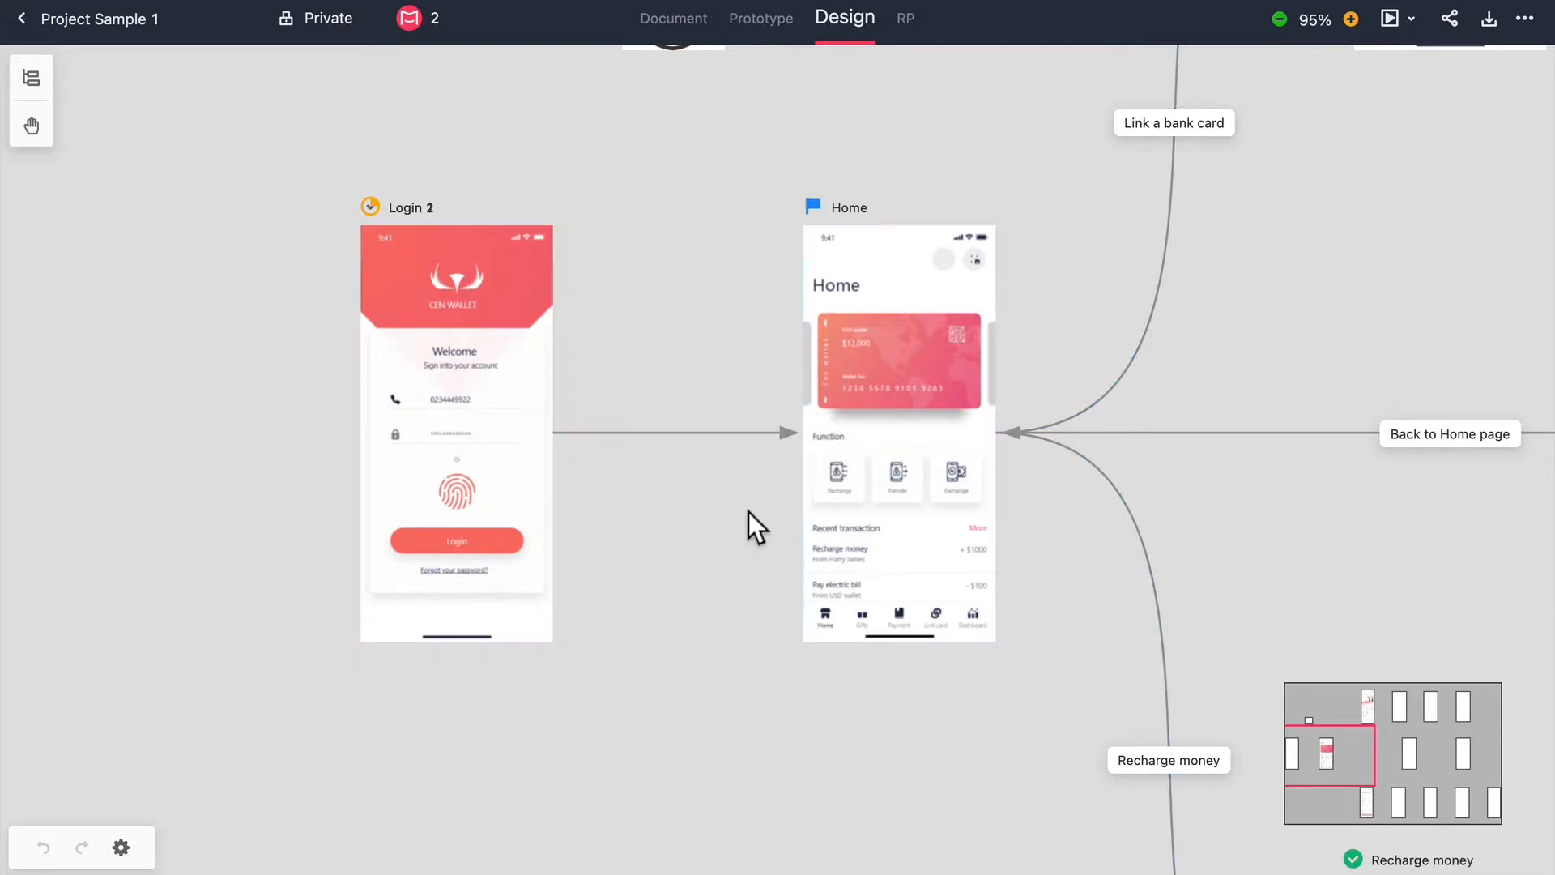
{"action": "mouse_move", "coordinate": [1082, 636]}
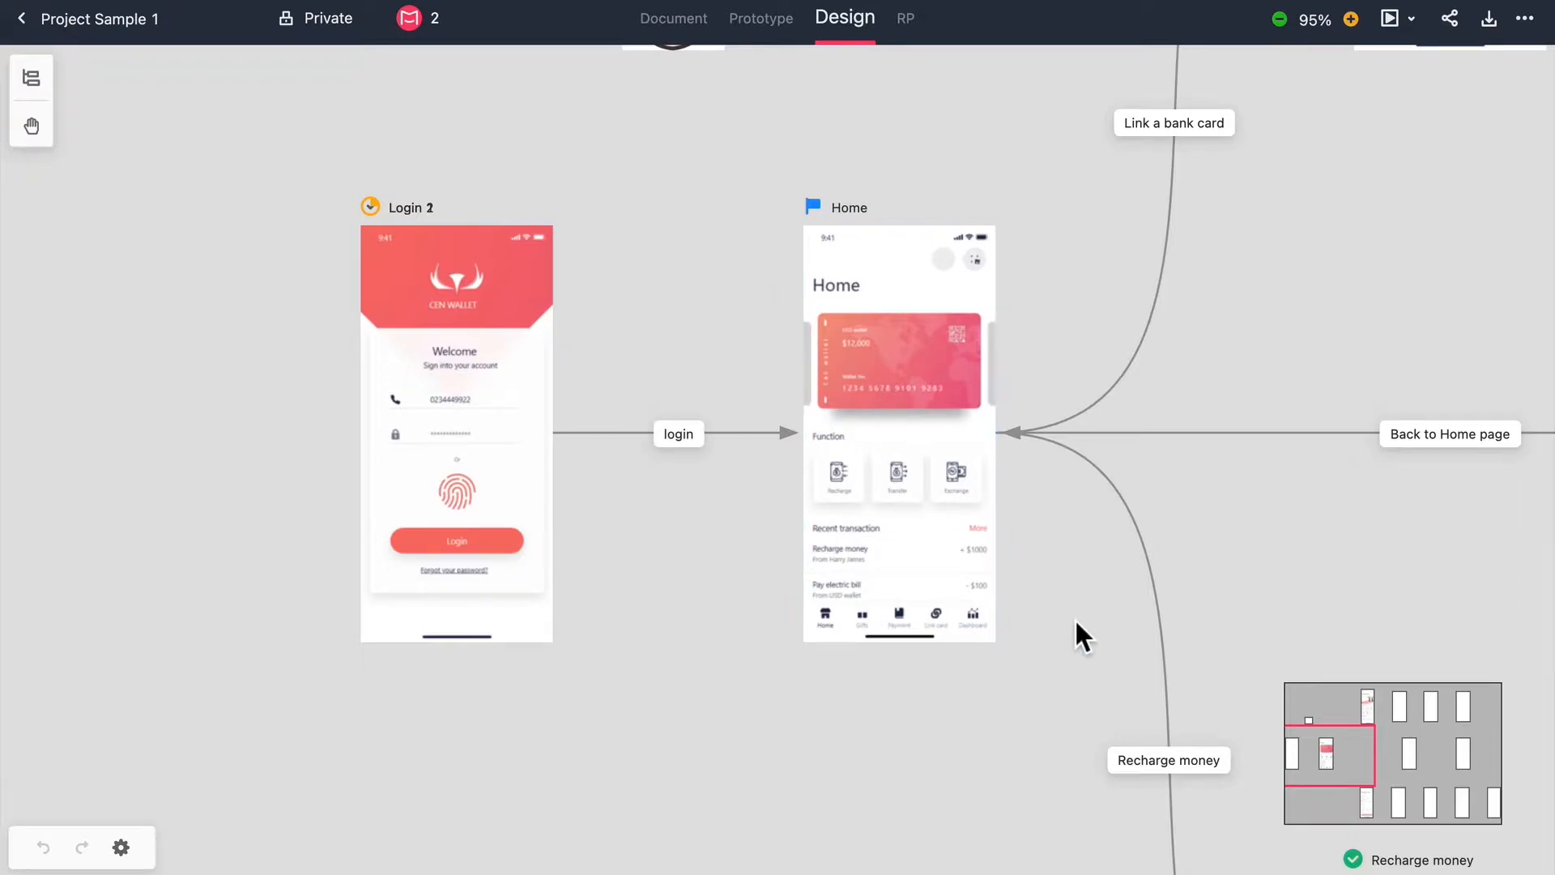
{"action": "scroll", "scroll_direction": "down", "scroll_amount": 3}
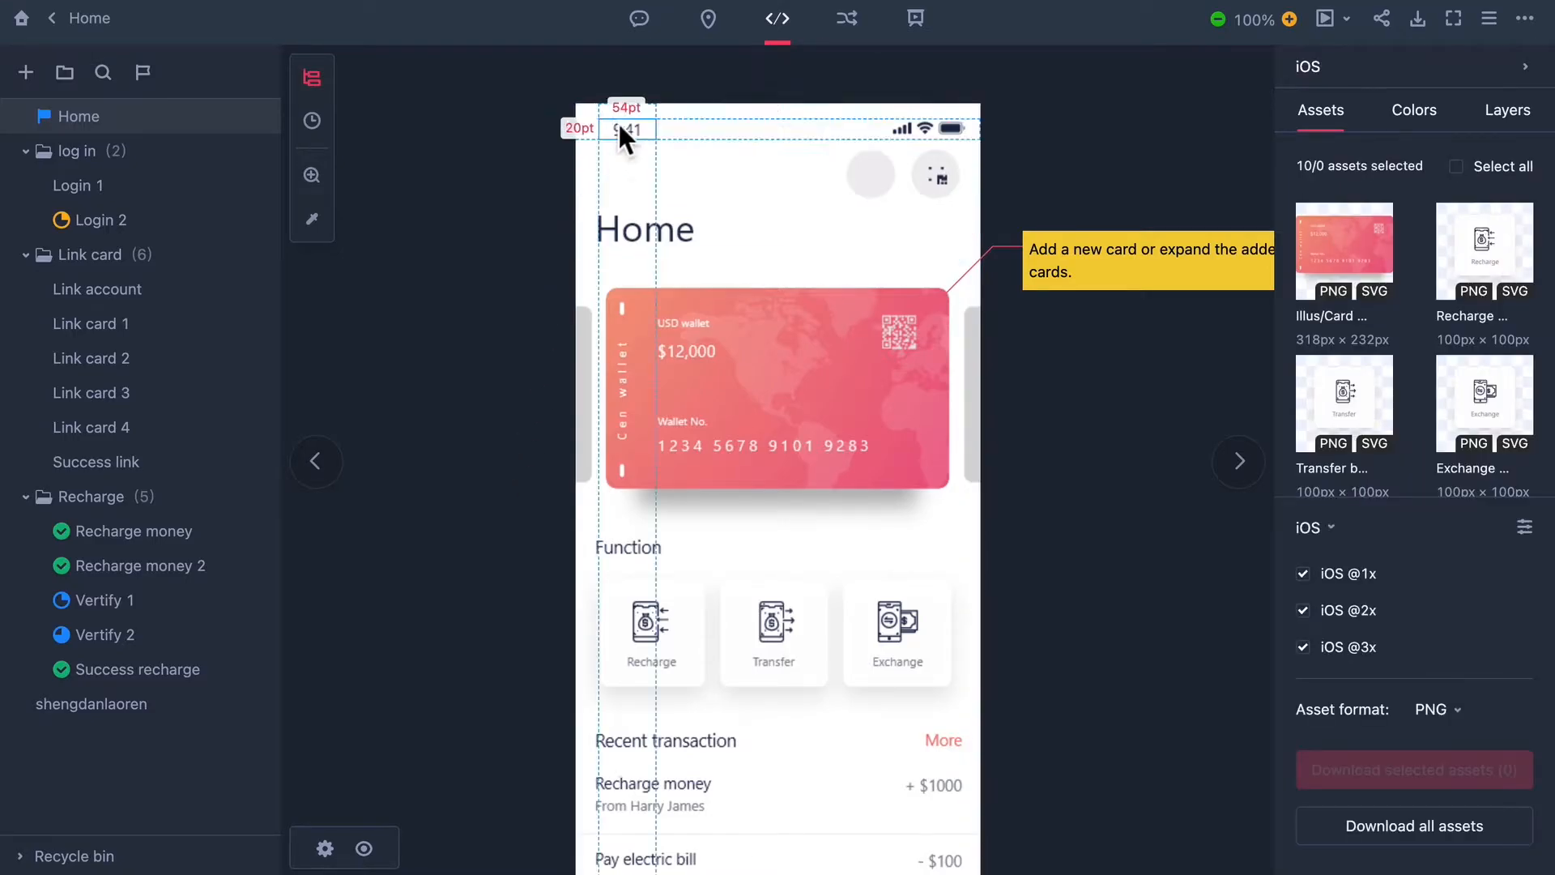
Show the review comments left on the Home screen
{"action": "left_click", "coordinate": [639, 18]}
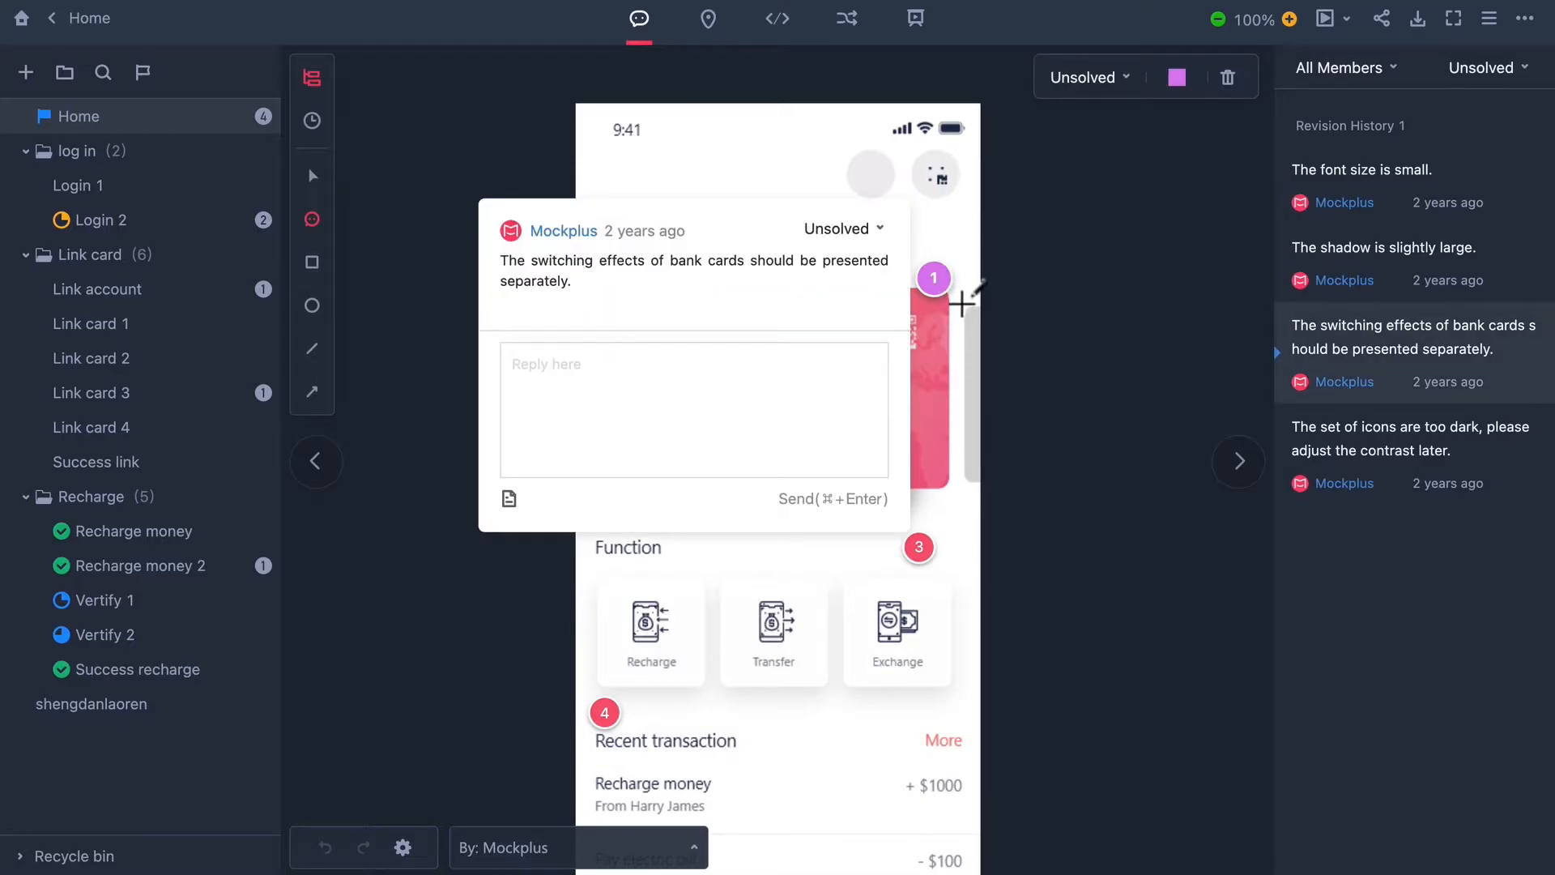
{"action": "mouse_move", "coordinate": [708, 18]}
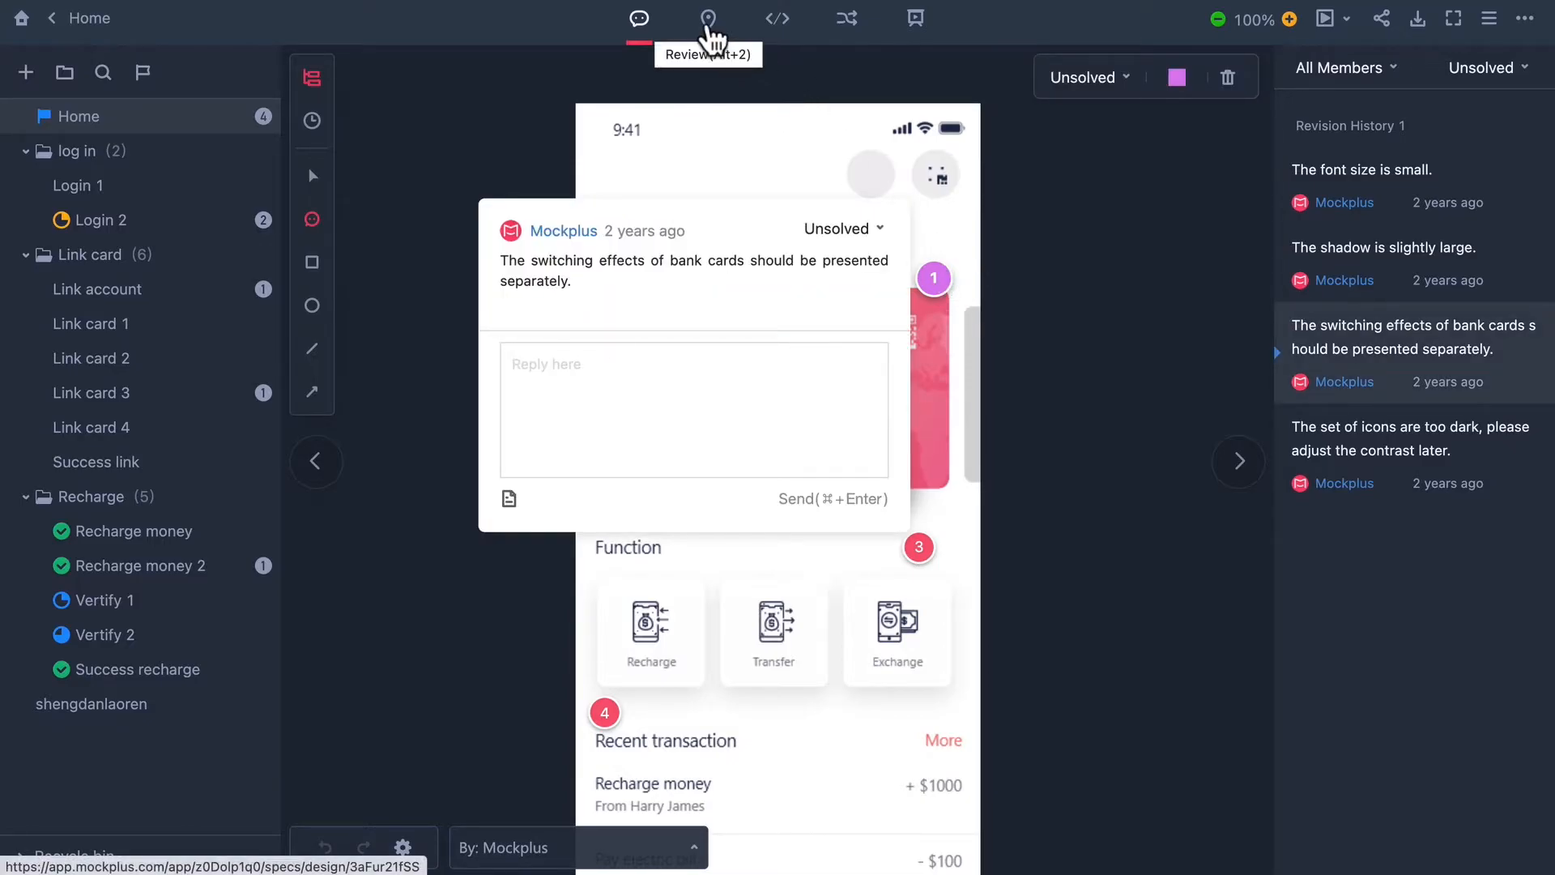
Review the Home page design suggestions, mark them resolved and pick the Color markup tool
{"action": "left_click", "coordinate": [708, 18]}
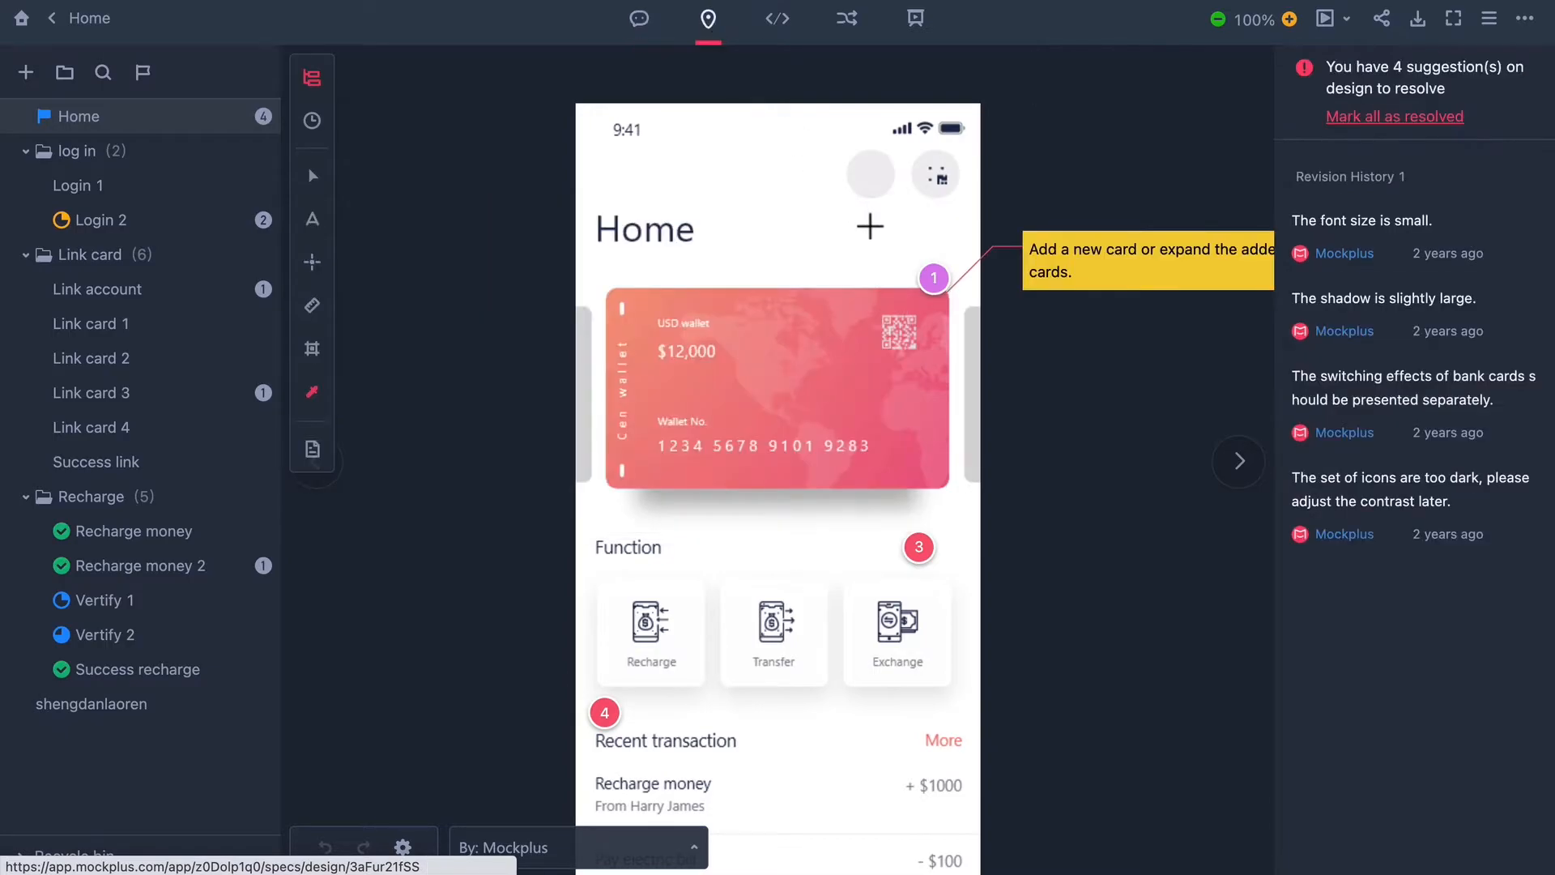
{"action": "mouse_move", "coordinate": [931, 272]}
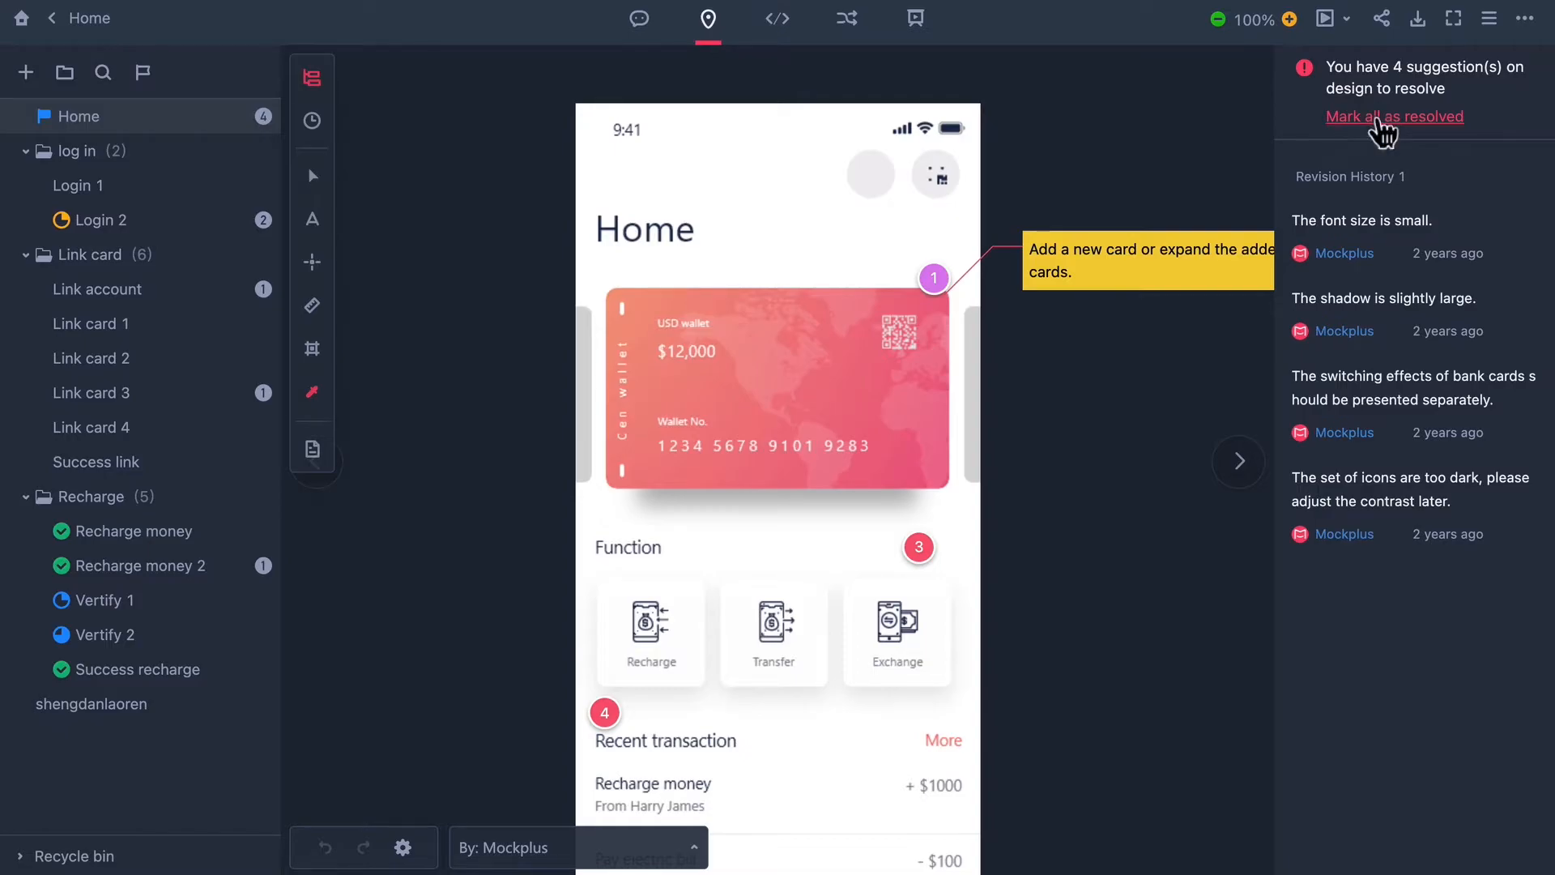
{"action": "left_click", "coordinate": [1393, 116]}
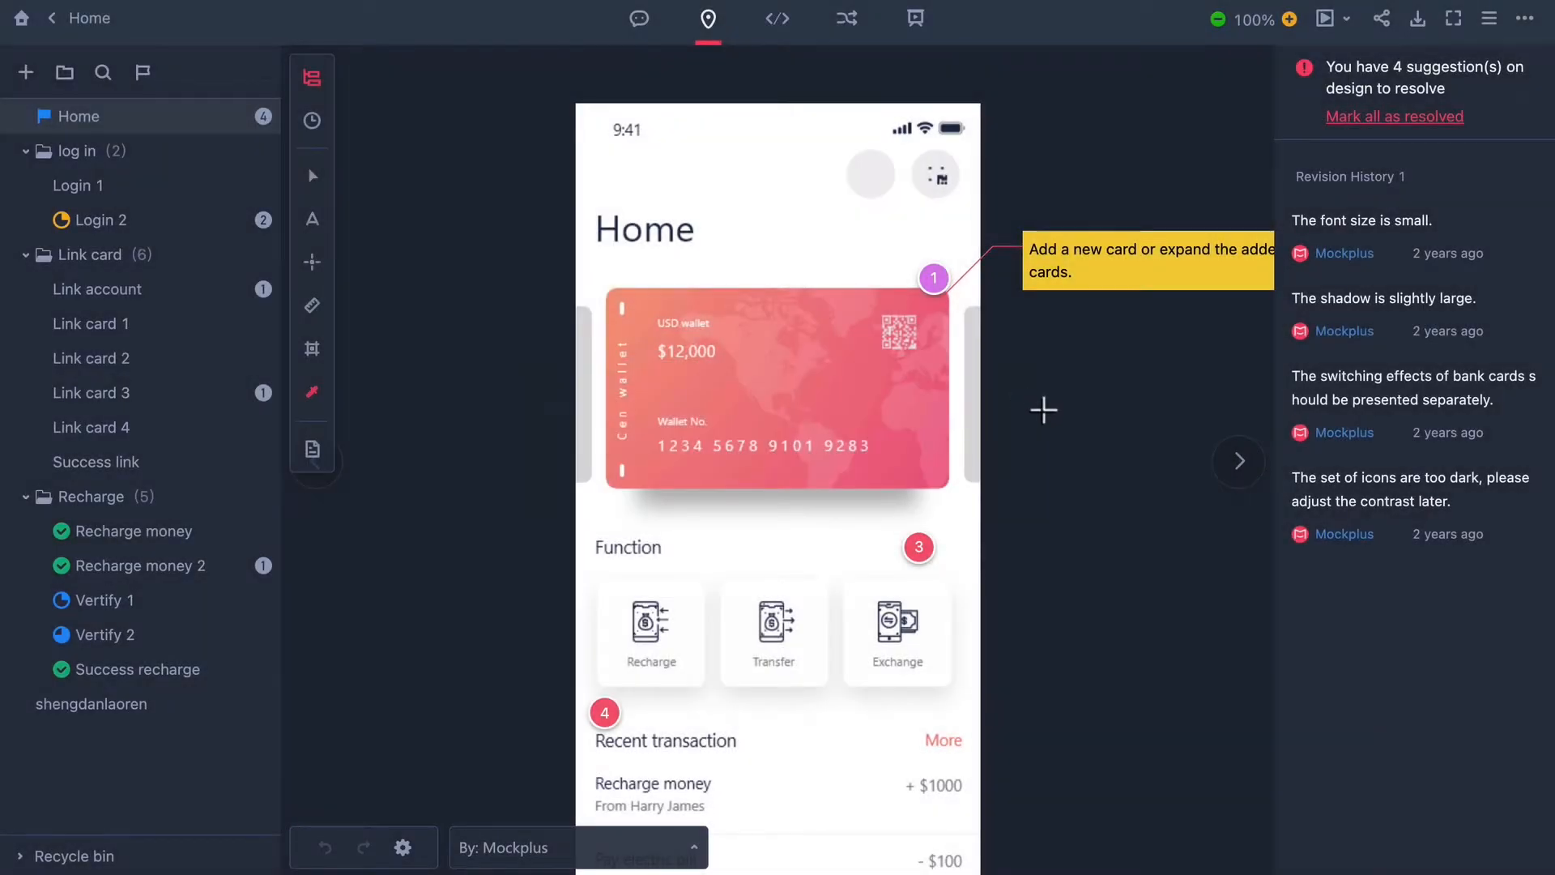
{"action": "mouse_move", "coordinate": [311, 261]}
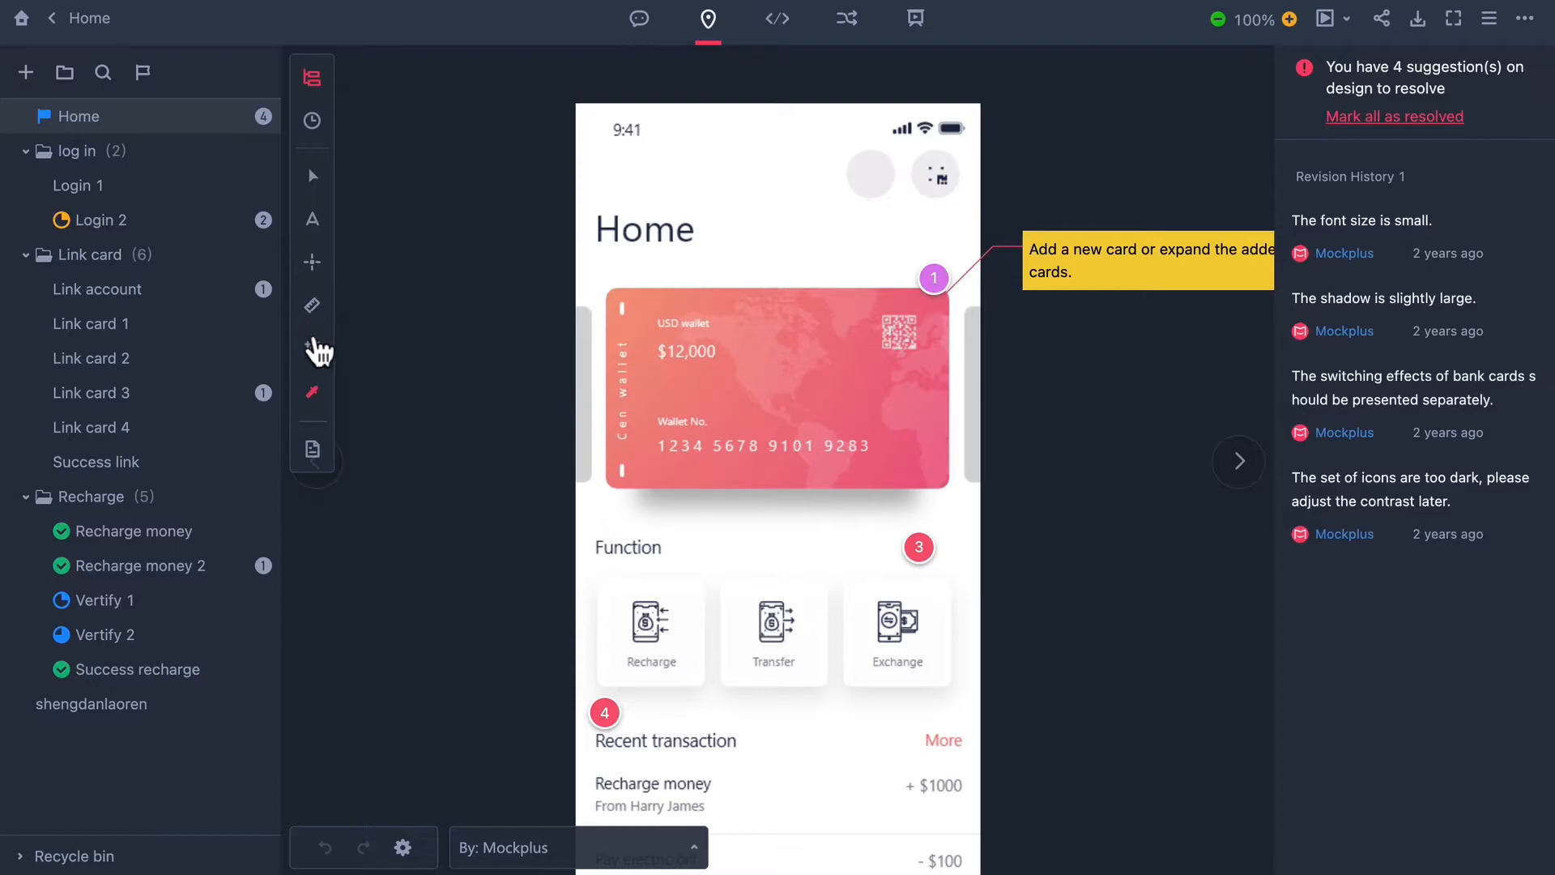
{"action": "mouse_move", "coordinate": [311, 390]}
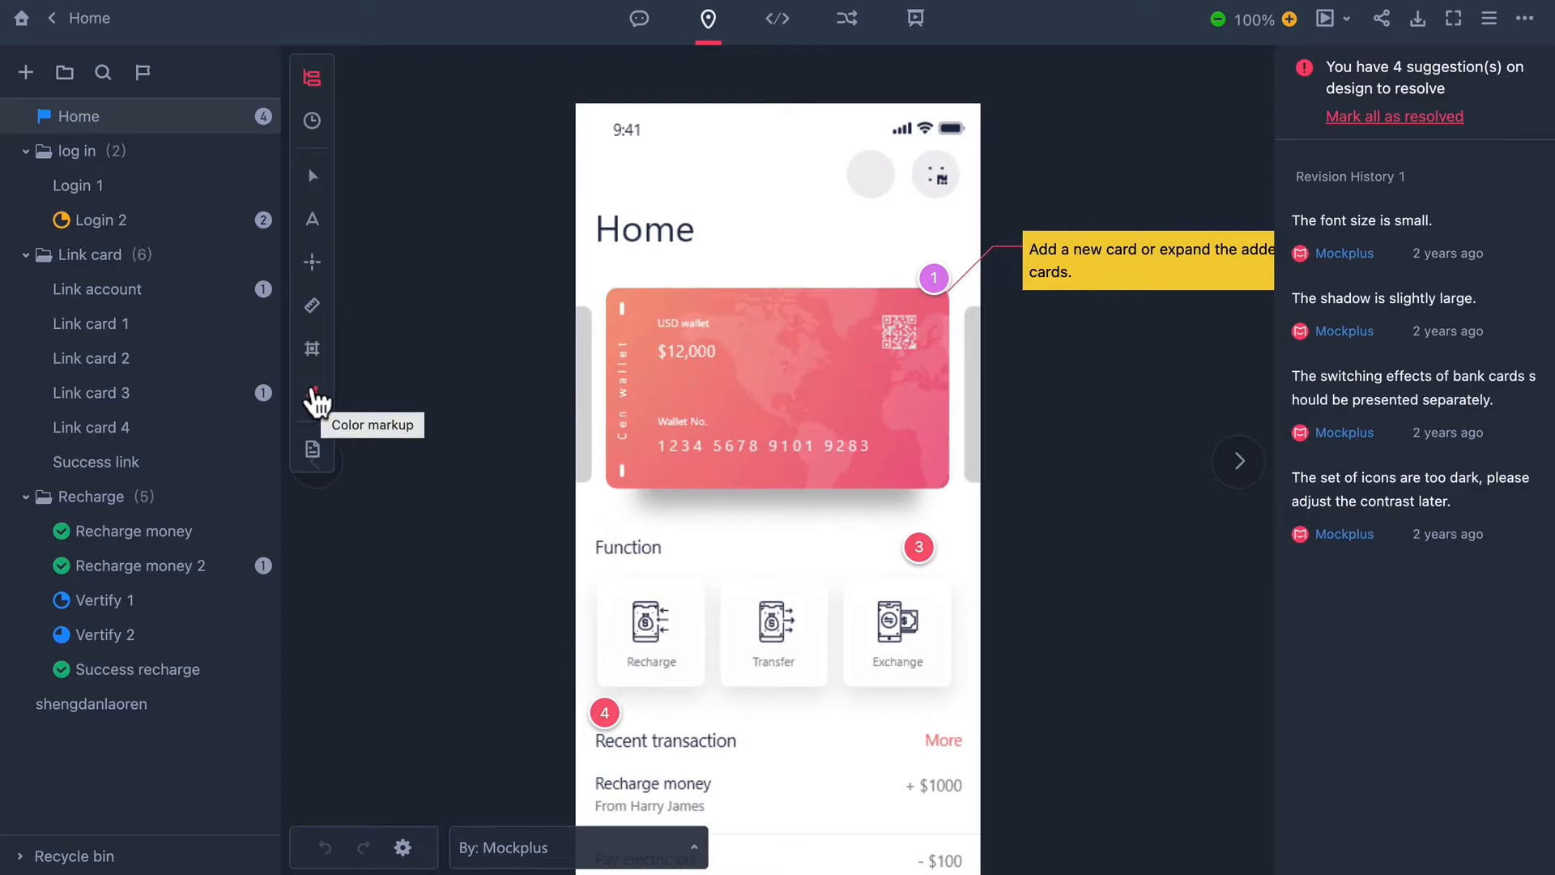
{"action": "left_click", "coordinate": [311, 392]}
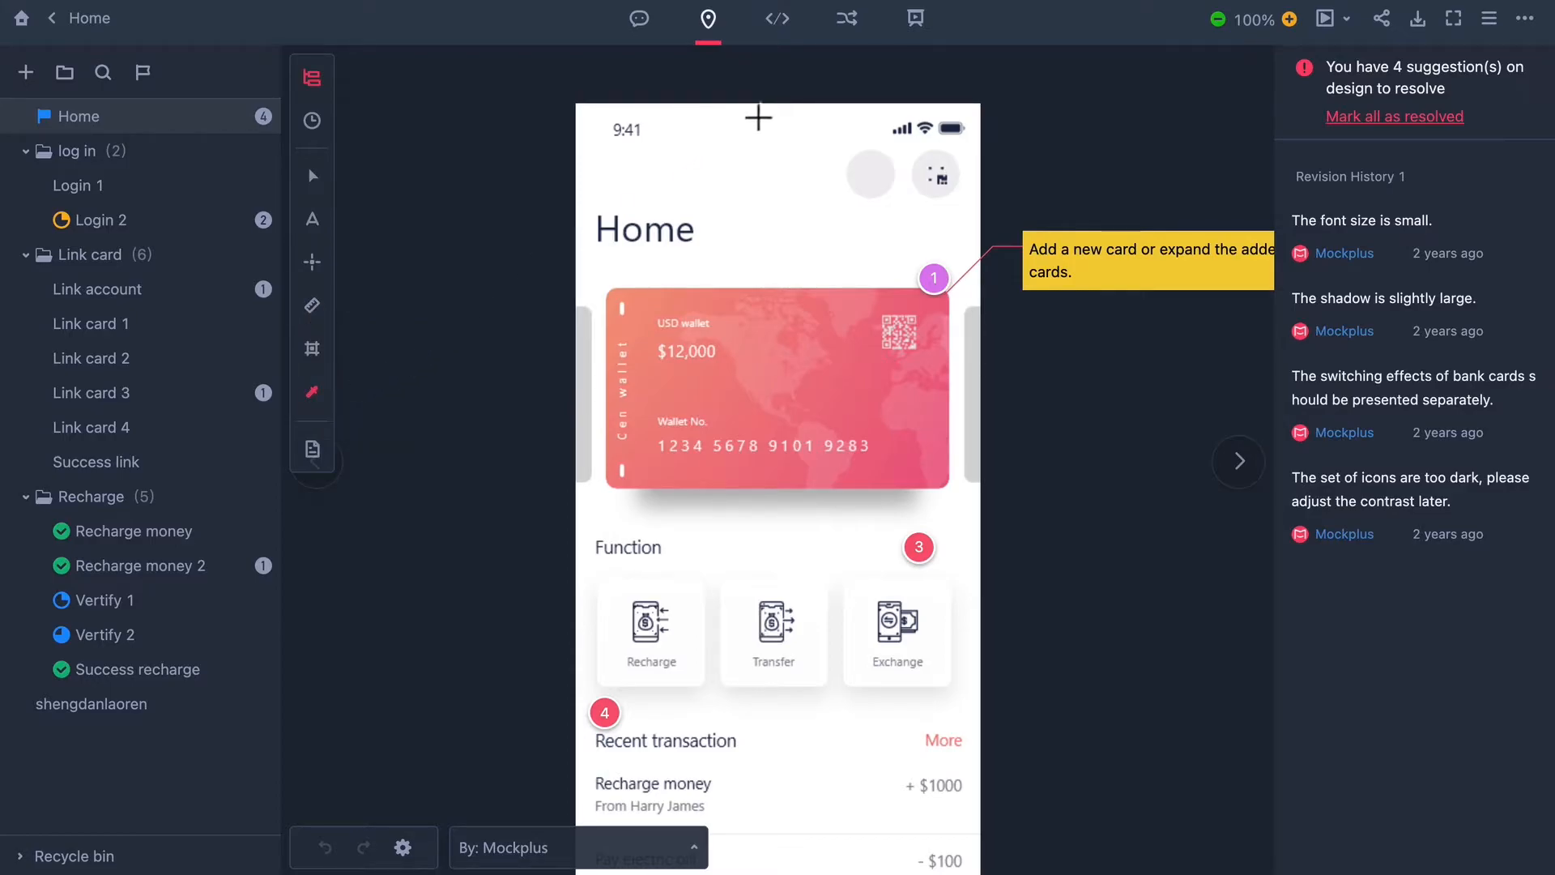
{"action": "left_click", "coordinate": [777, 18]}
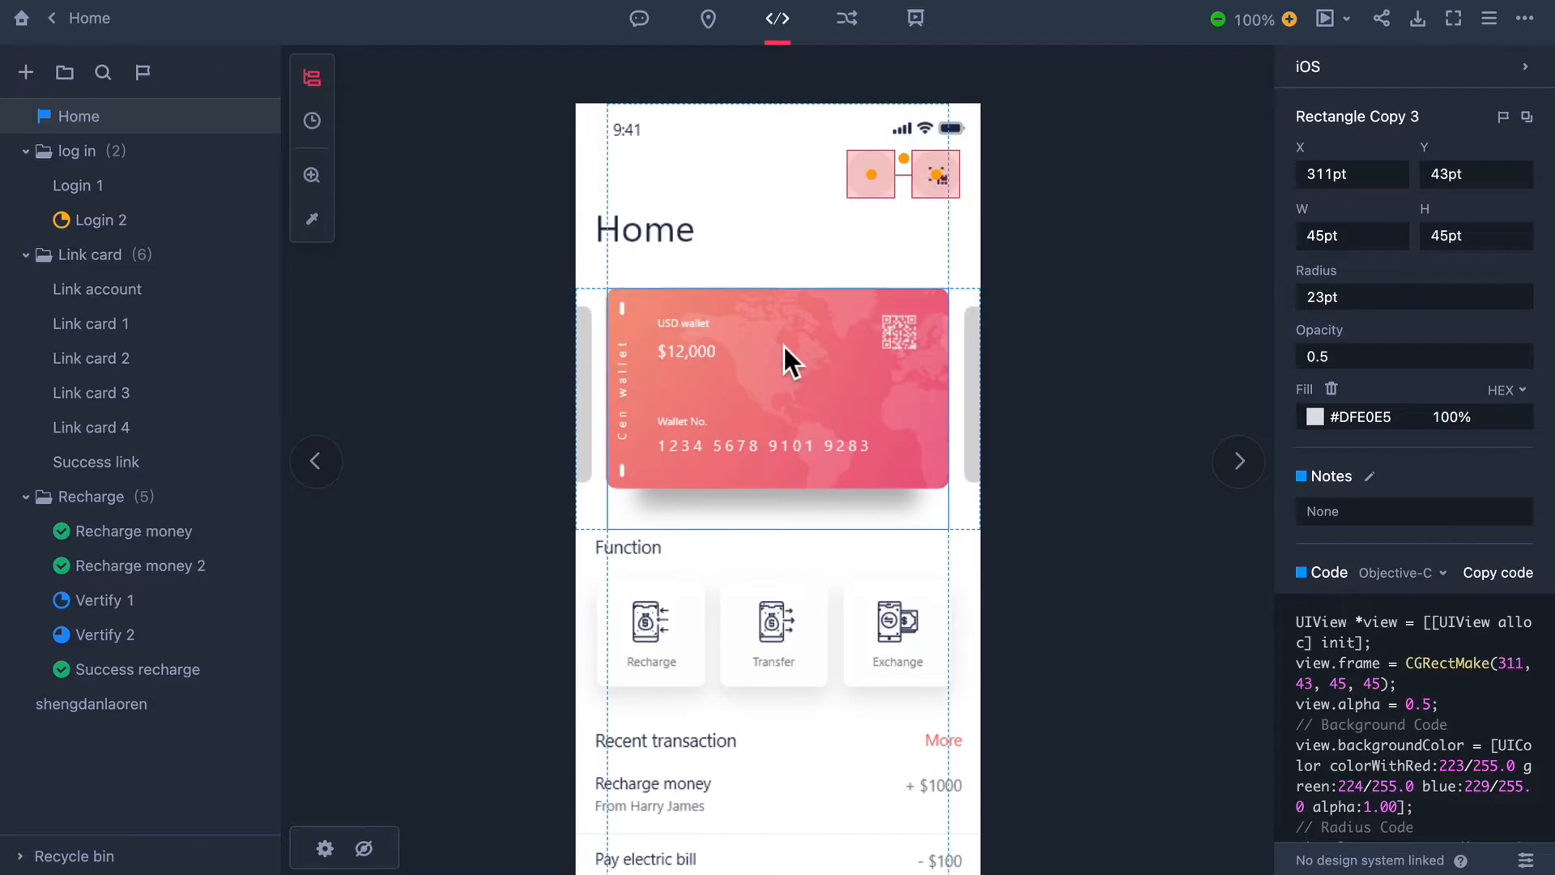
Inspect the bank card hotspot specs and copy its 29pt X position value
{"action": "left_click", "coordinate": [777, 407]}
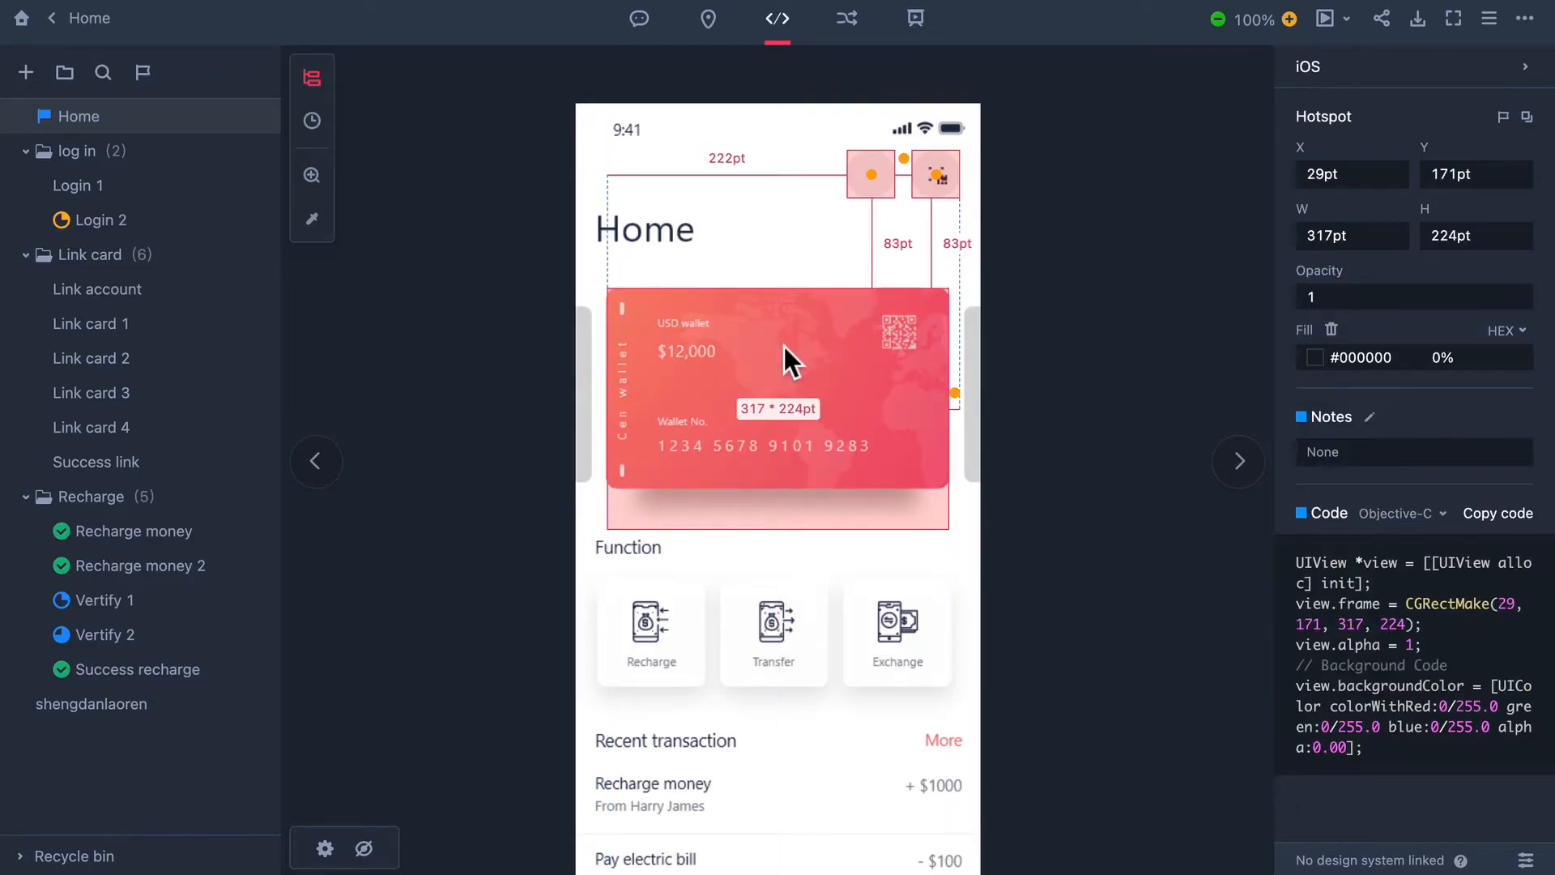
{"action": "left_click", "coordinate": [310, 175]}
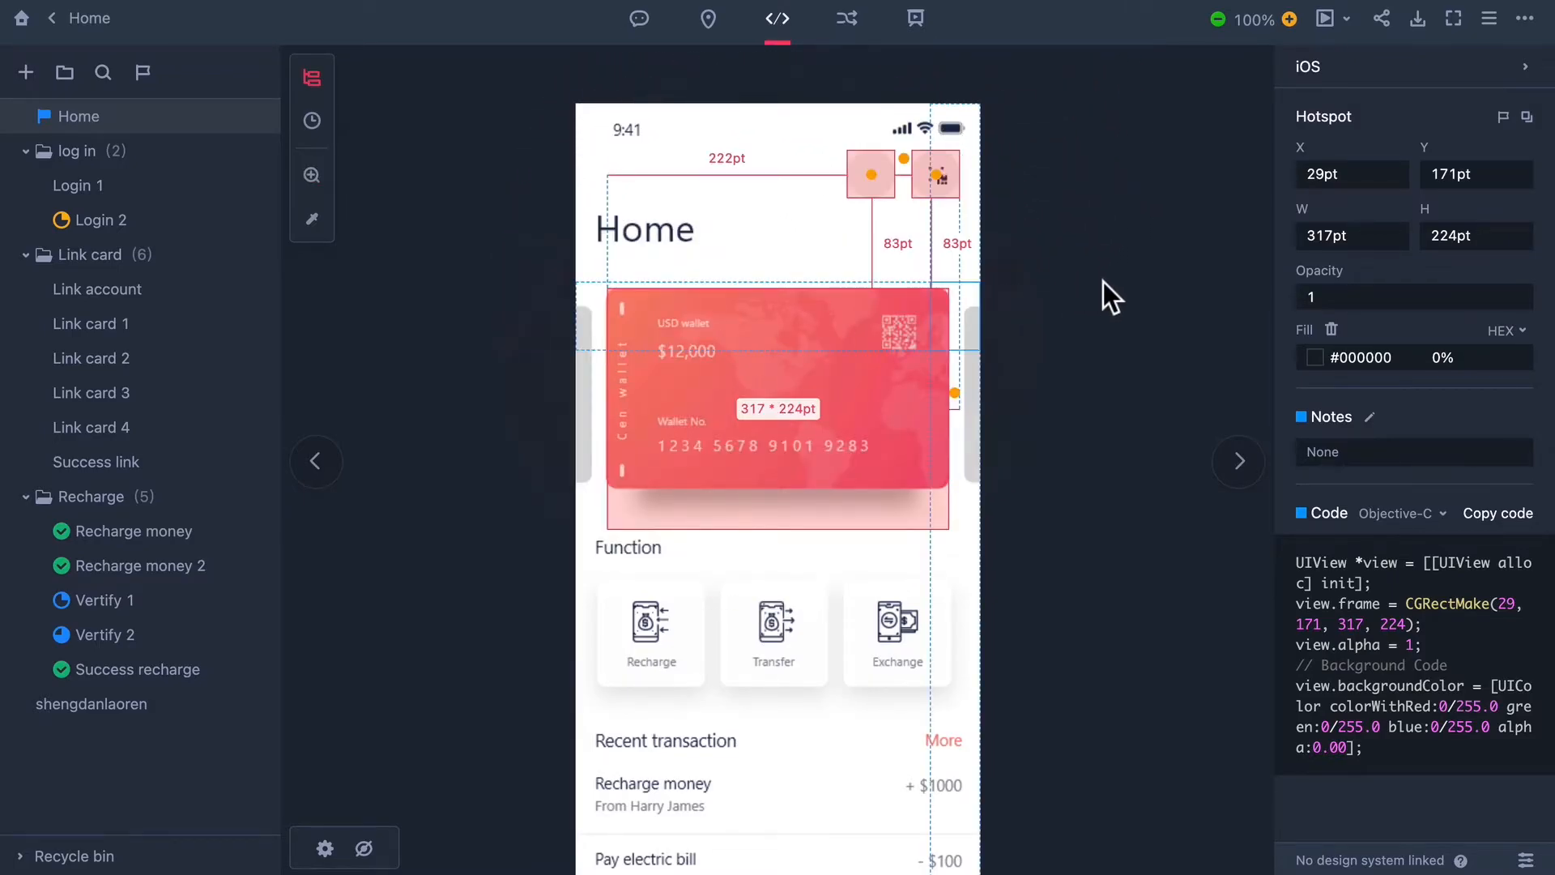
{"action": "left_click", "coordinate": [1351, 175]}
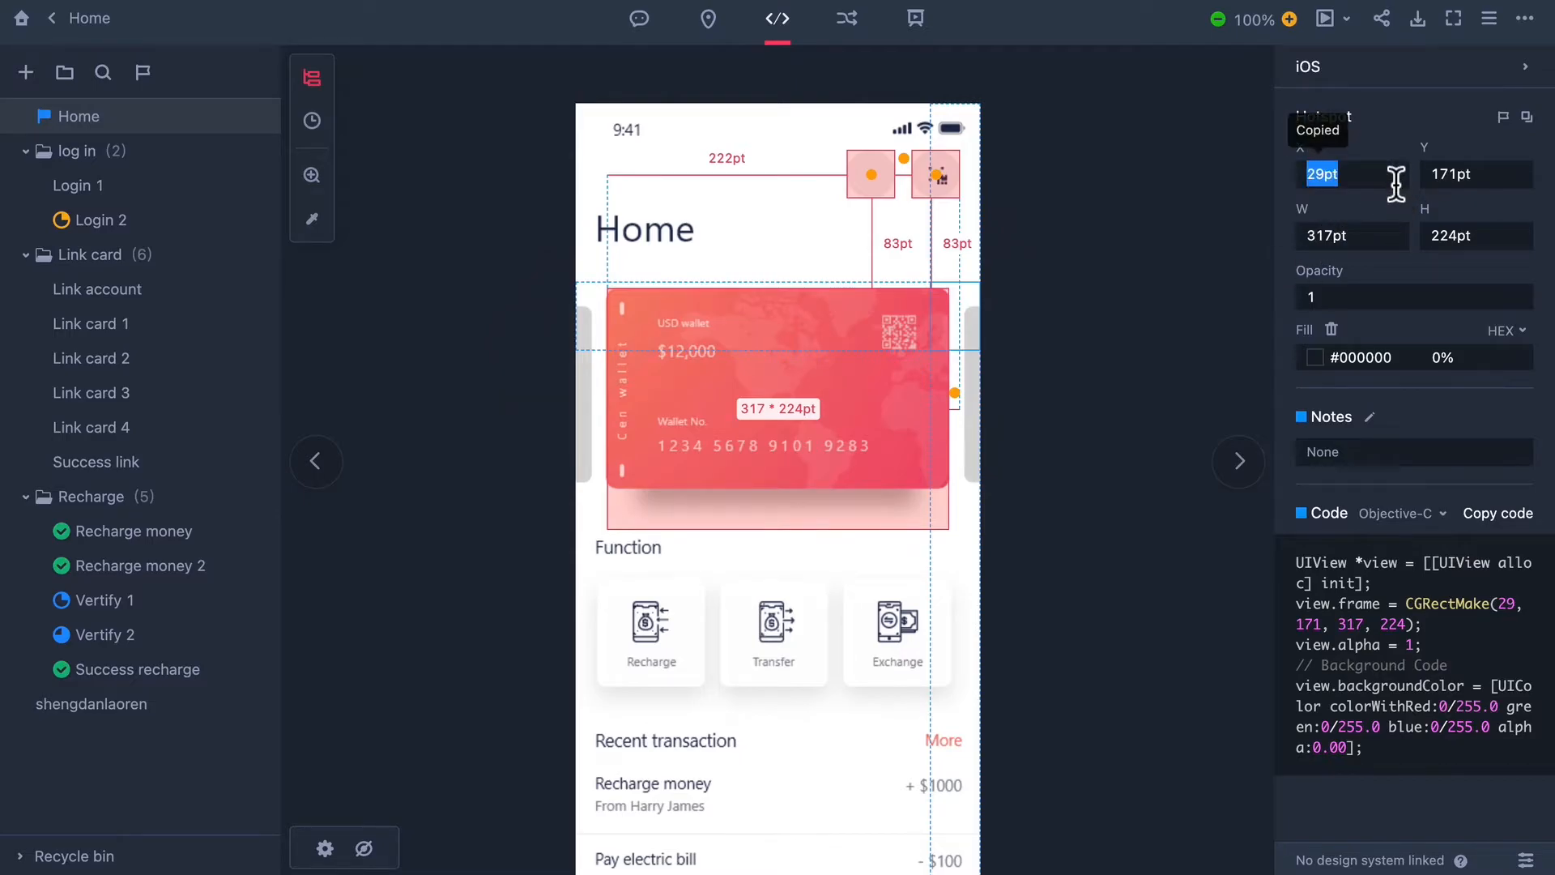
{"action": "mouse_move", "coordinate": [1391, 236]}
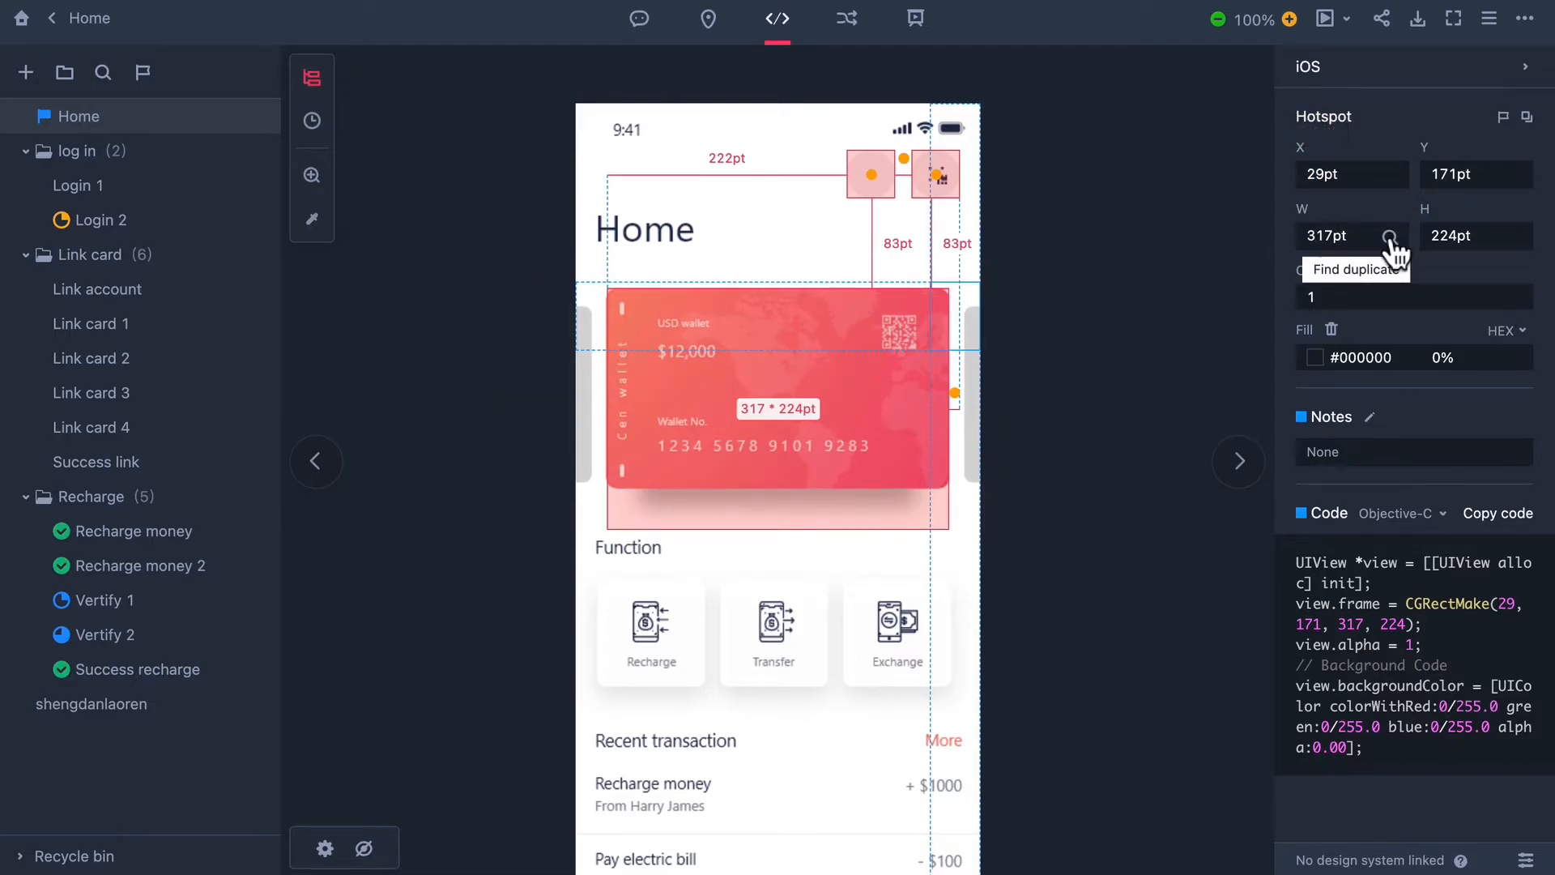
{"action": "mouse_move", "coordinate": [1527, 531]}
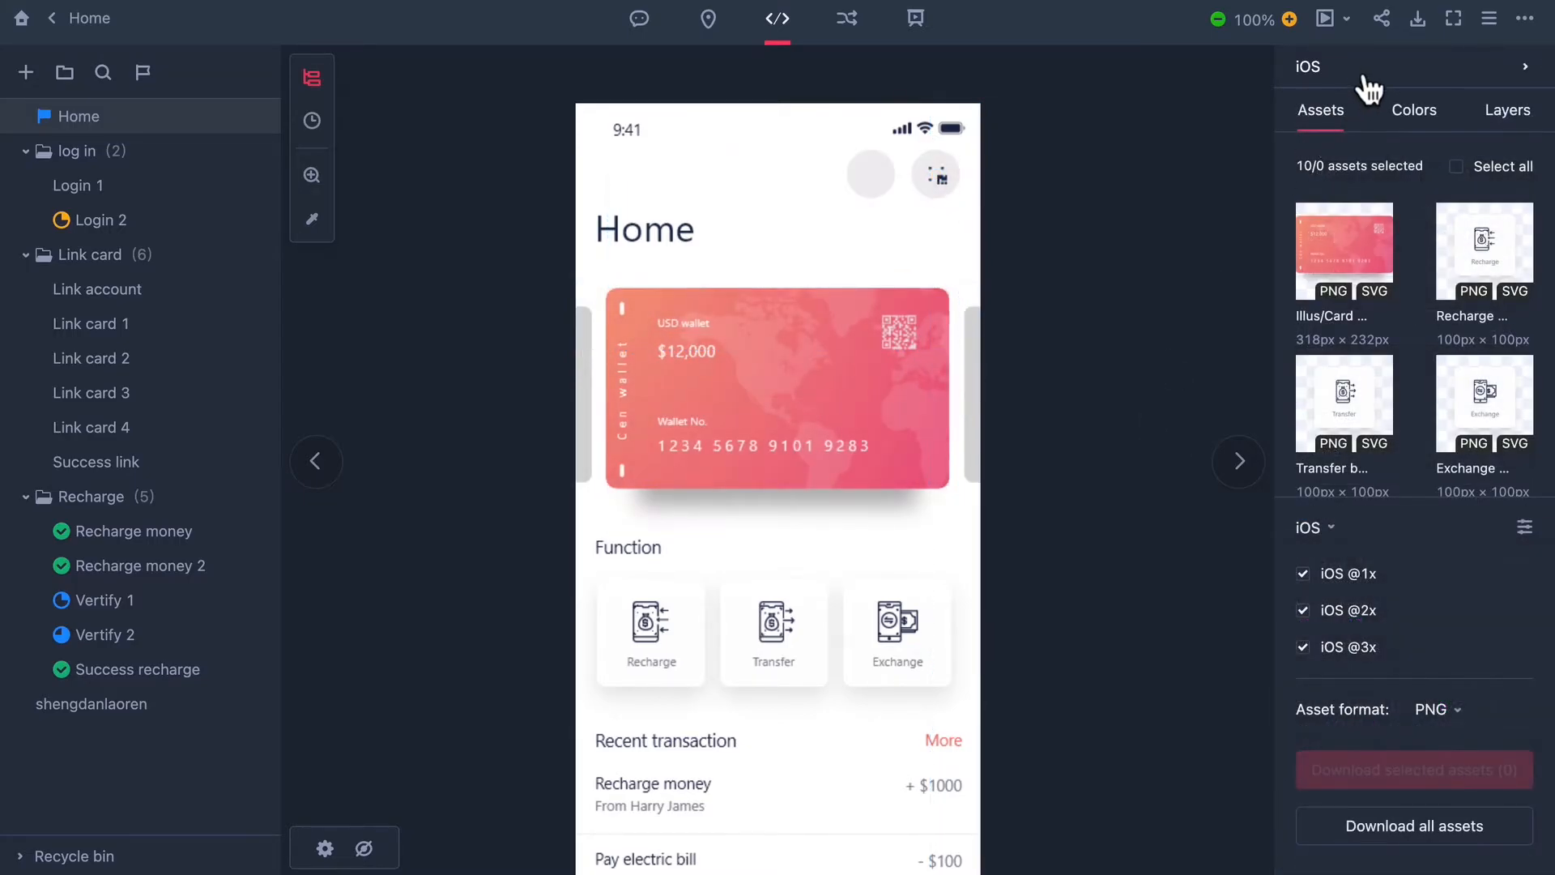
Switch asset export densities to Android and view the colours used in the design
{"action": "left_click", "coordinate": [1309, 67]}
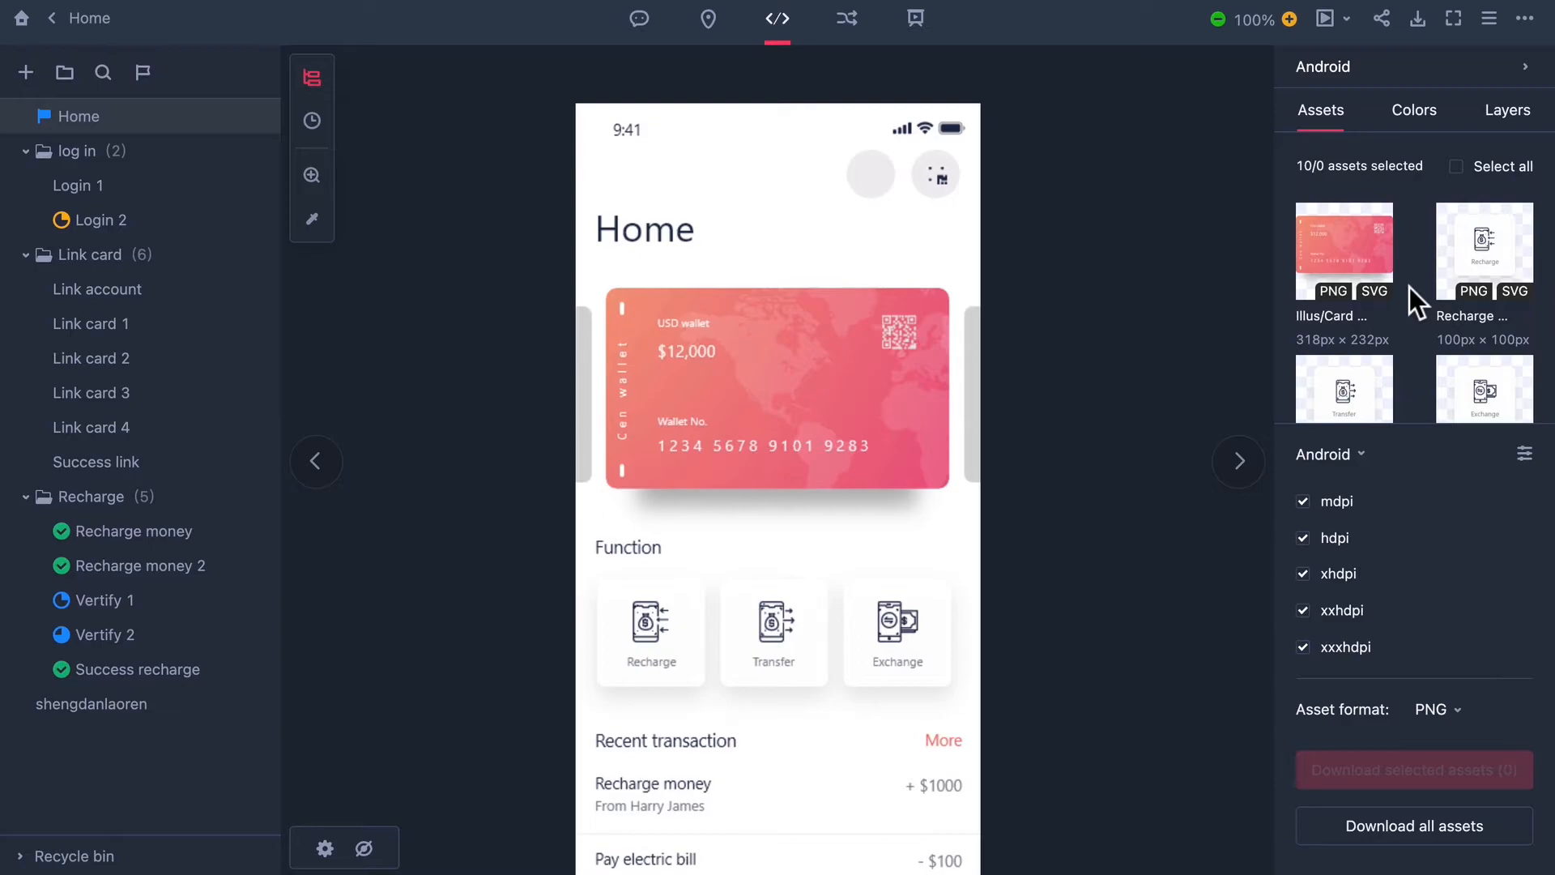
{"action": "mouse_move", "coordinate": [1448, 638]}
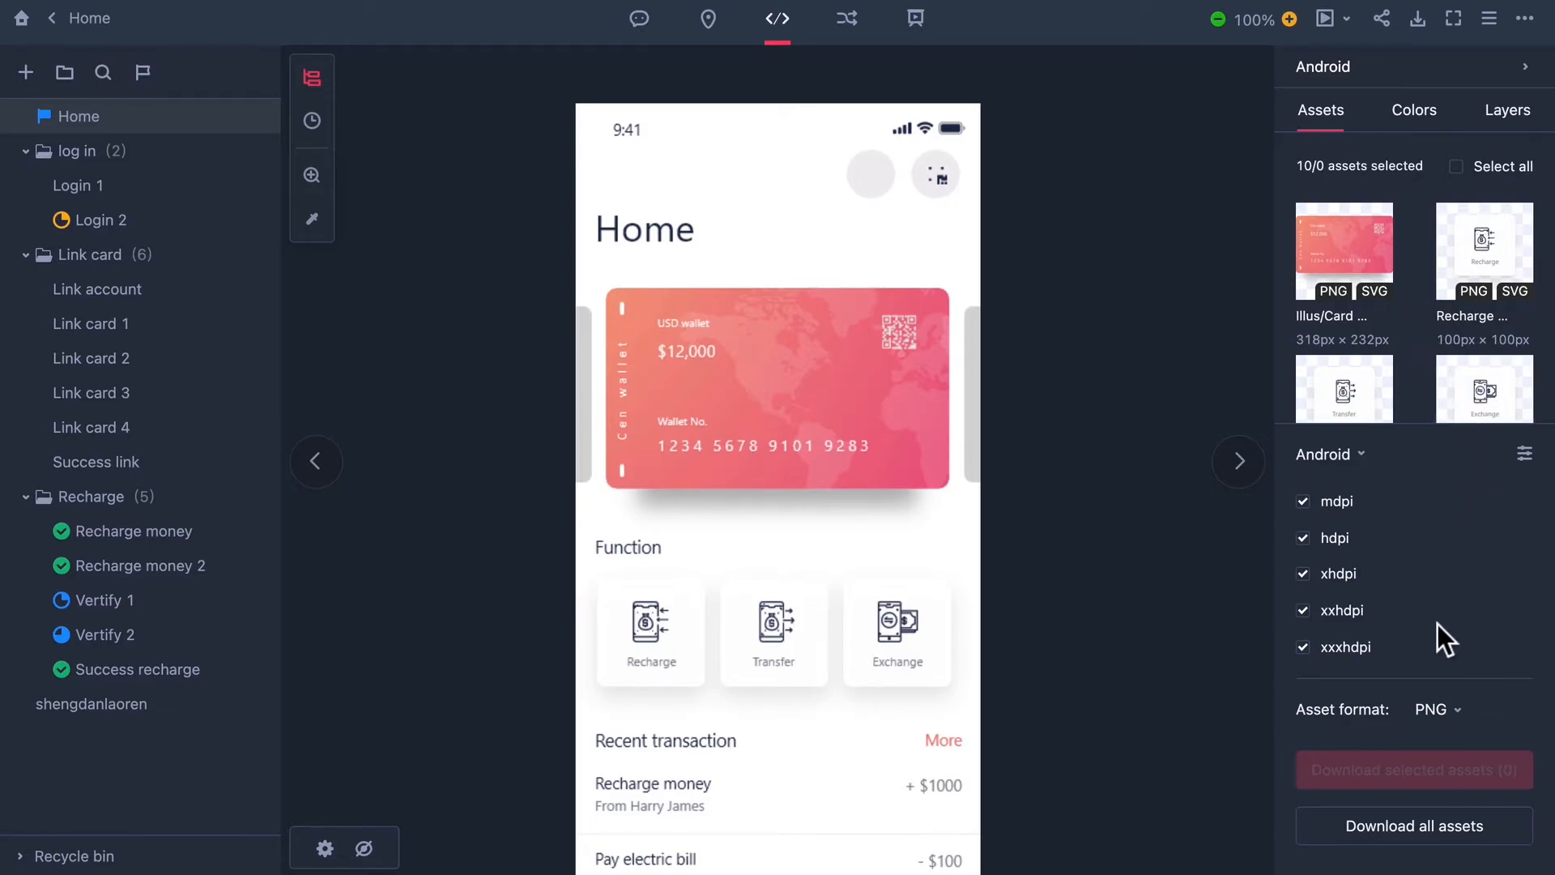
{"action": "left_click", "coordinate": [1330, 454]}
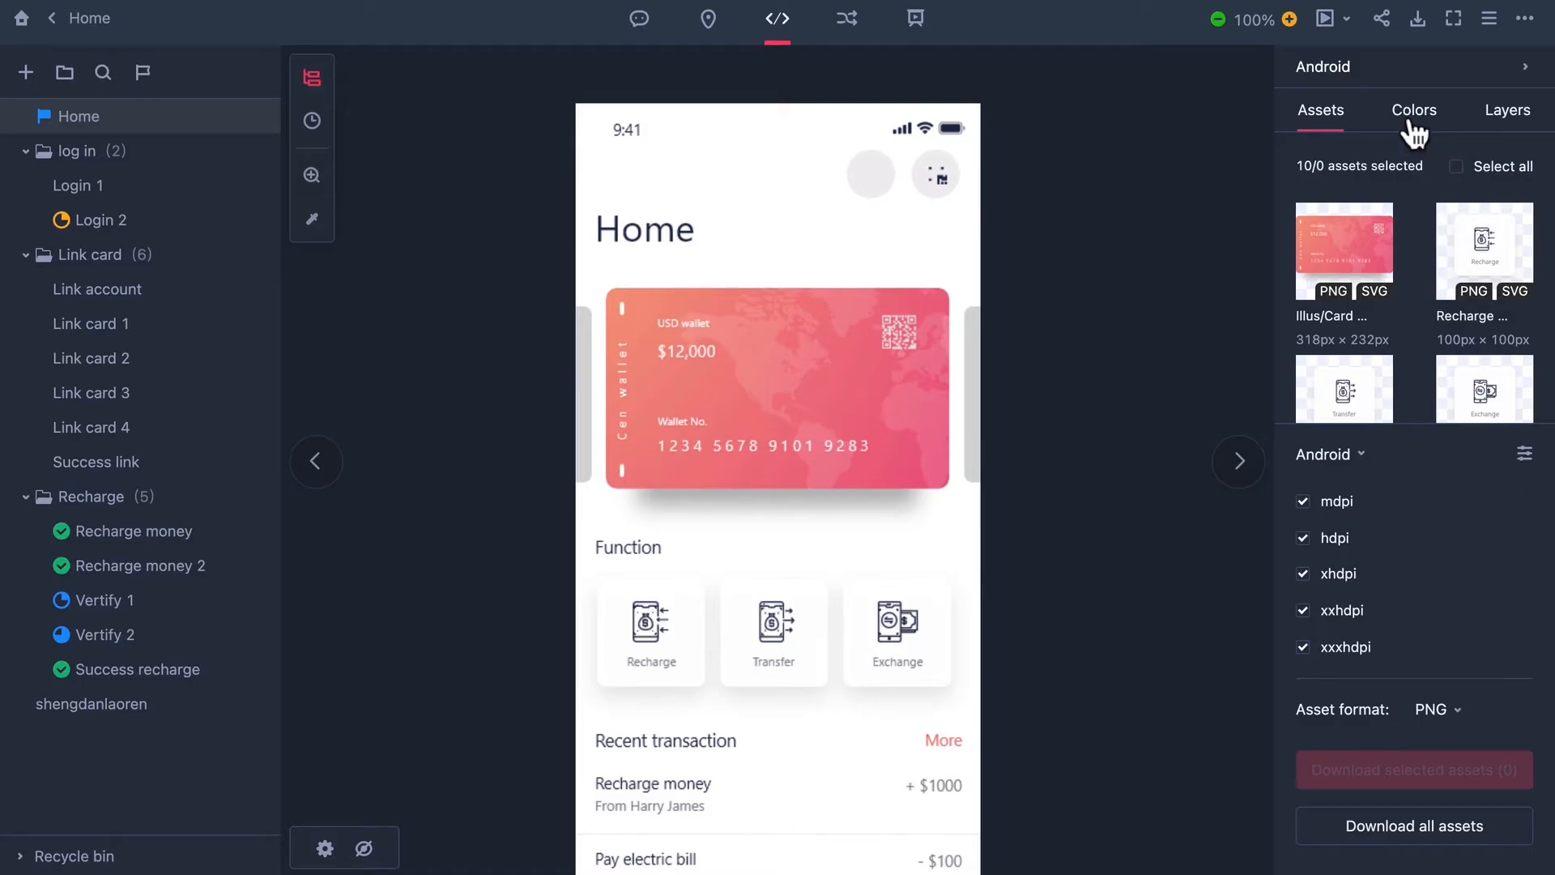
{"action": "left_click", "coordinate": [1413, 111]}
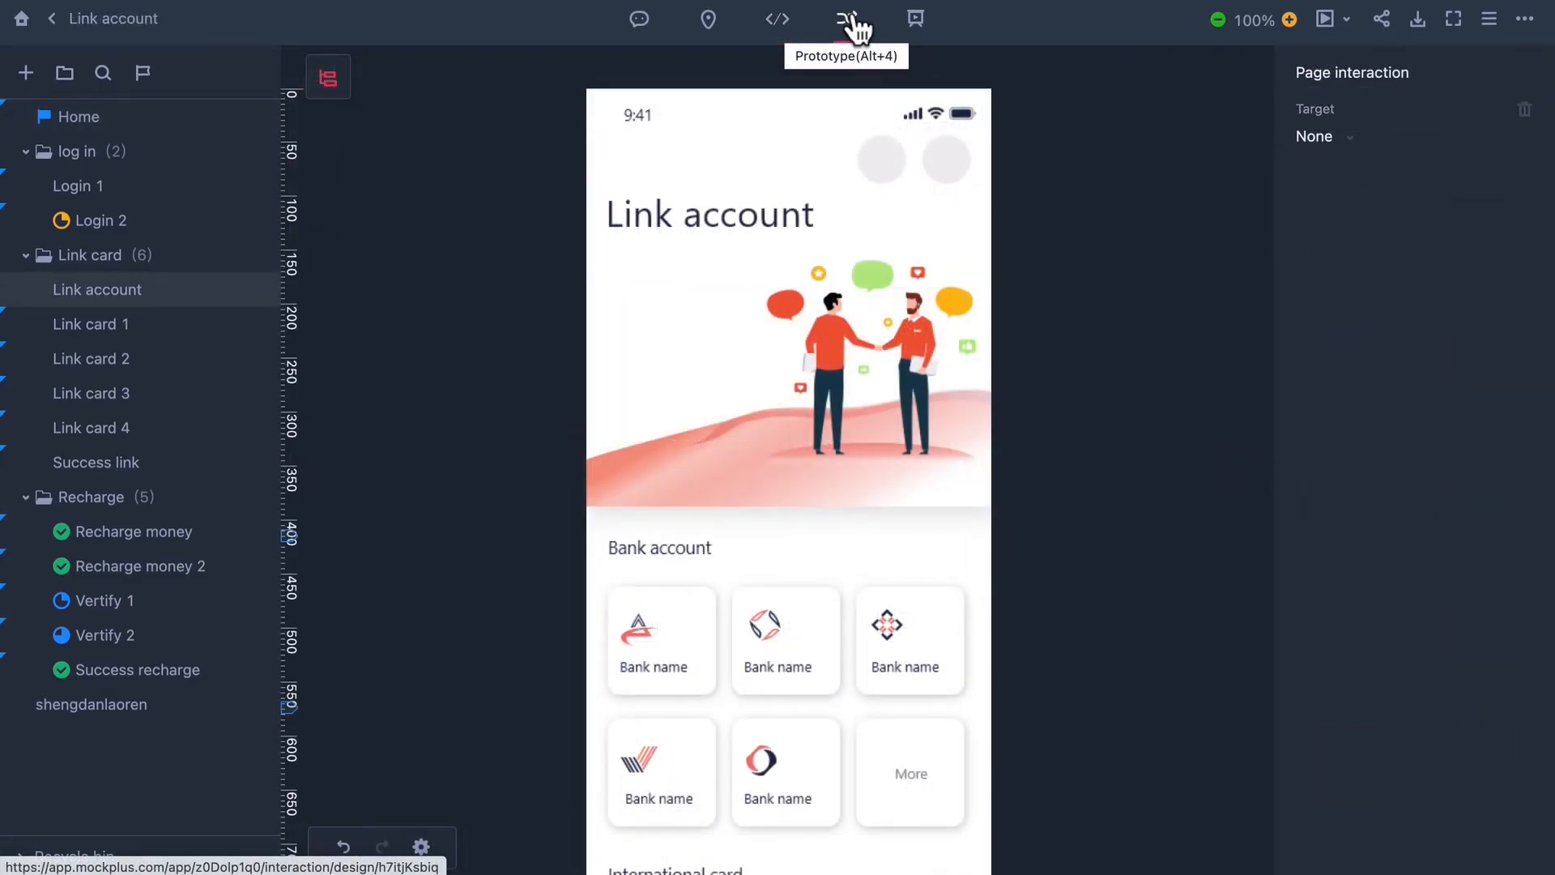
Add a tap-triggered Transition from the Link account title hotspot to Login 2
{"action": "left_click", "coordinate": [845, 19]}
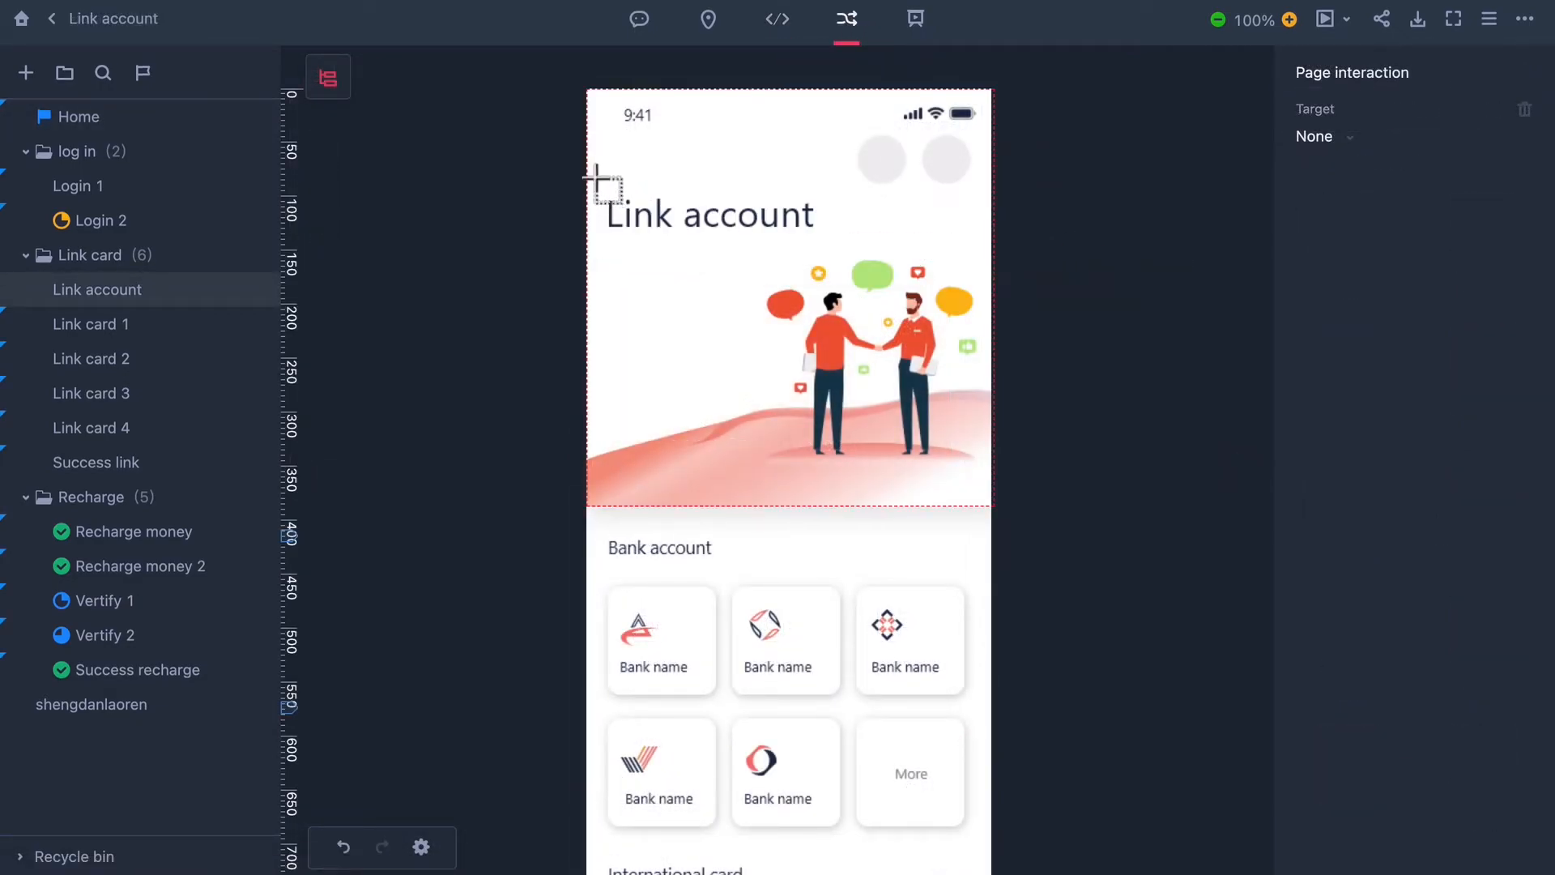
{"action": "left_click", "coordinate": [707, 214]}
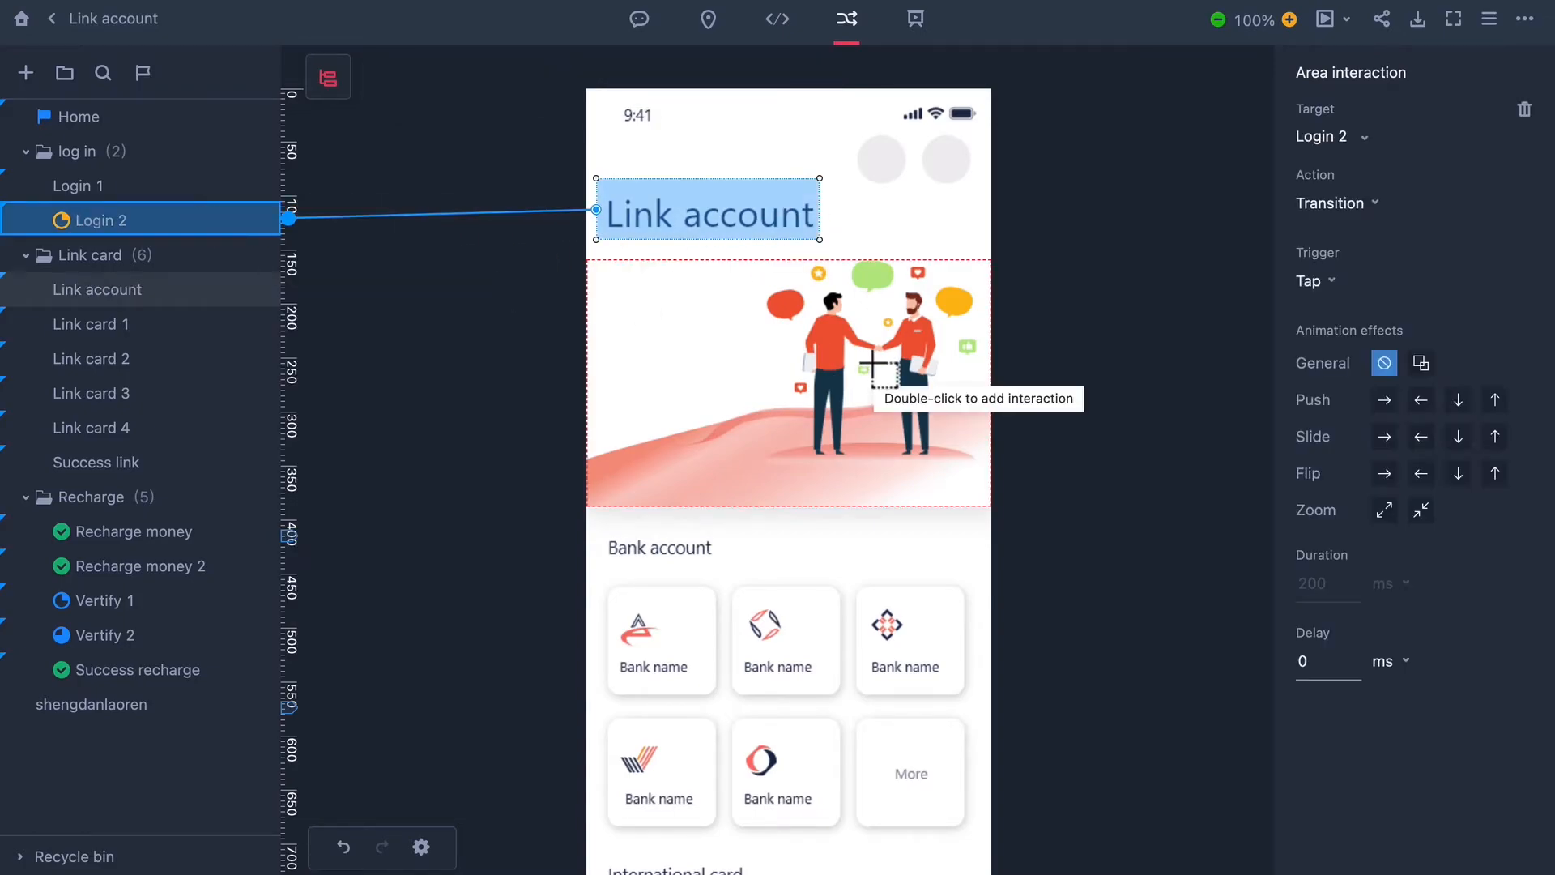
{"action": "left_click", "coordinate": [706, 211]}
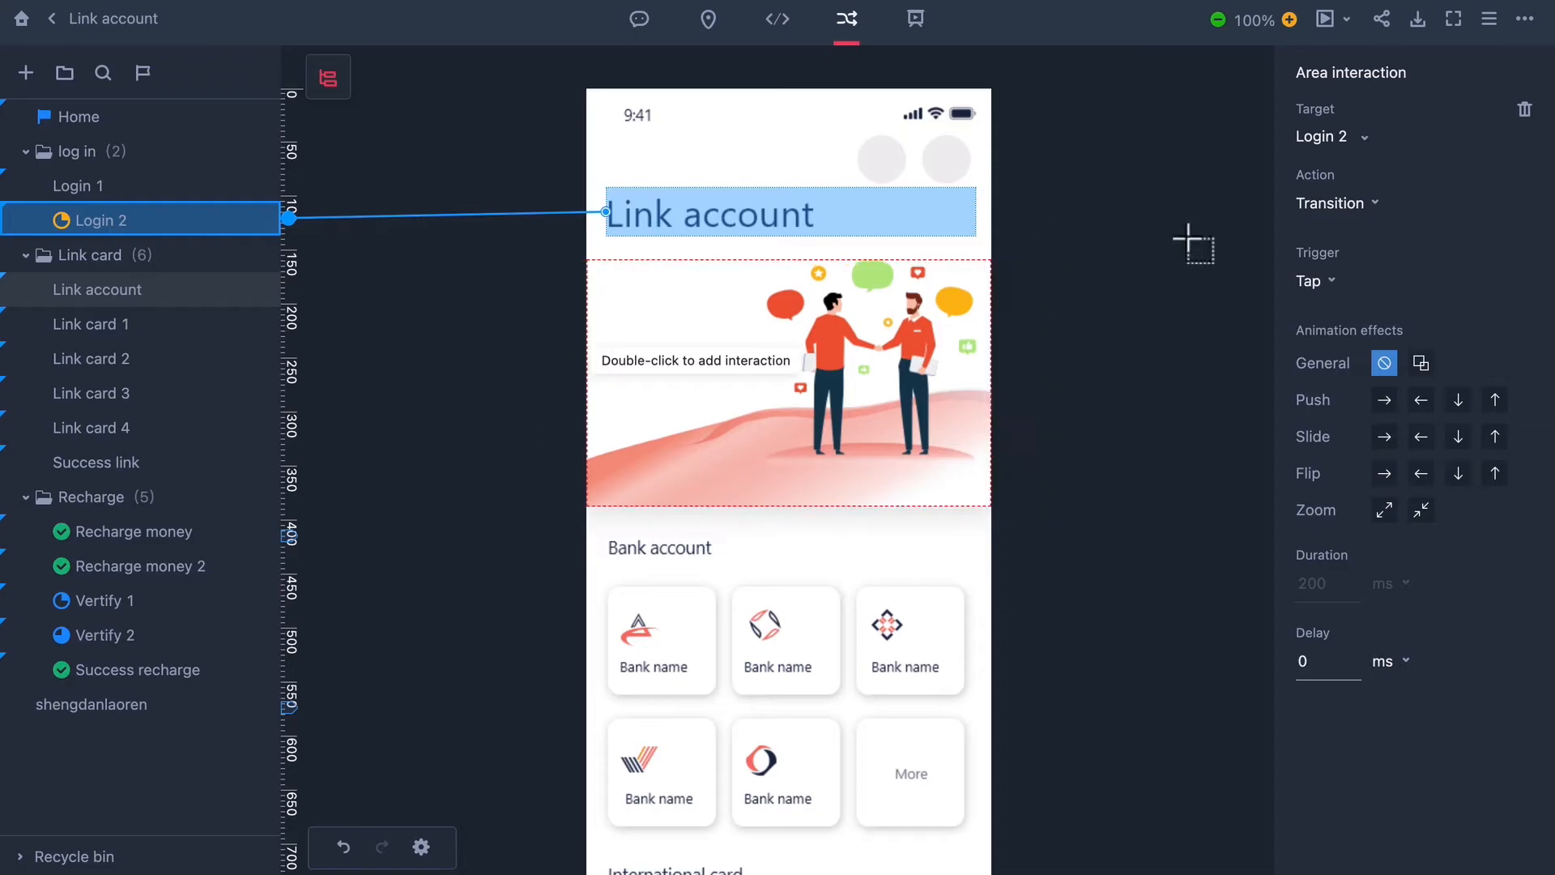
{"action": "left_click", "coordinate": [1337, 203]}
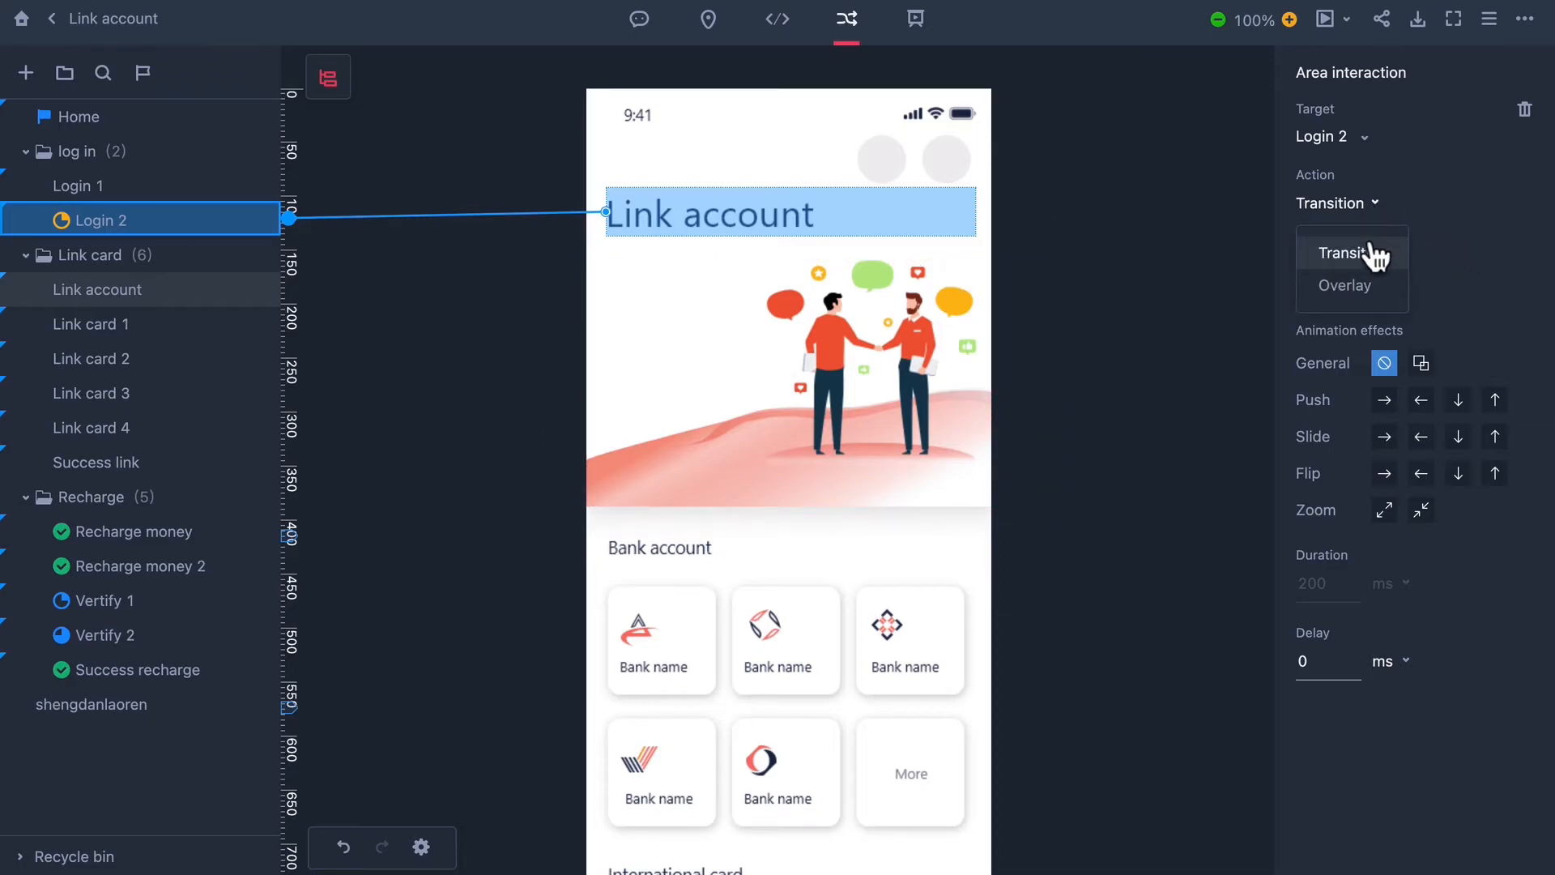
{"action": "left_click", "coordinate": [1316, 281]}
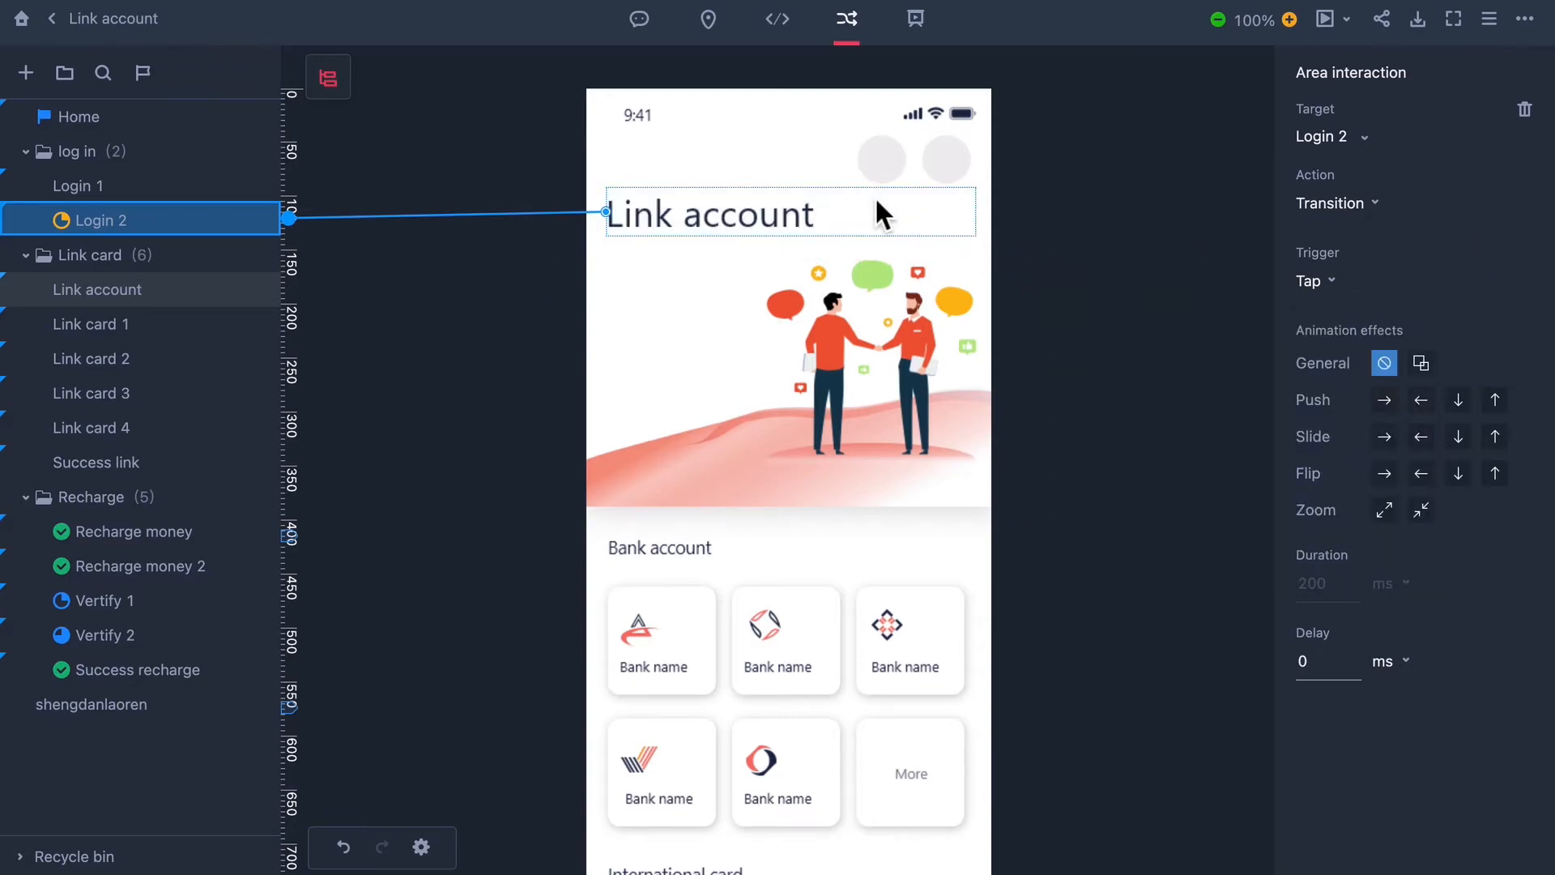
{"action": "left_click", "coordinate": [1126, 381]}
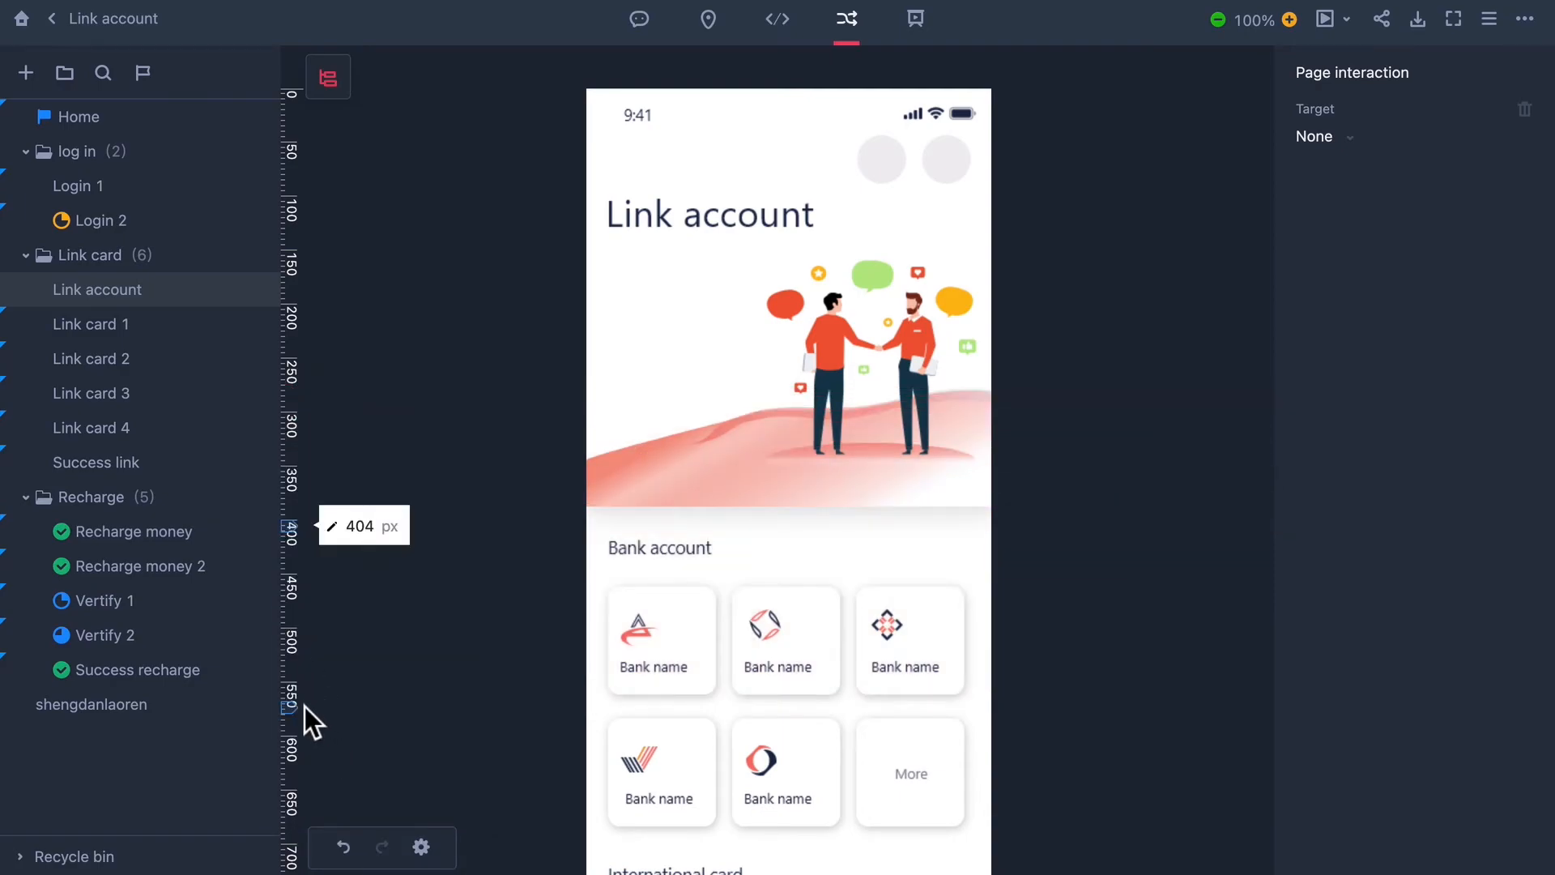
Place a horizontal guide at 362 px and return to the Project Sample 1 flow overview
{"action": "left_click_drag", "start_coordinate": [290, 551], "coordinate": [295, 703]}
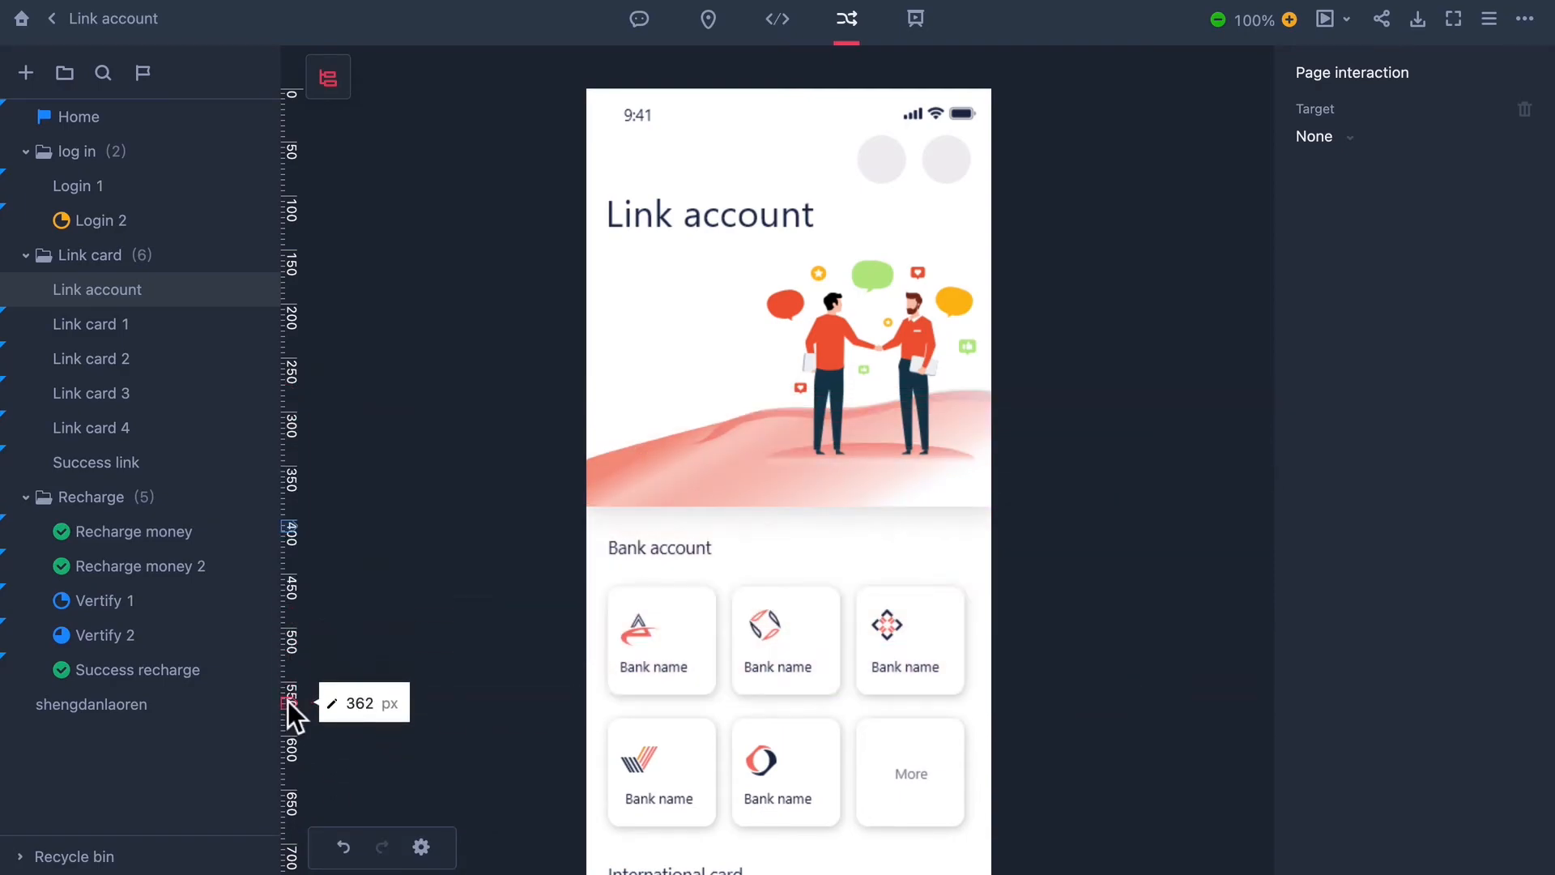
{"action": "left_click", "coordinate": [1325, 19]}
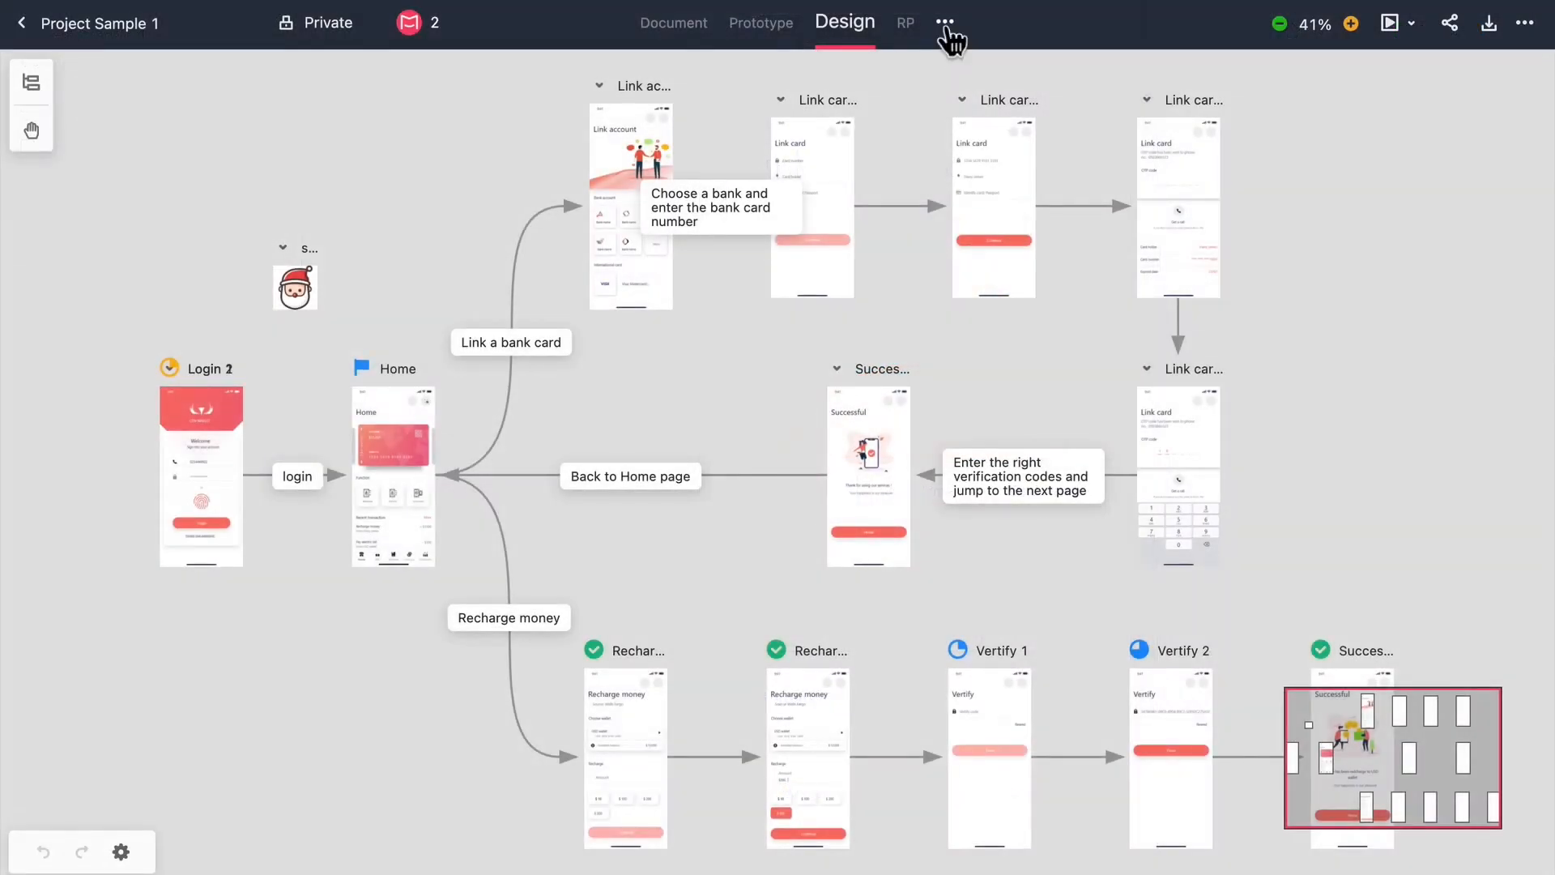
Copy the preview link for Axure-Music Player.rp from the Resource page's share dialog
{"action": "left_click", "coordinate": [945, 23]}
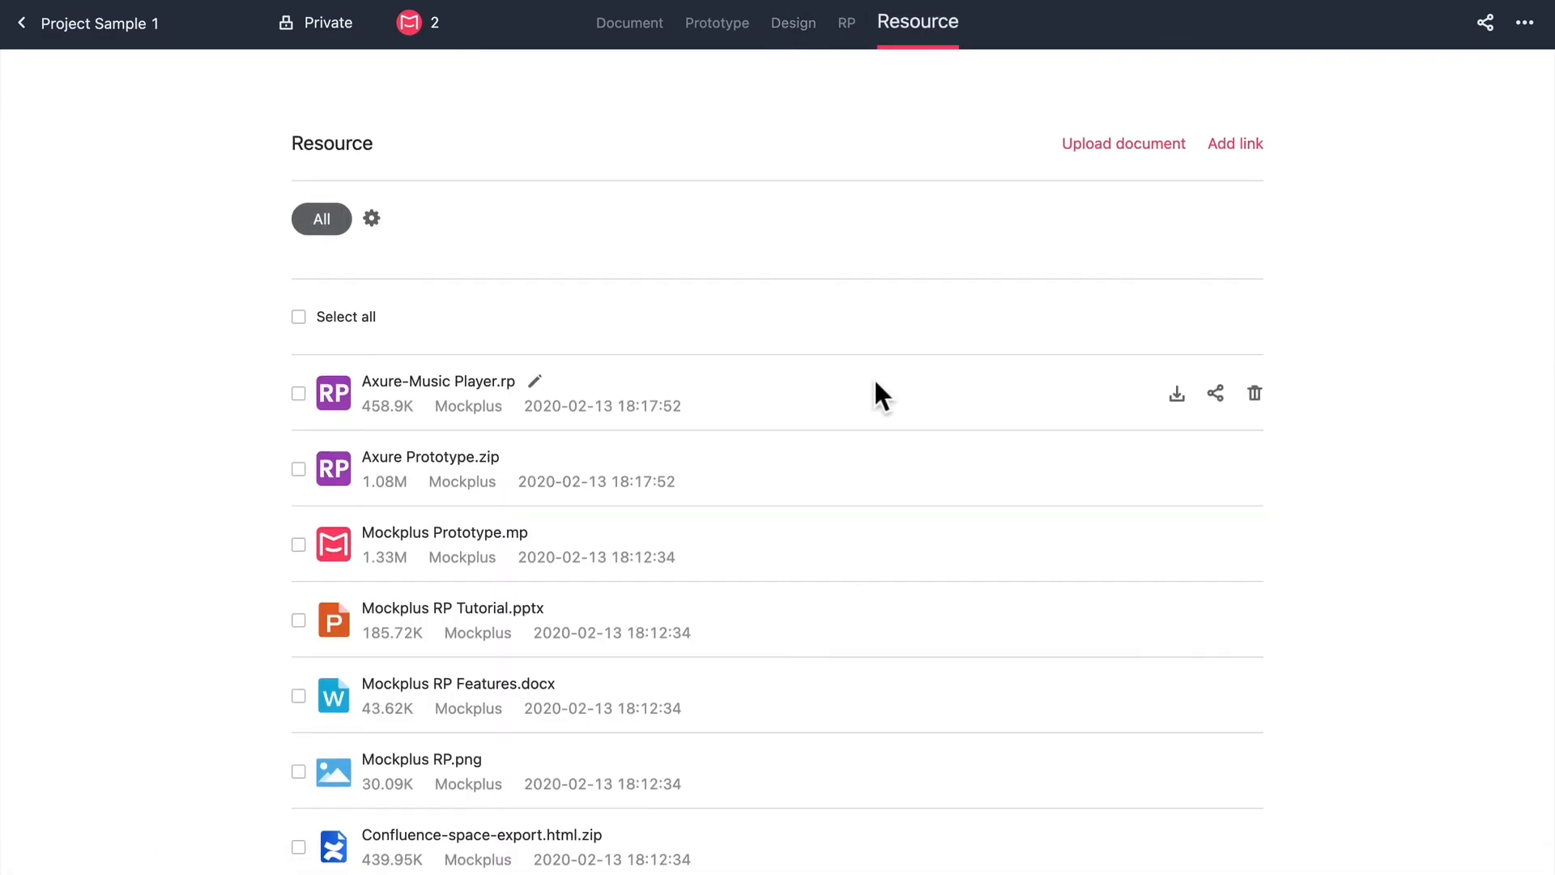
{"action": "scroll", "scroll_direction": "down", "scroll_amount": 3}
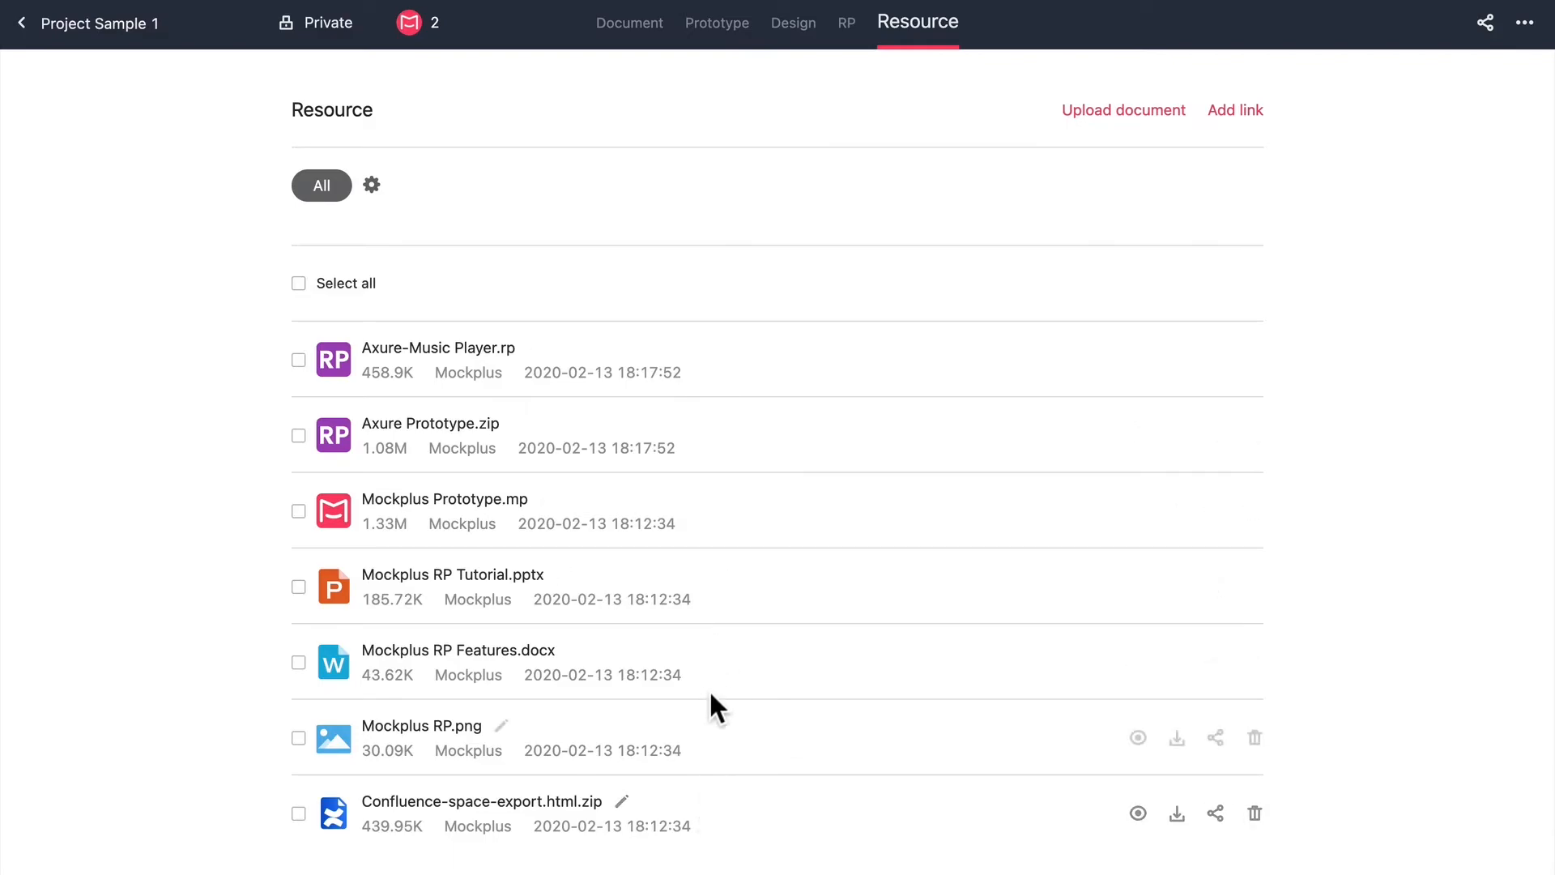
{"action": "mouse_move", "coordinate": [1037, 359]}
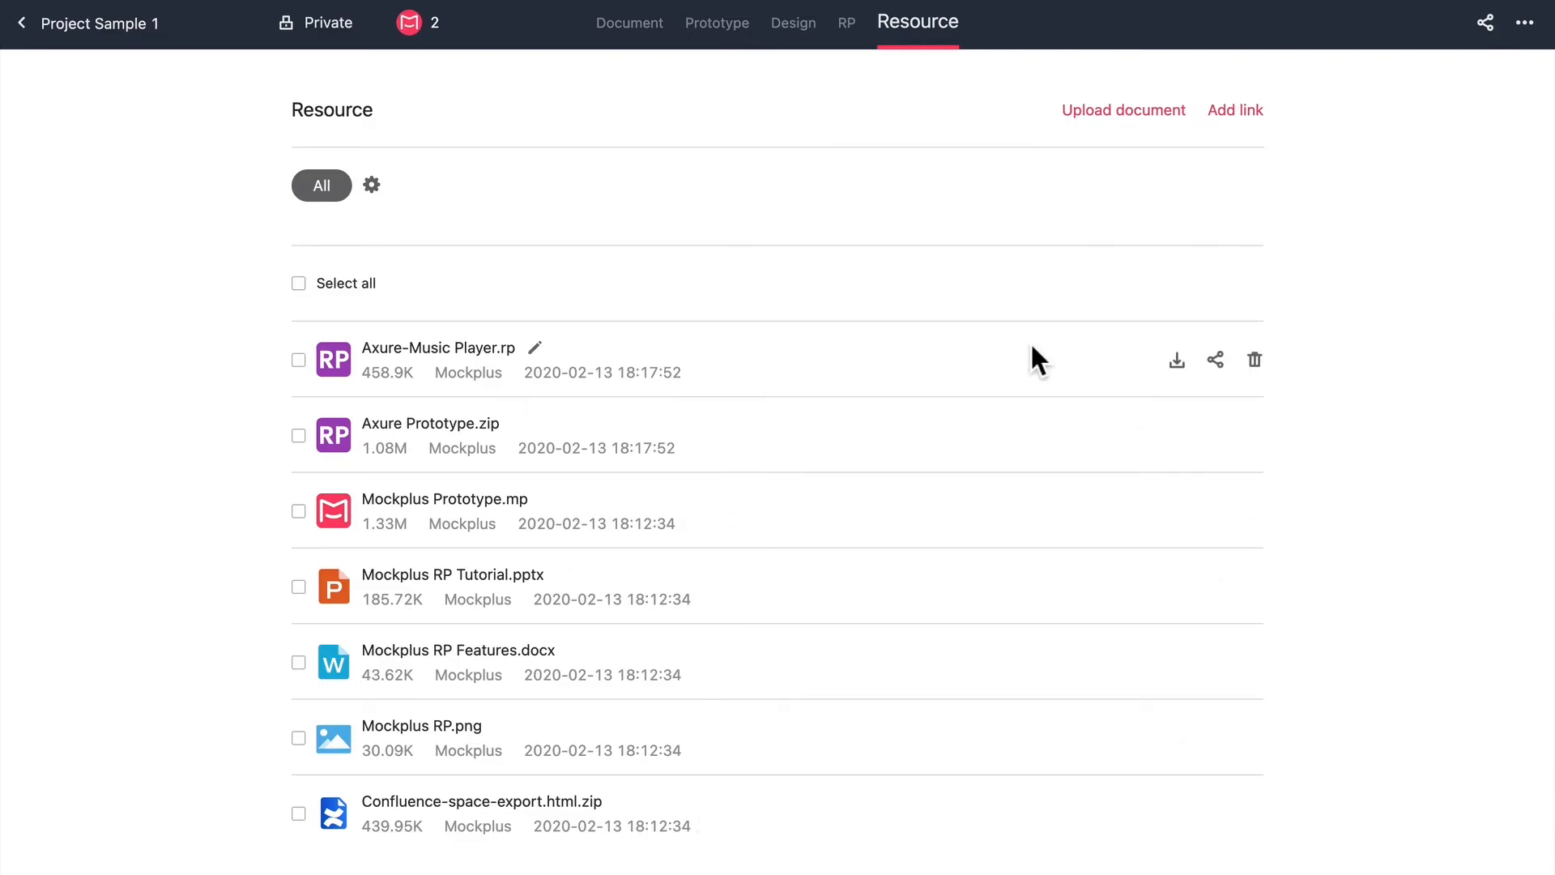
{"action": "mouse_move", "coordinate": [1214, 359]}
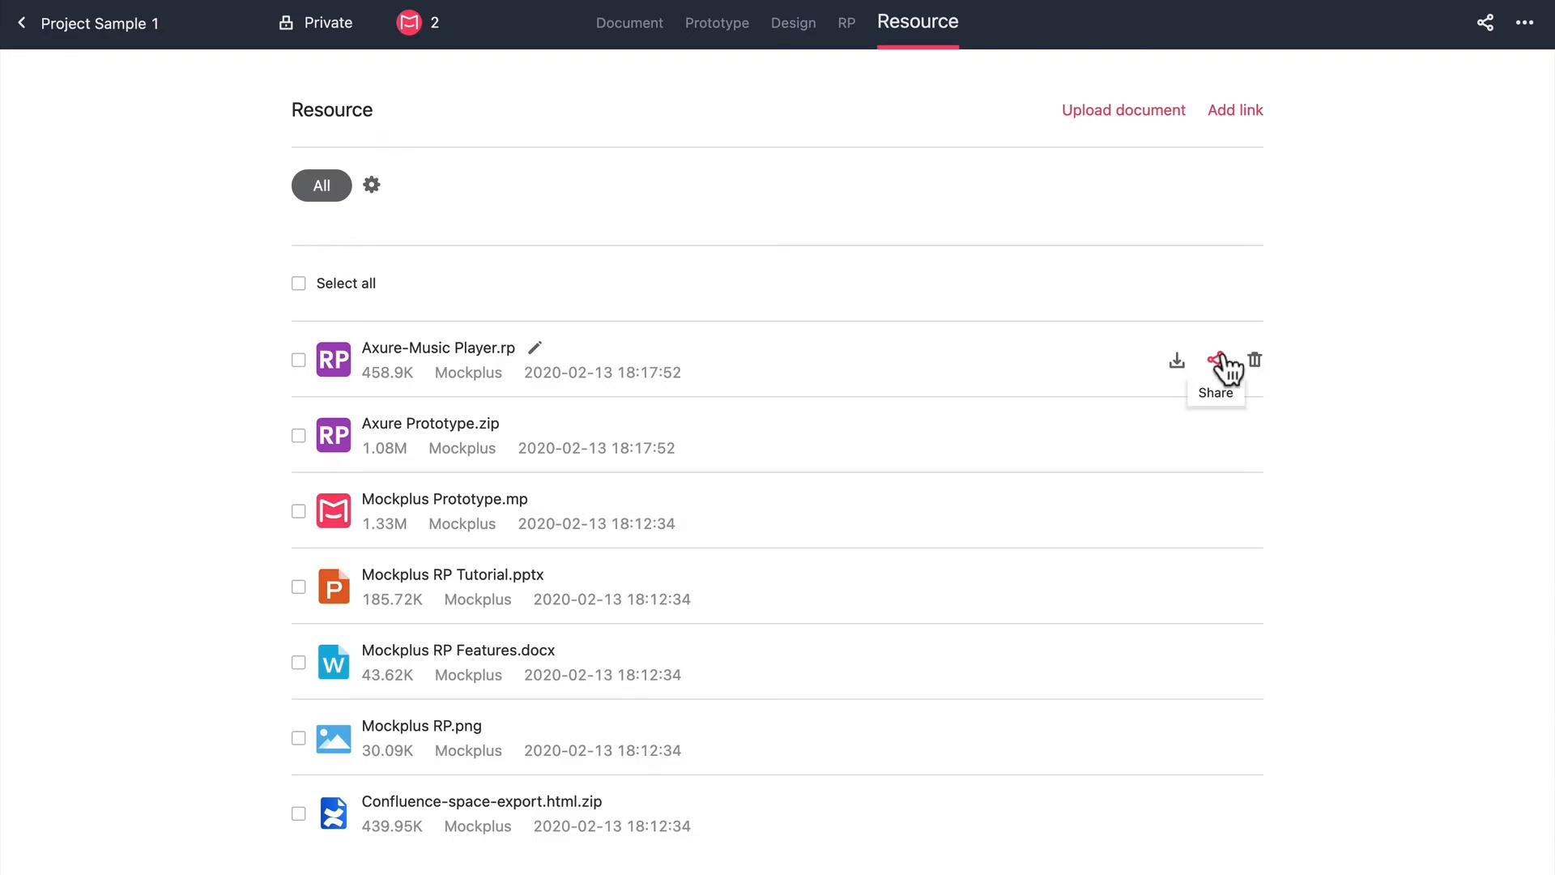
{"action": "left_click", "coordinate": [1228, 359]}
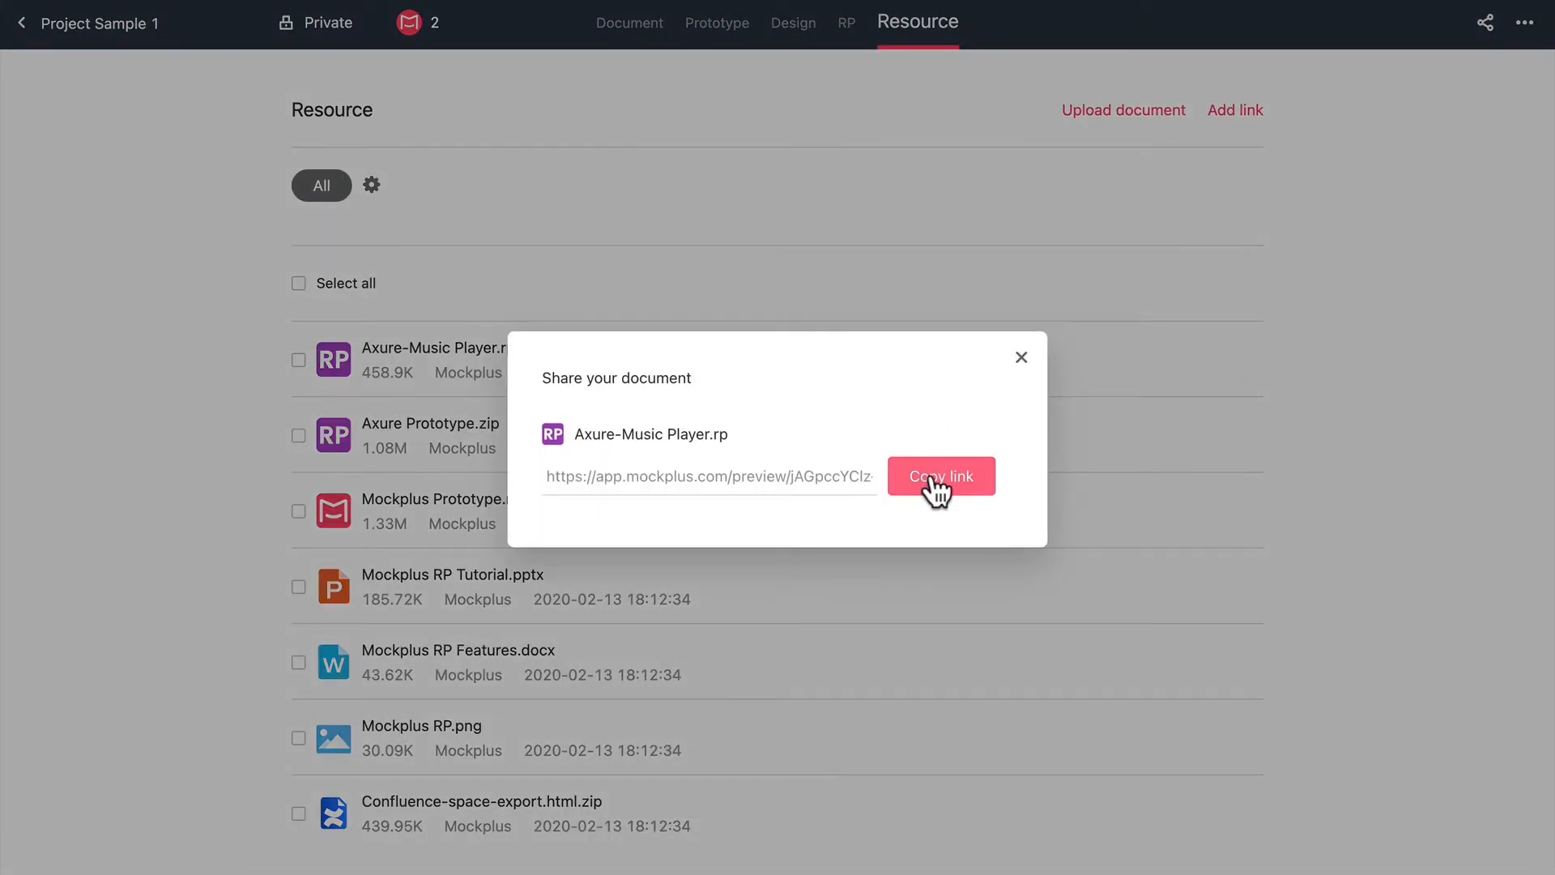
{"action": "left_click", "coordinate": [940, 477]}
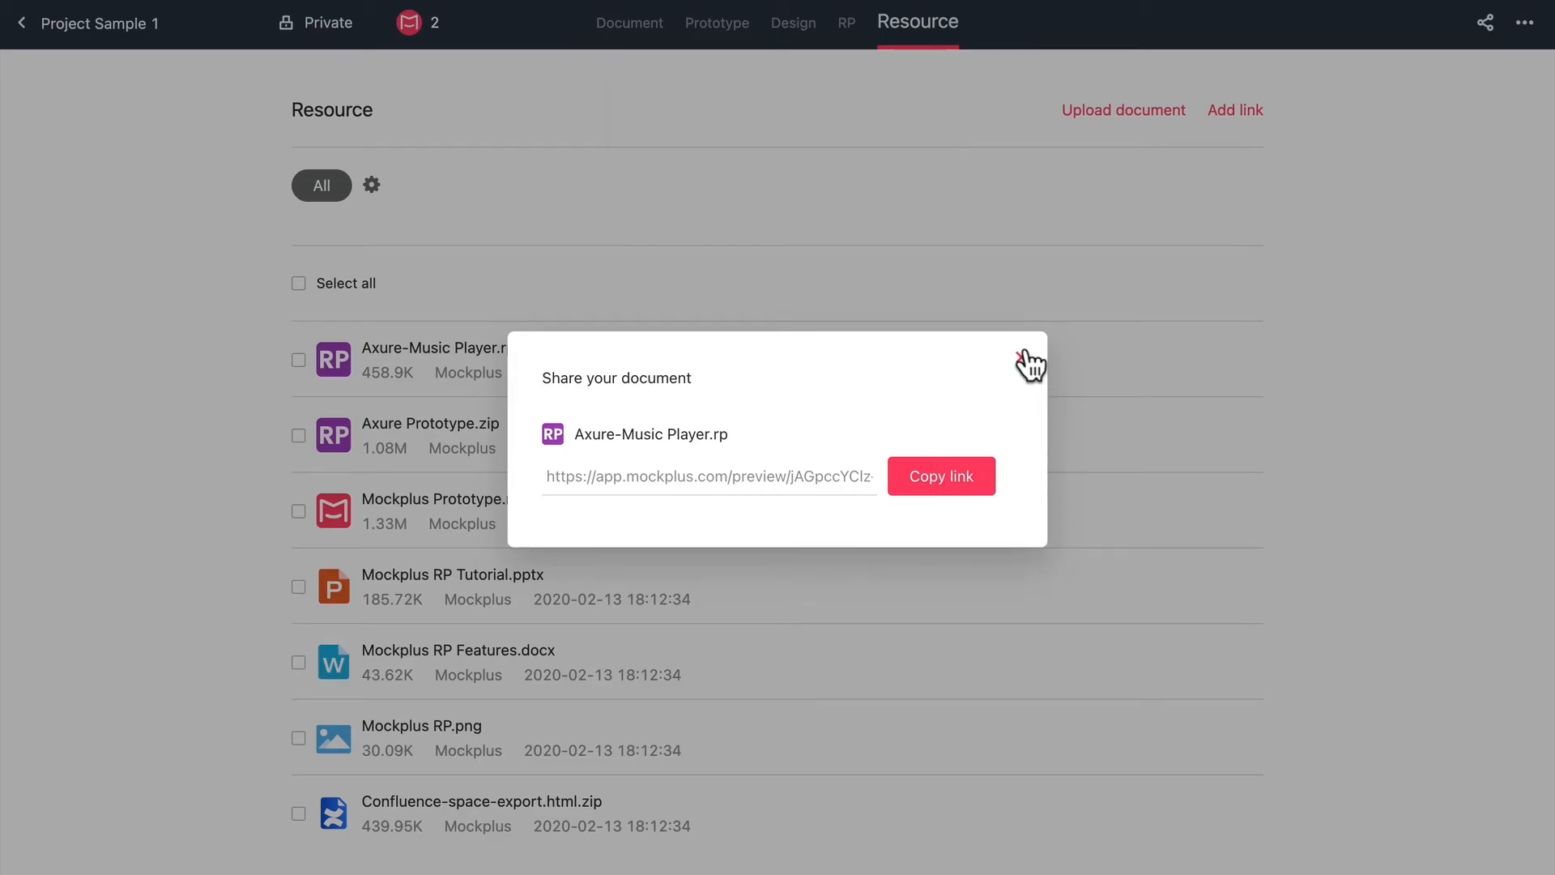
{"action": "left_click", "coordinate": [1030, 360]}
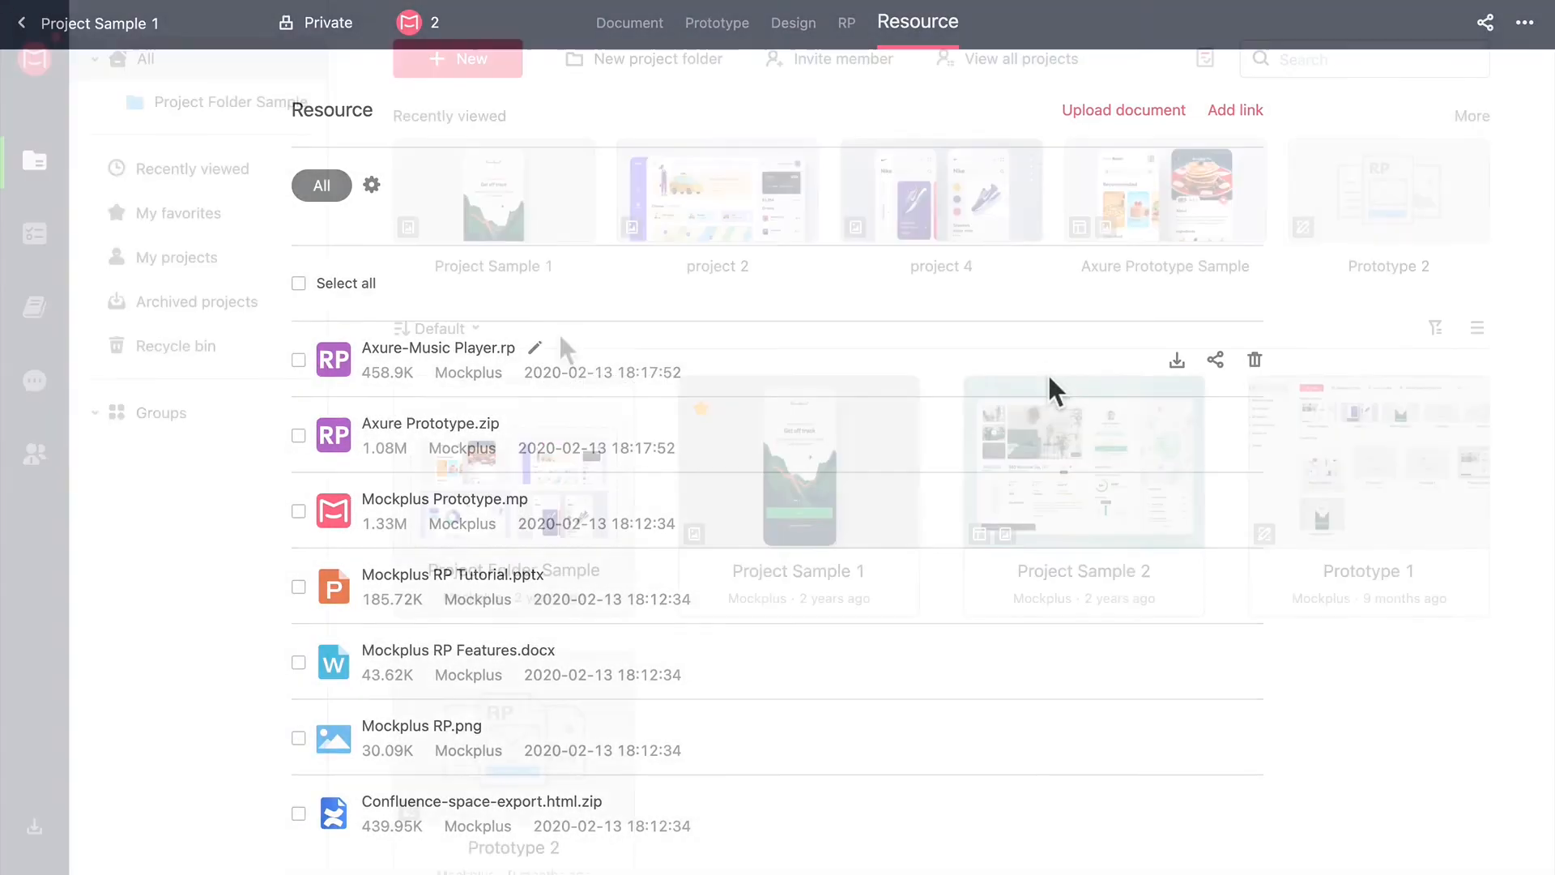
Inspect the Admin member's Change role choices in Manage members, cancel, and go back to Projects
{"action": "left_click", "coordinate": [34, 454]}
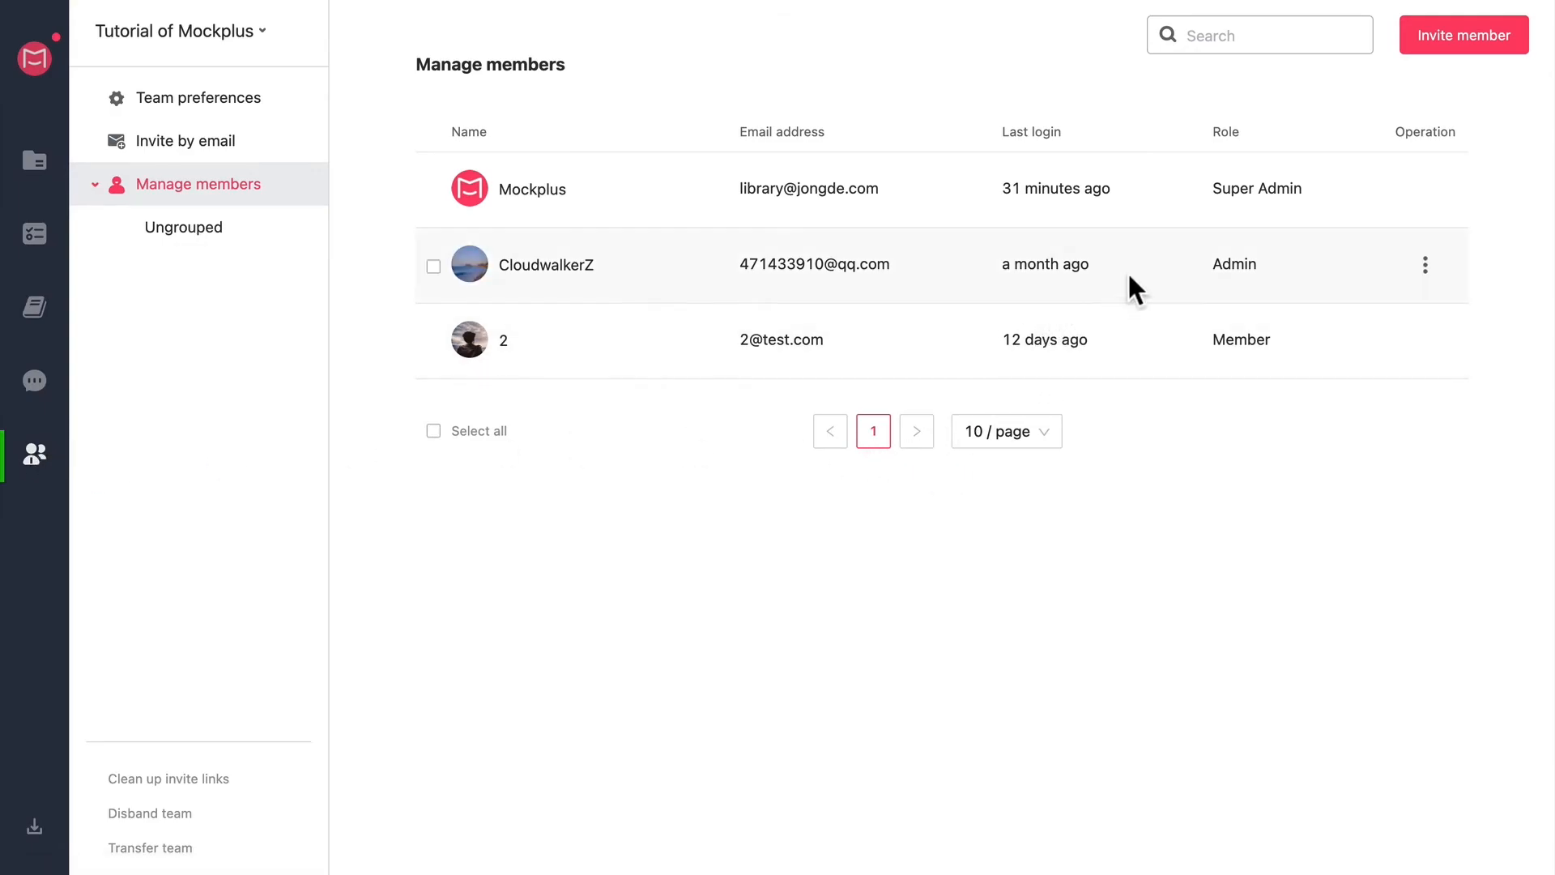
{"action": "left_click", "coordinate": [1426, 265]}
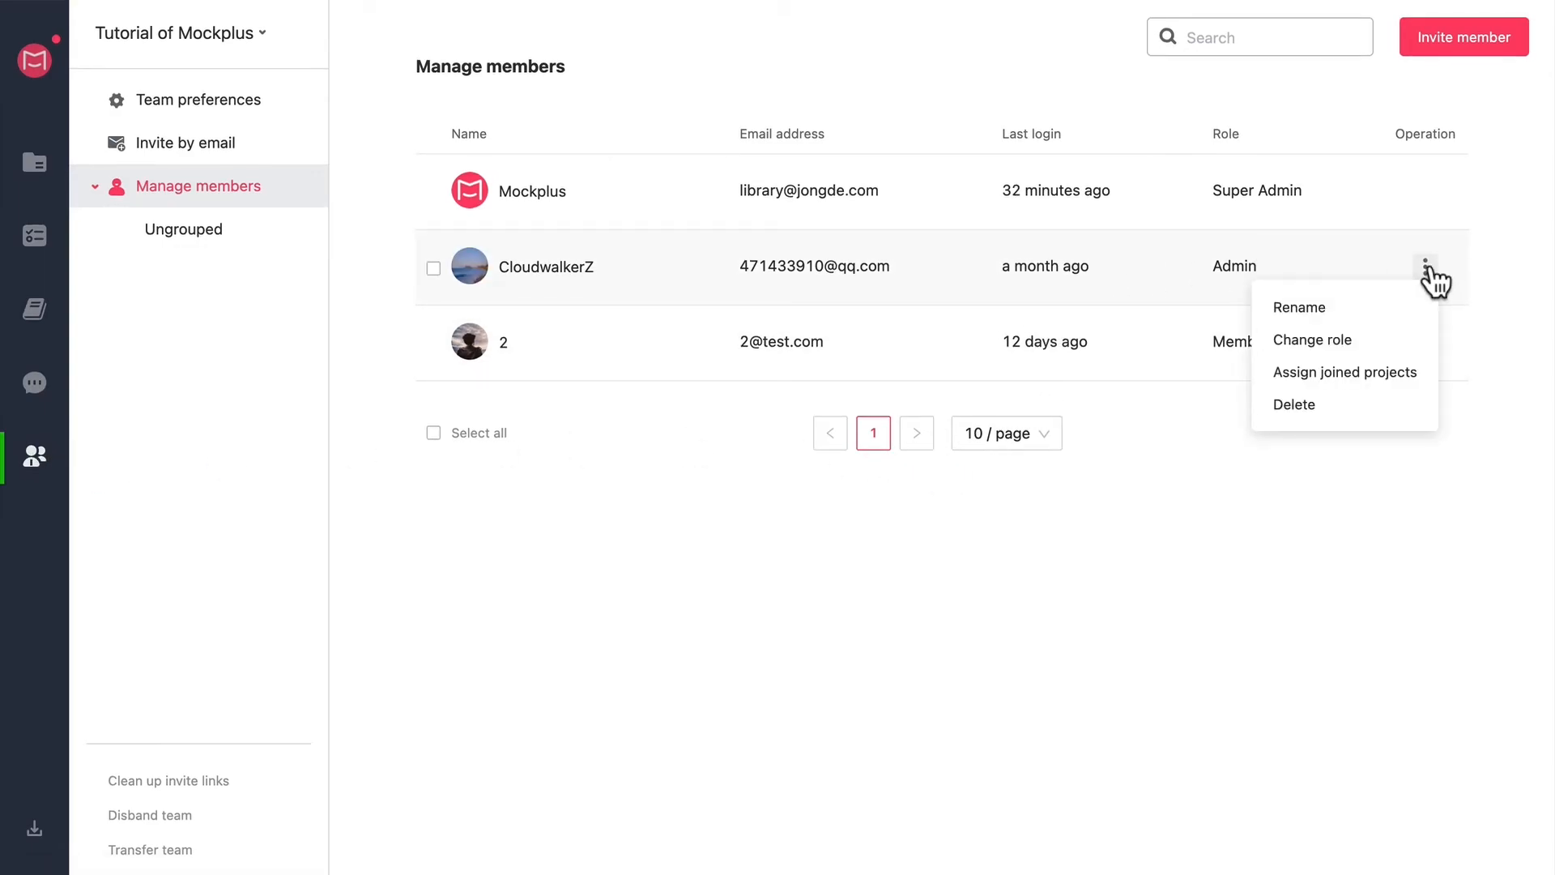
{"action": "left_click", "coordinate": [1311, 339]}
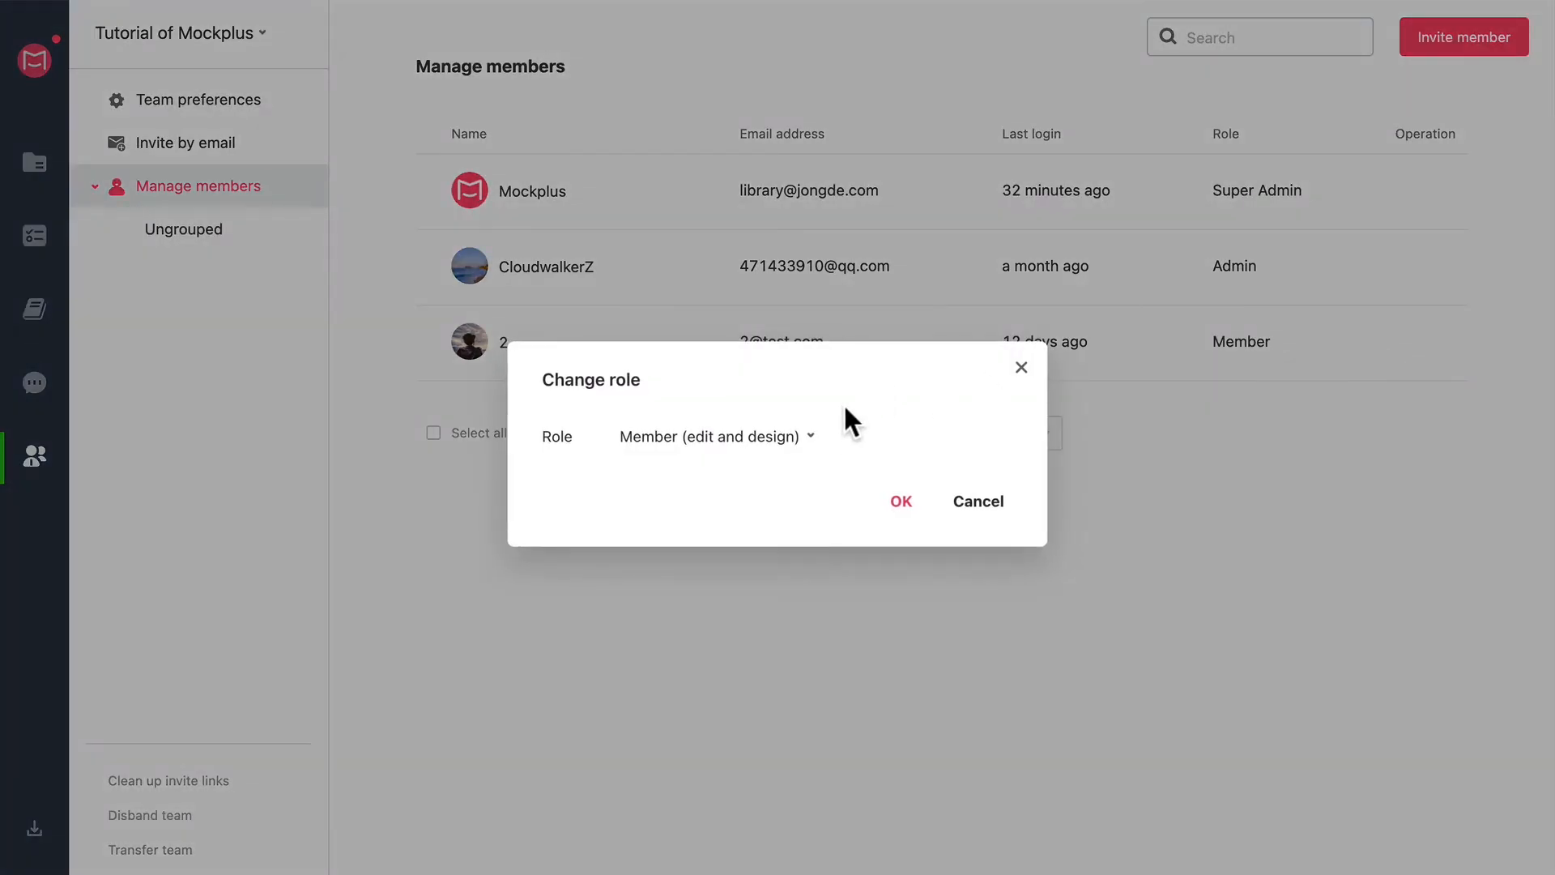
{"action": "left_click", "coordinate": [714, 436]}
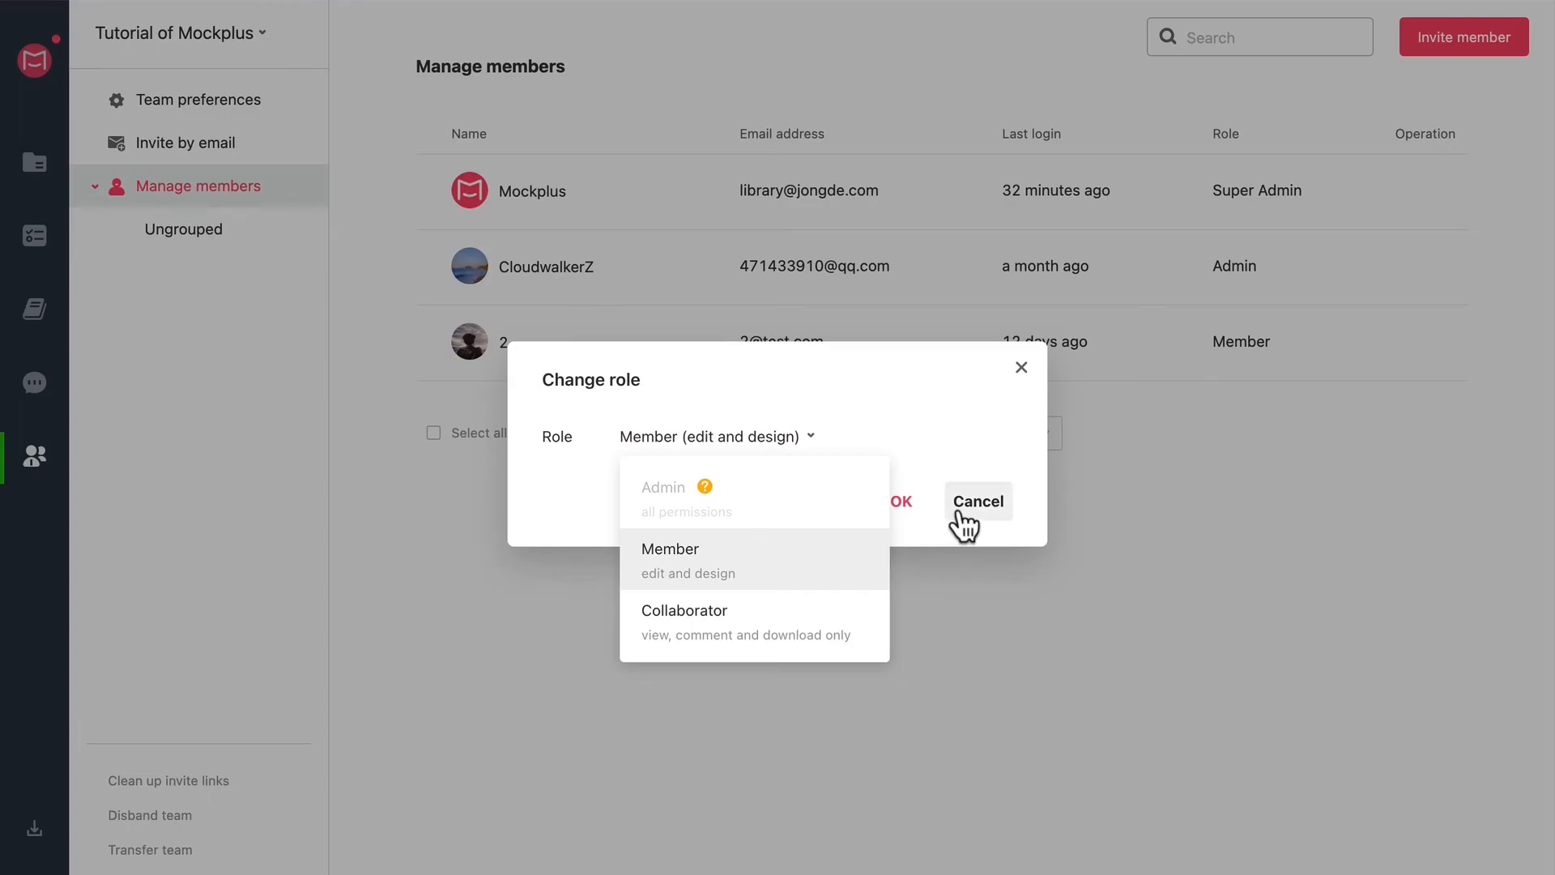
{"action": "left_click", "coordinate": [977, 501]}
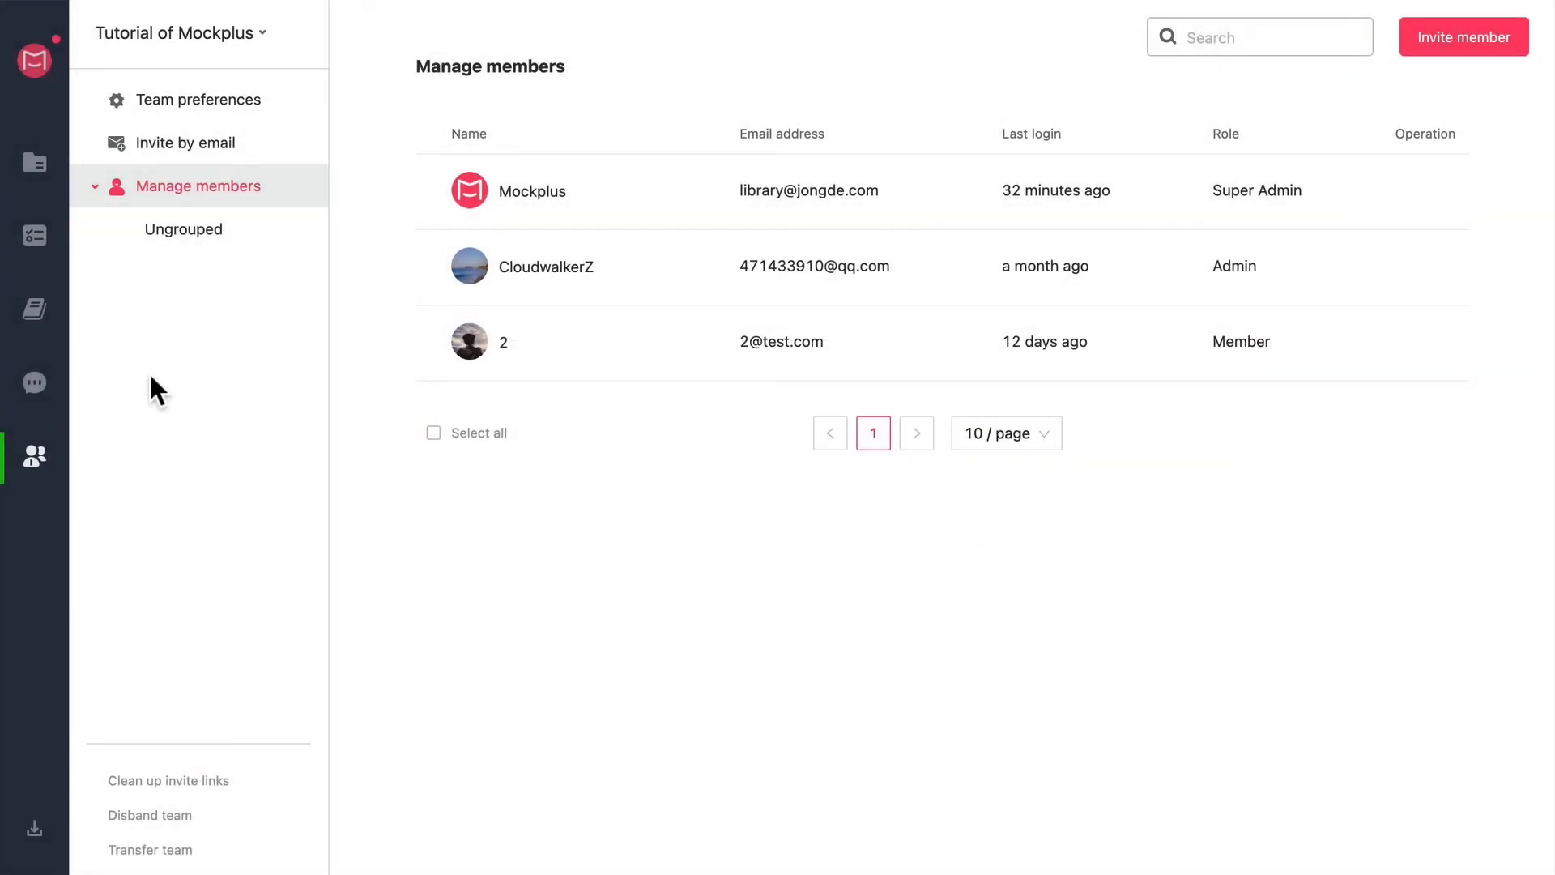
{"action": "left_click", "coordinate": [34, 163]}
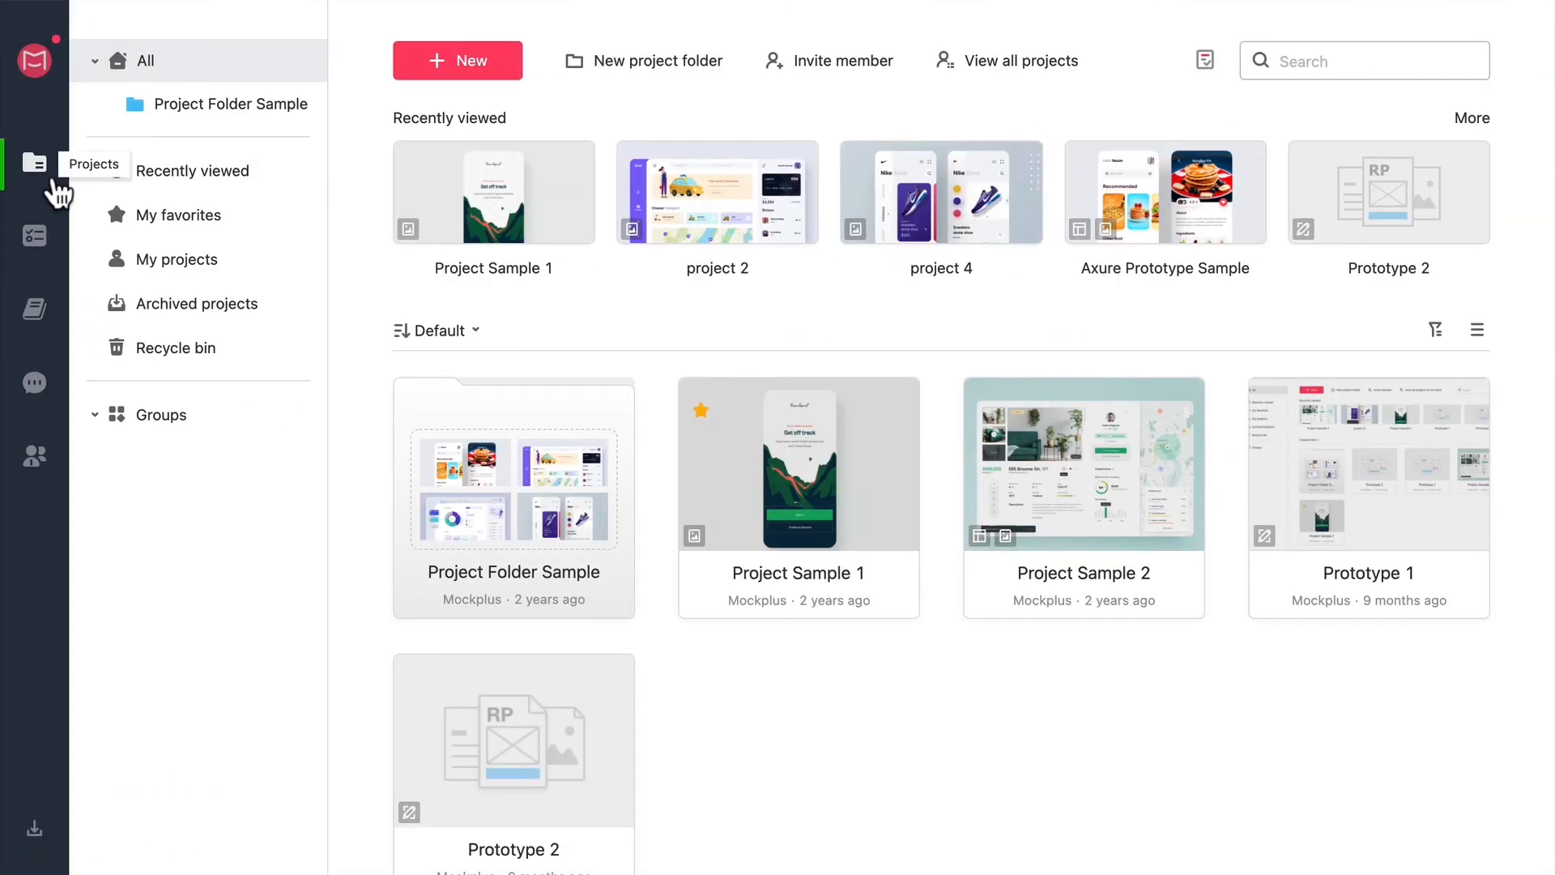
{"action": "mouse_move", "coordinate": [1001, 422]}
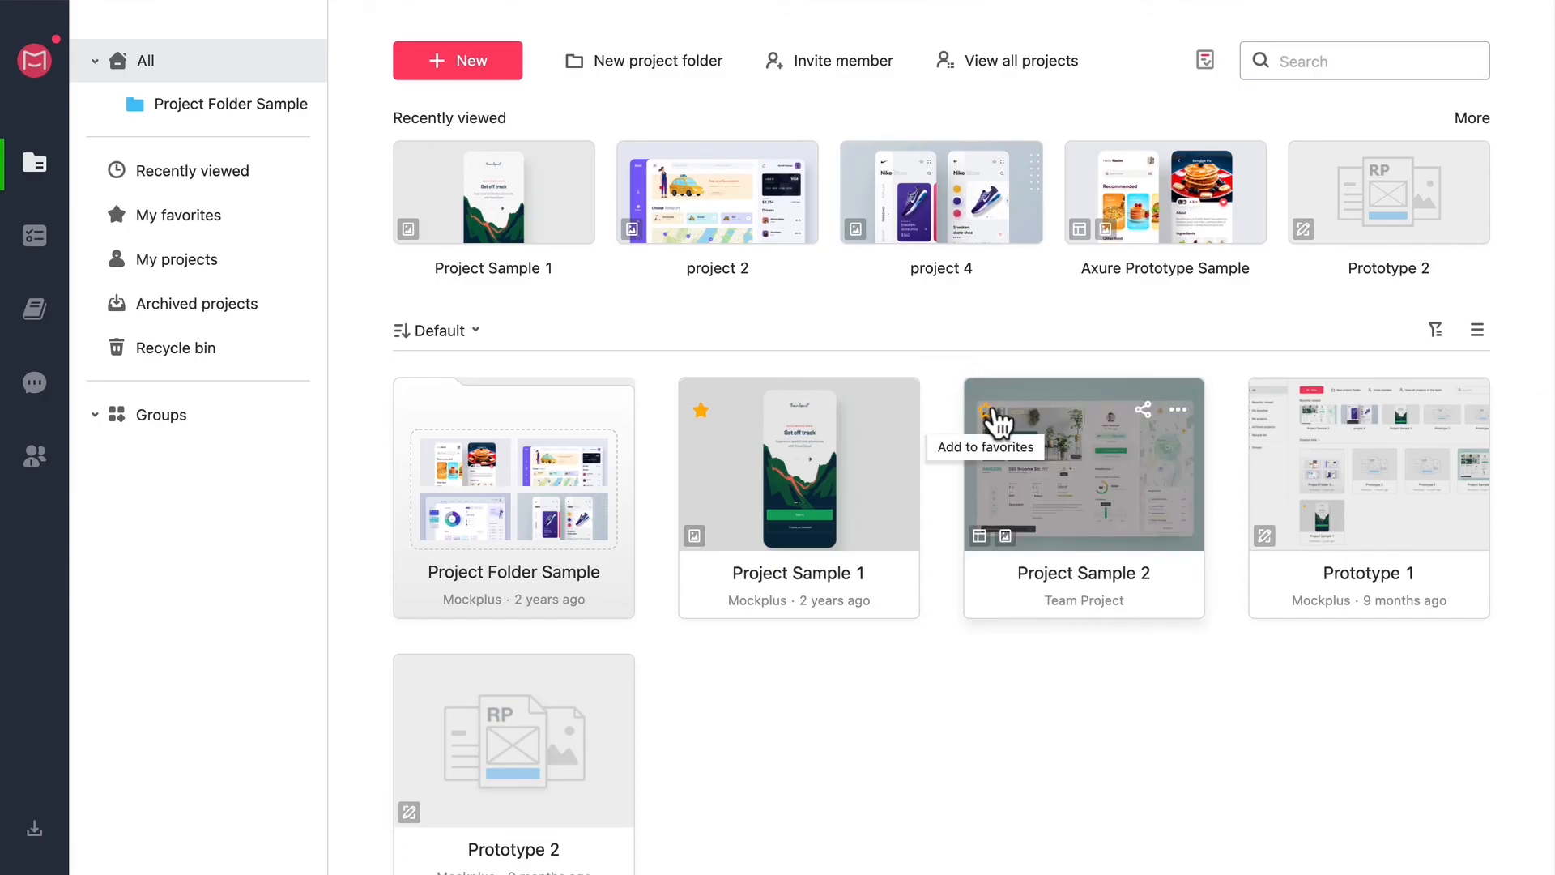
{"action": "mouse_move", "coordinate": [1008, 469]}
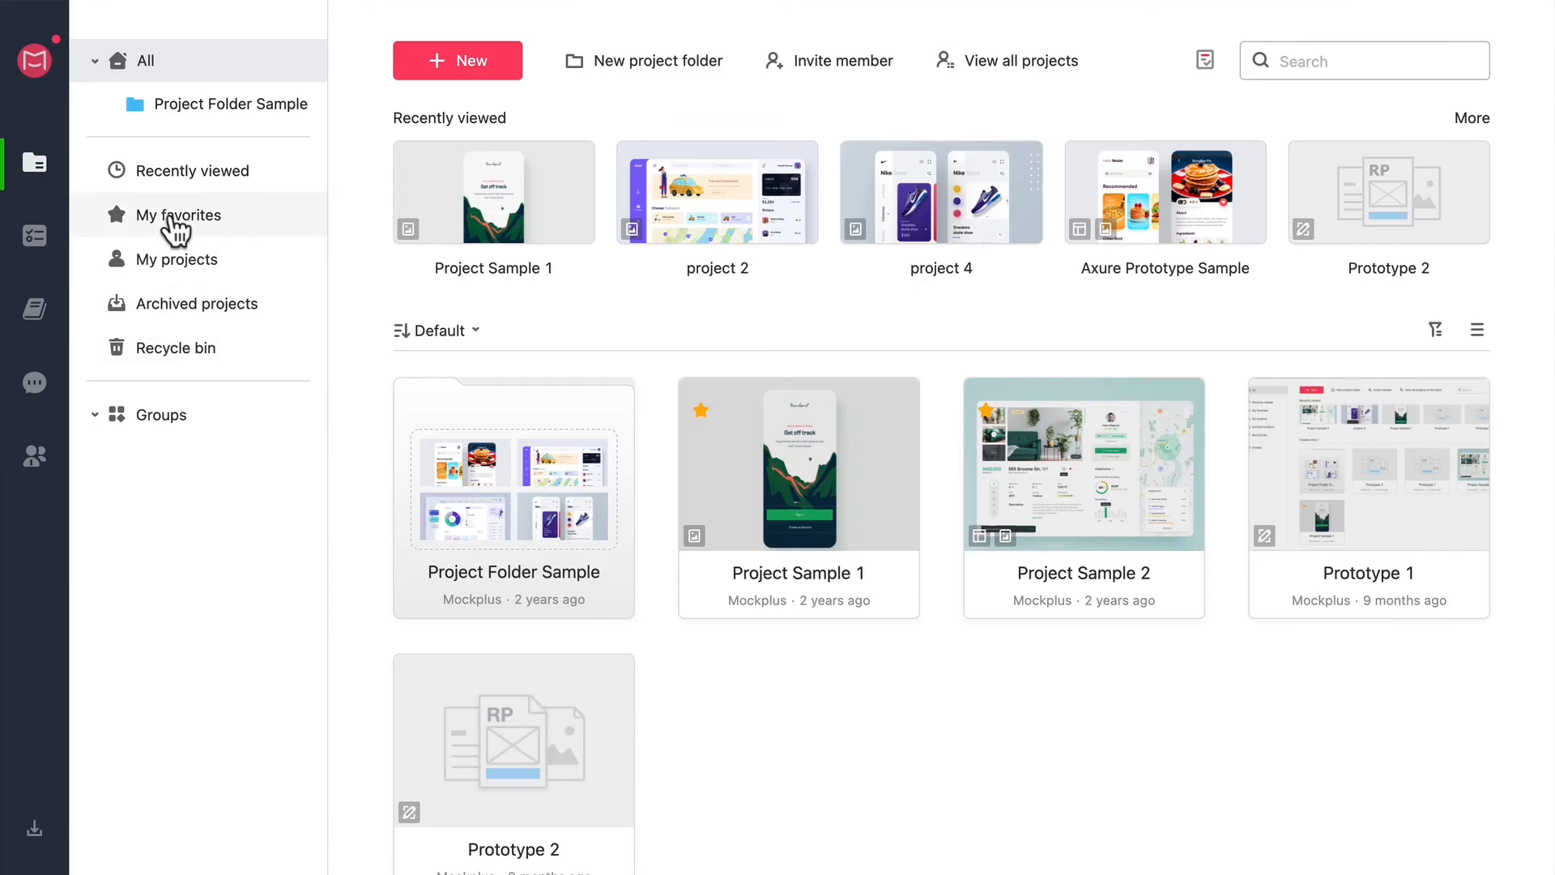
Check My favorites shows Project Sample 2 with Project Sample 1, then return to All projects
{"action": "left_click", "coordinate": [182, 216]}
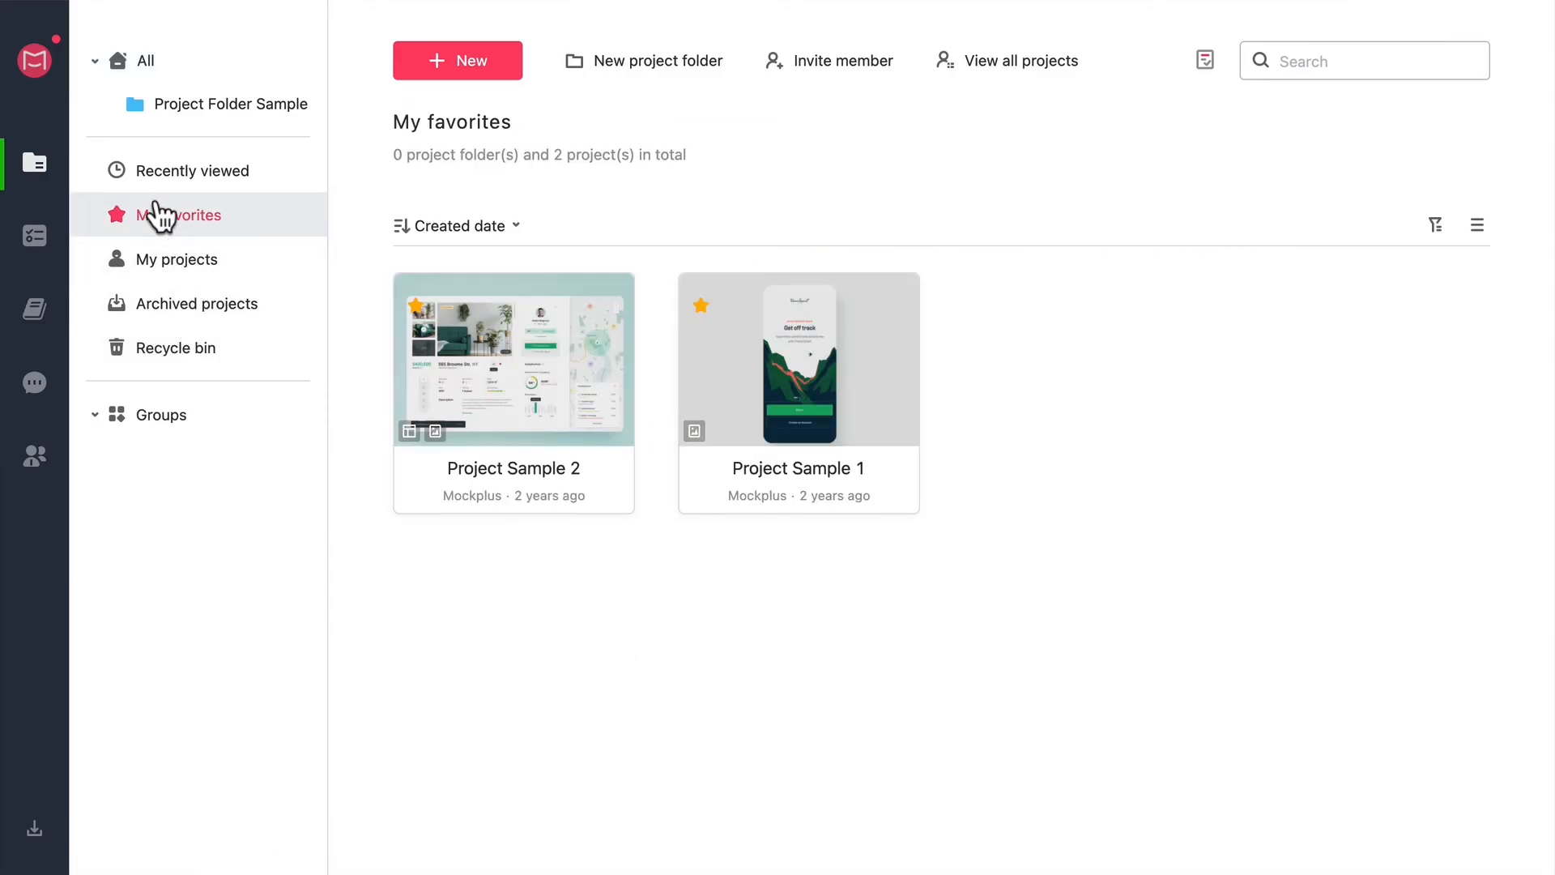
{"action": "left_click", "coordinate": [144, 61]}
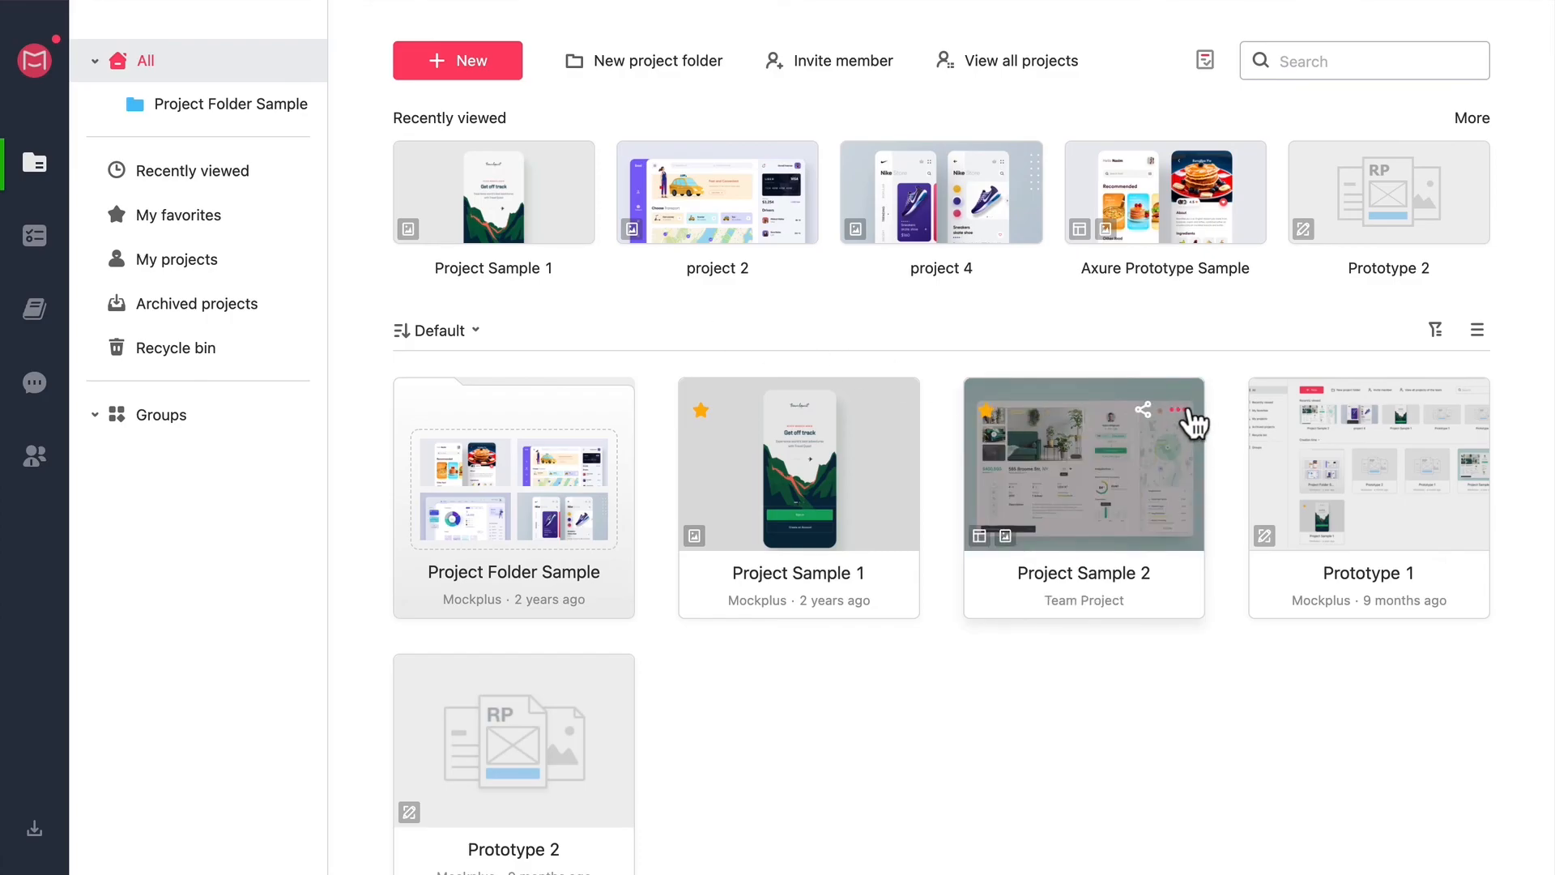
Archive Project Sample 2 from its card menu and confirm the notice
{"action": "left_click", "coordinate": [1177, 409]}
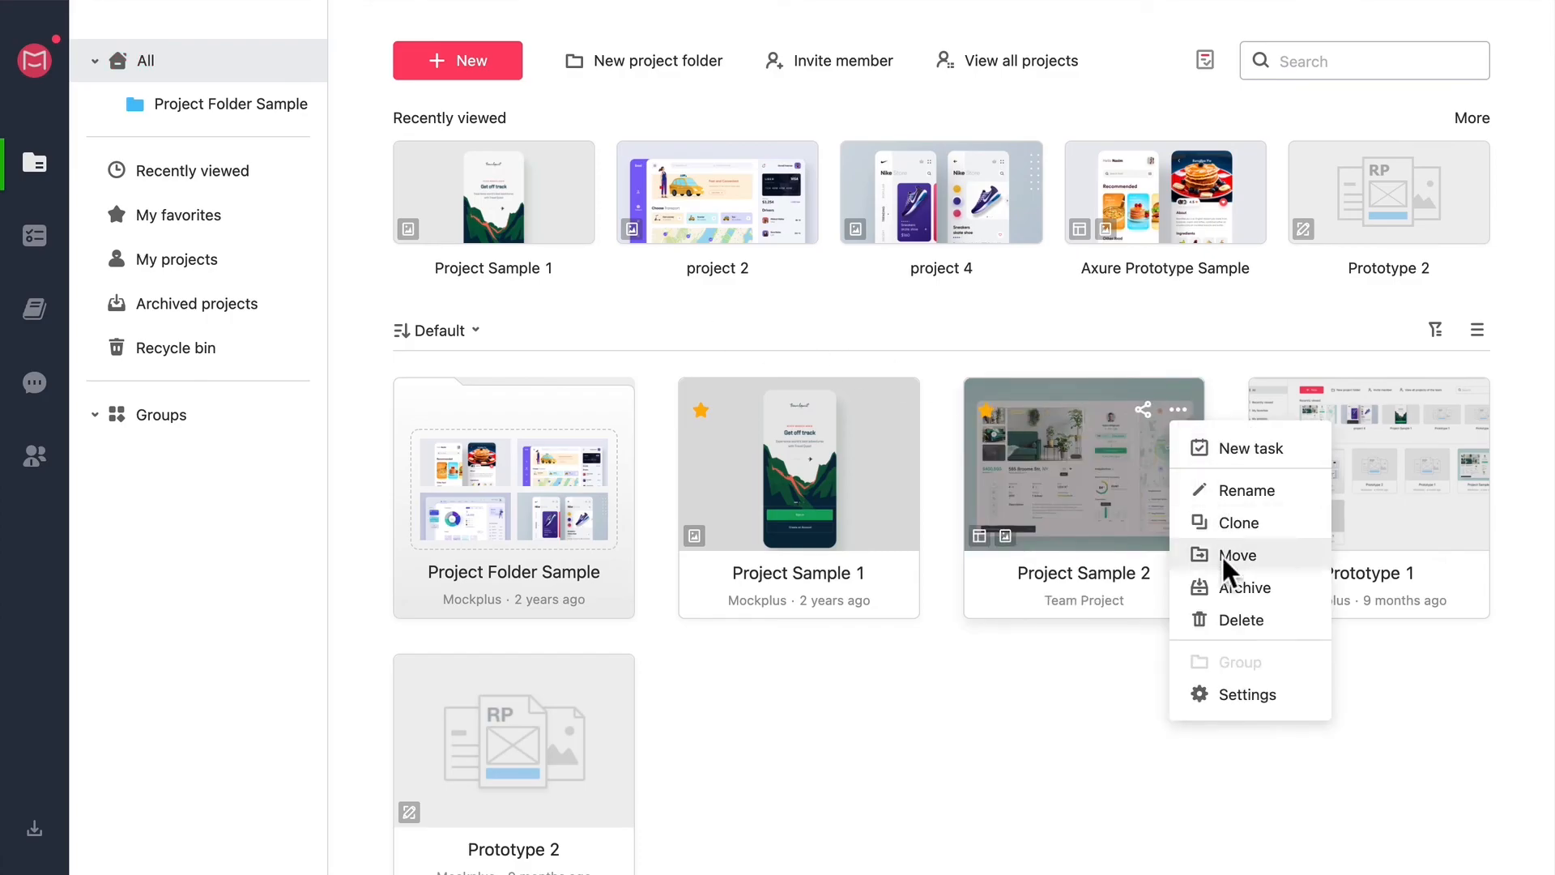
{"action": "left_click", "coordinate": [1241, 587]}
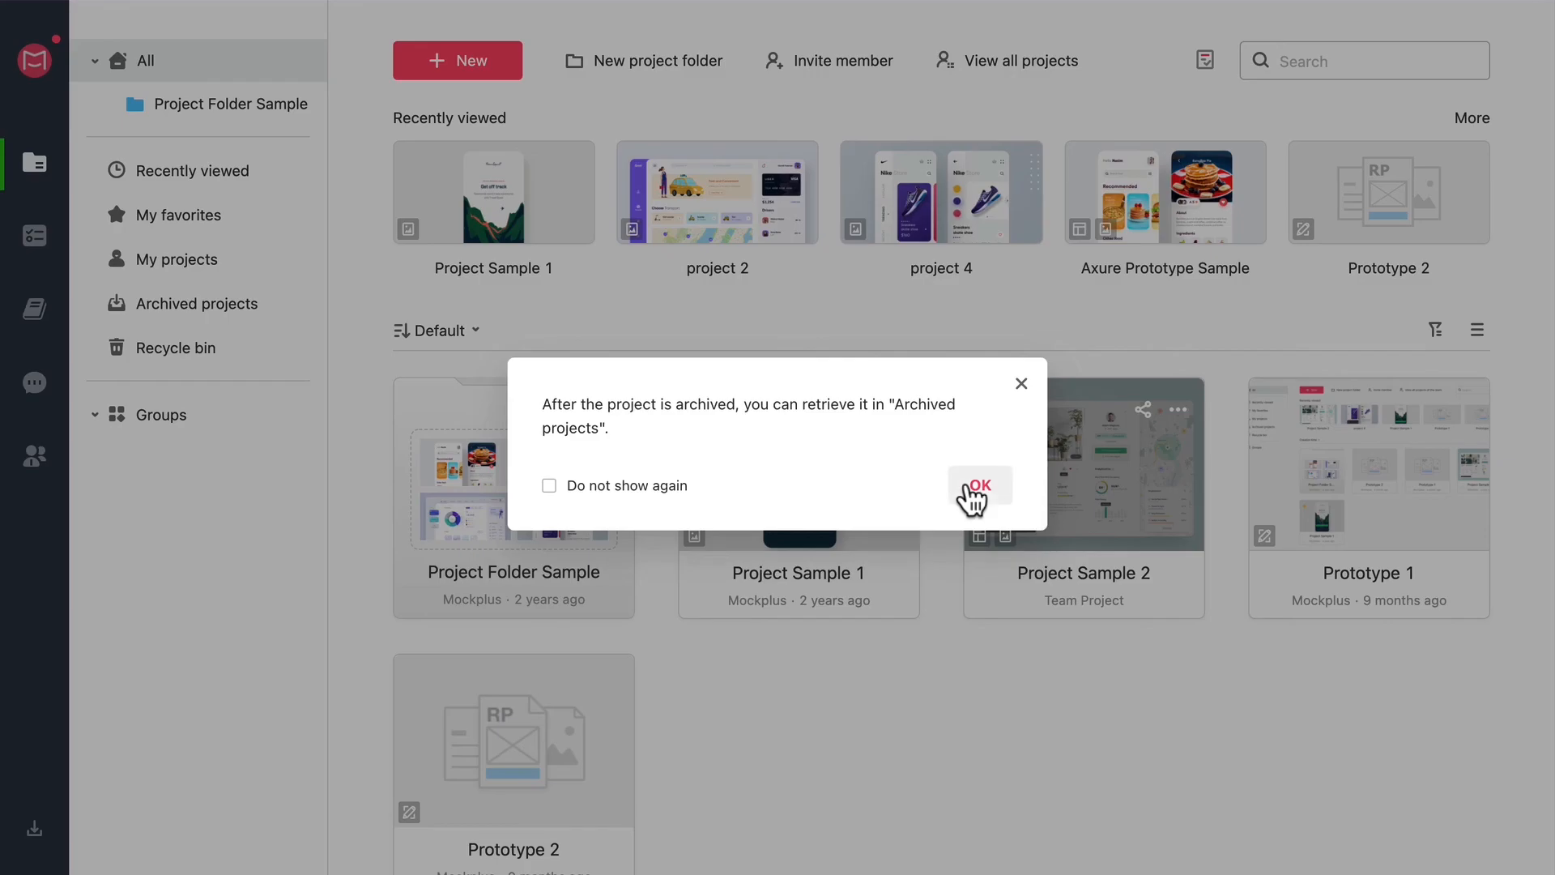
{"action": "left_click", "coordinate": [978, 485]}
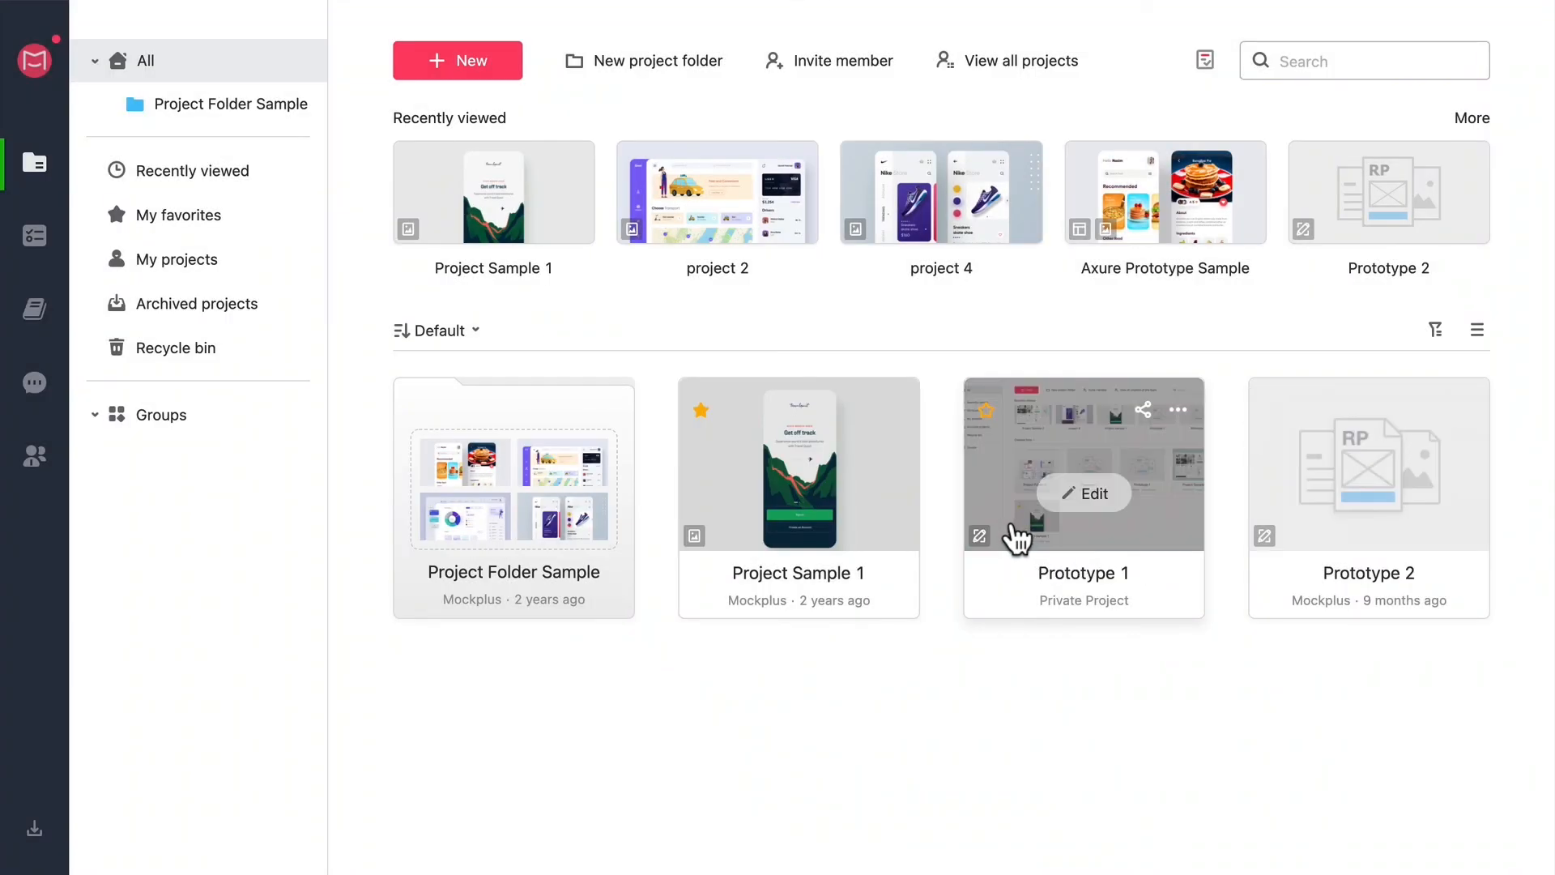
Unarchive Project Sample 2 from Archived projects and return to the All list
{"action": "left_click", "coordinate": [196, 304]}
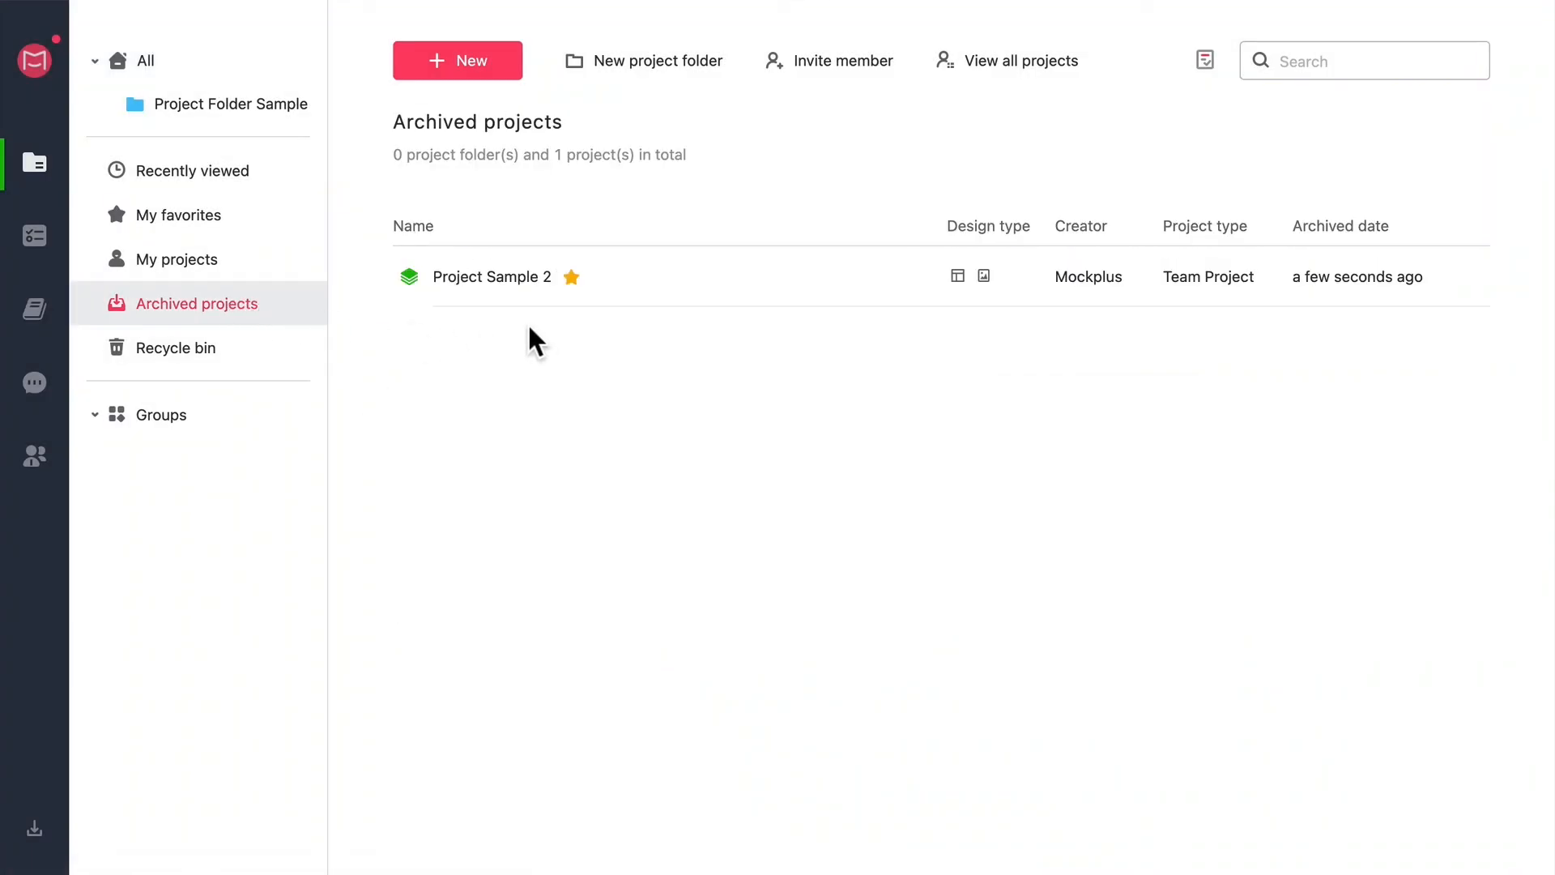
{"action": "mouse_move", "coordinate": [778, 323]}
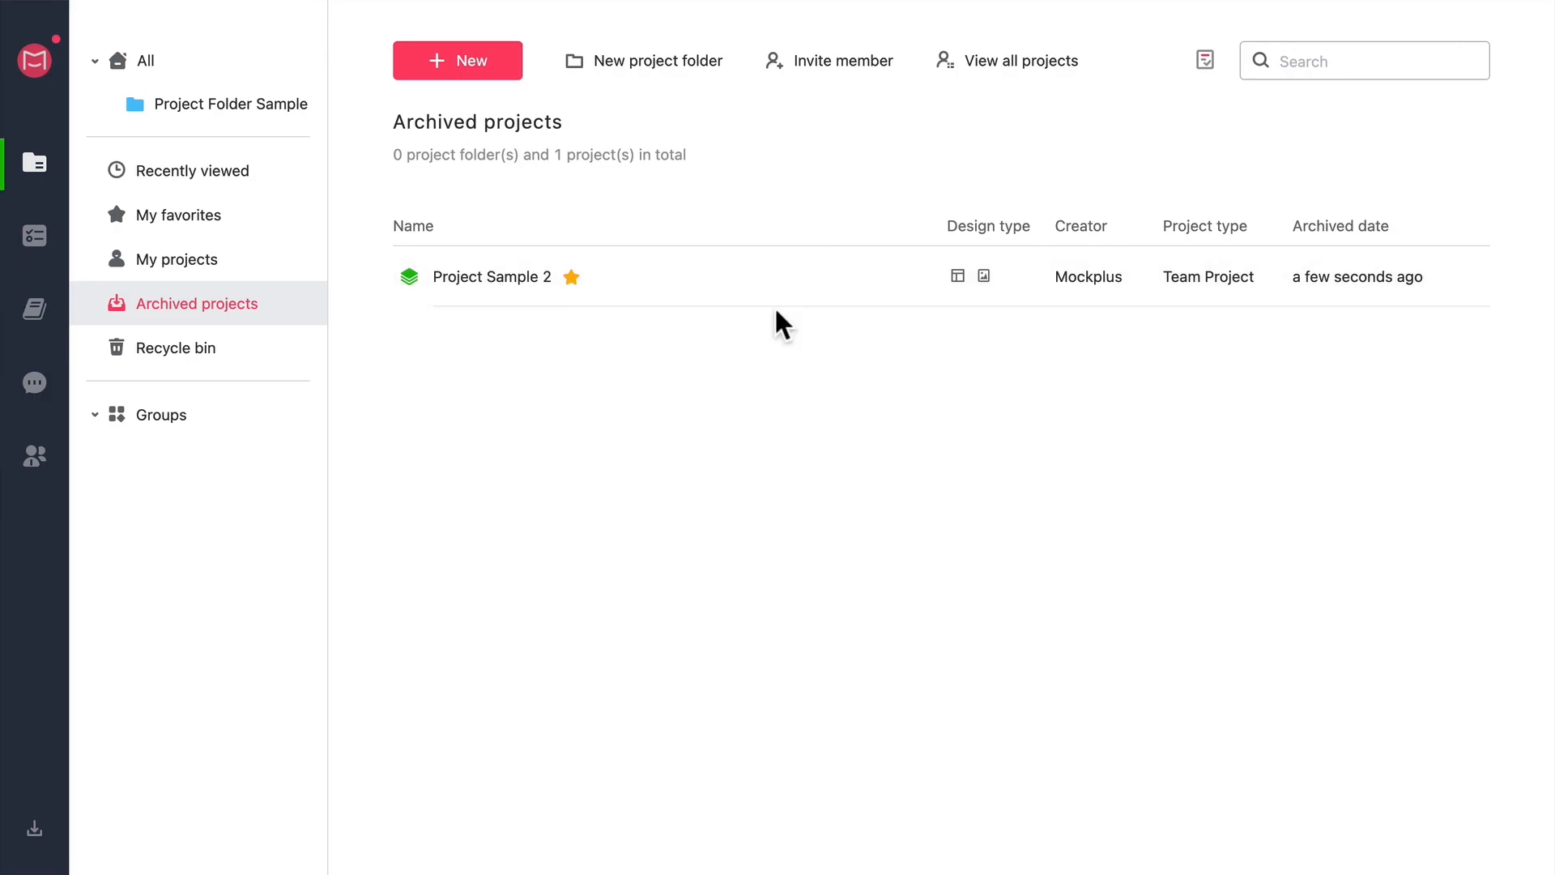
{"action": "left_click", "coordinate": [1449, 275]}
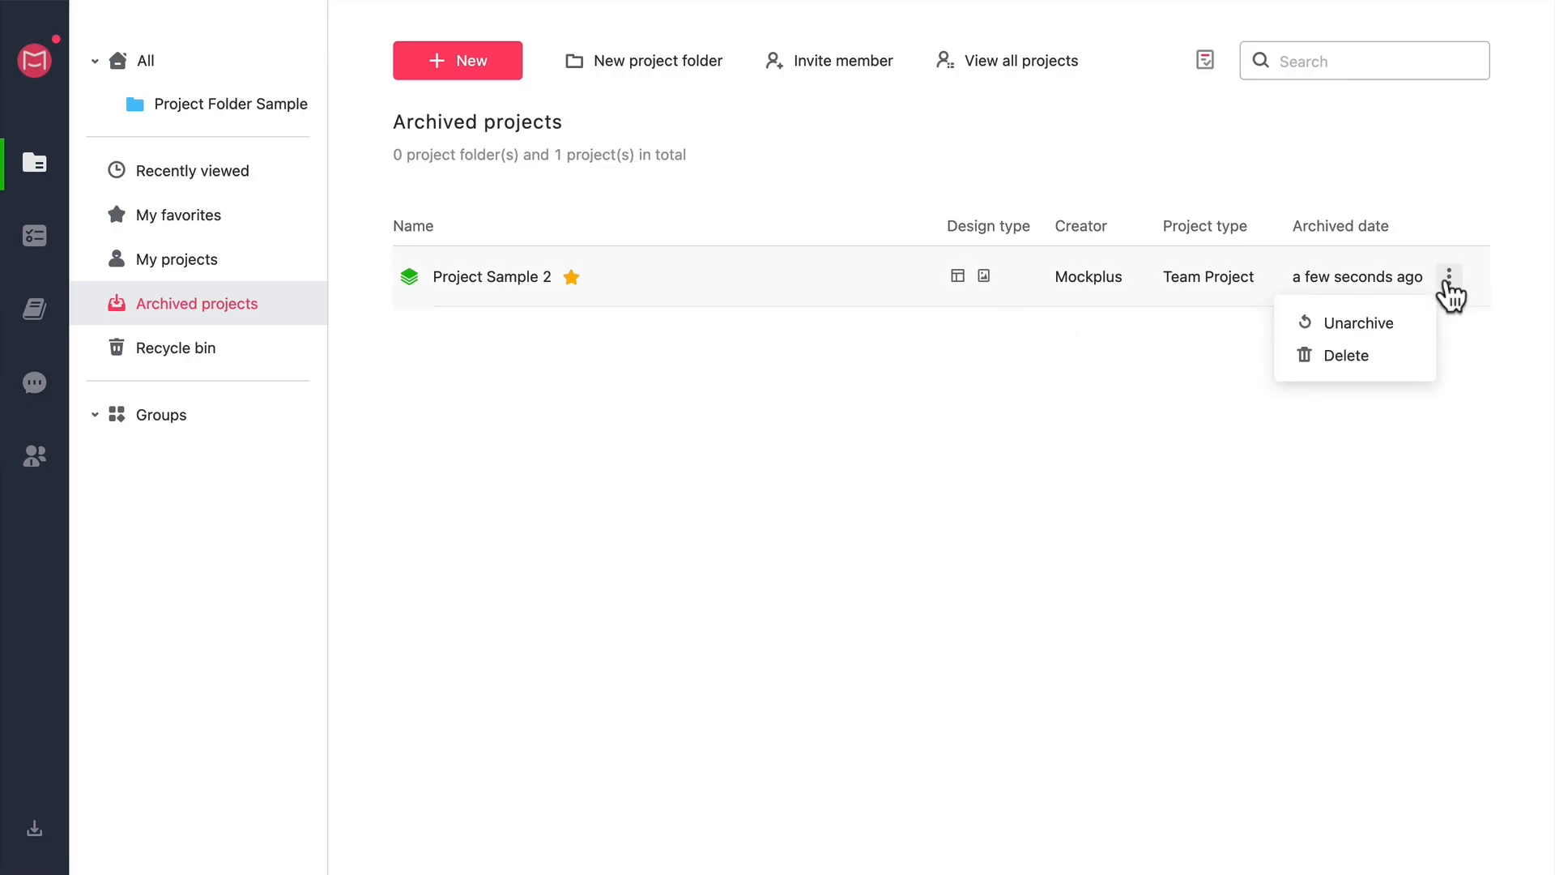
{"action": "left_click", "coordinate": [1437, 439]}
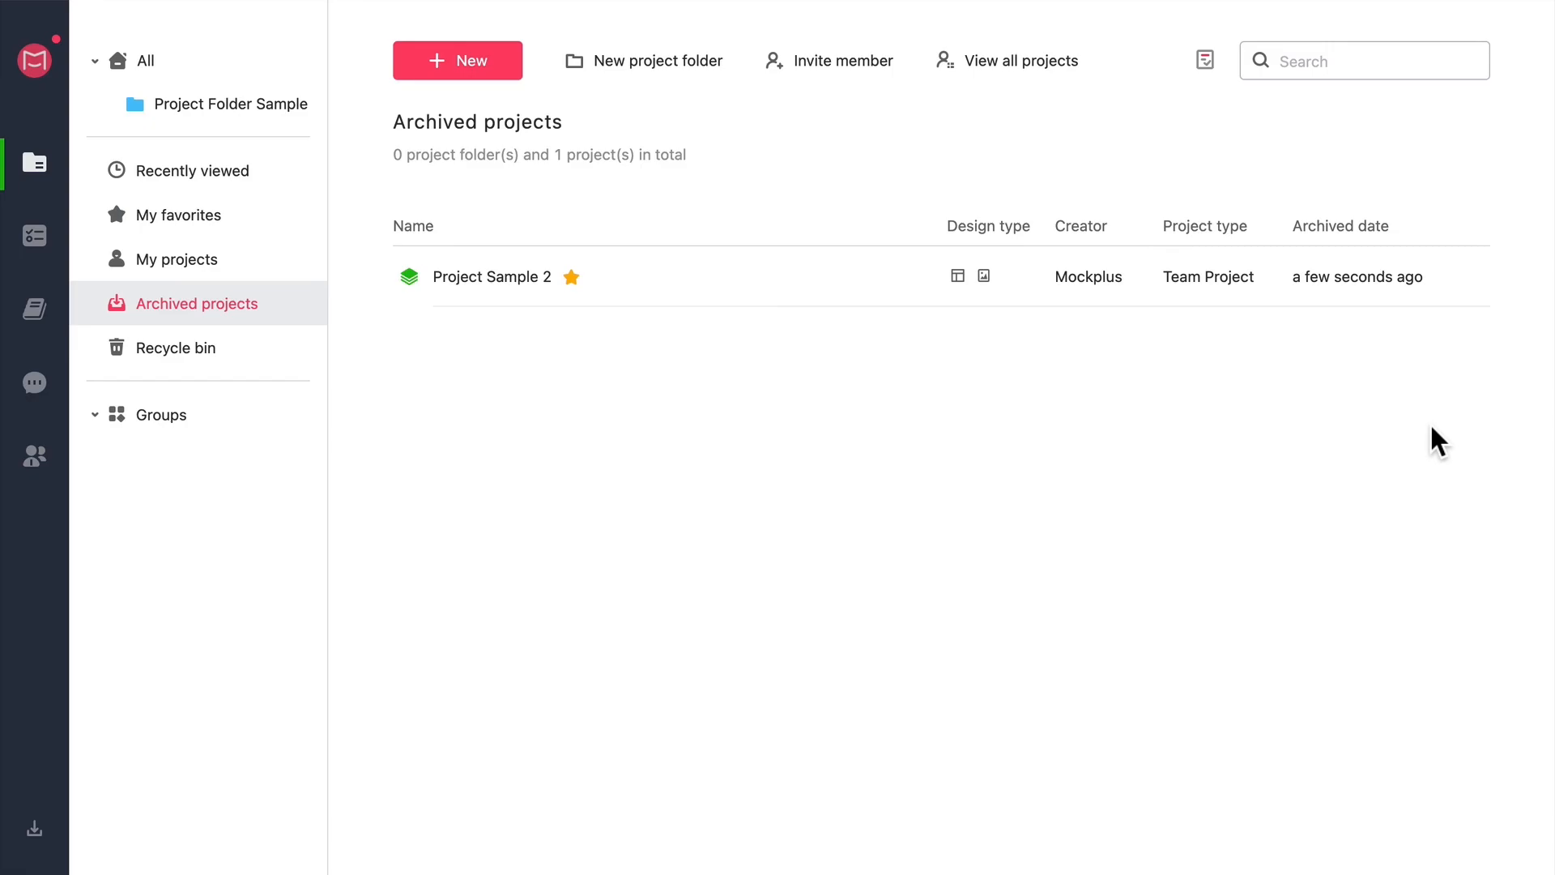
{"action": "left_click", "coordinate": [145, 59]}
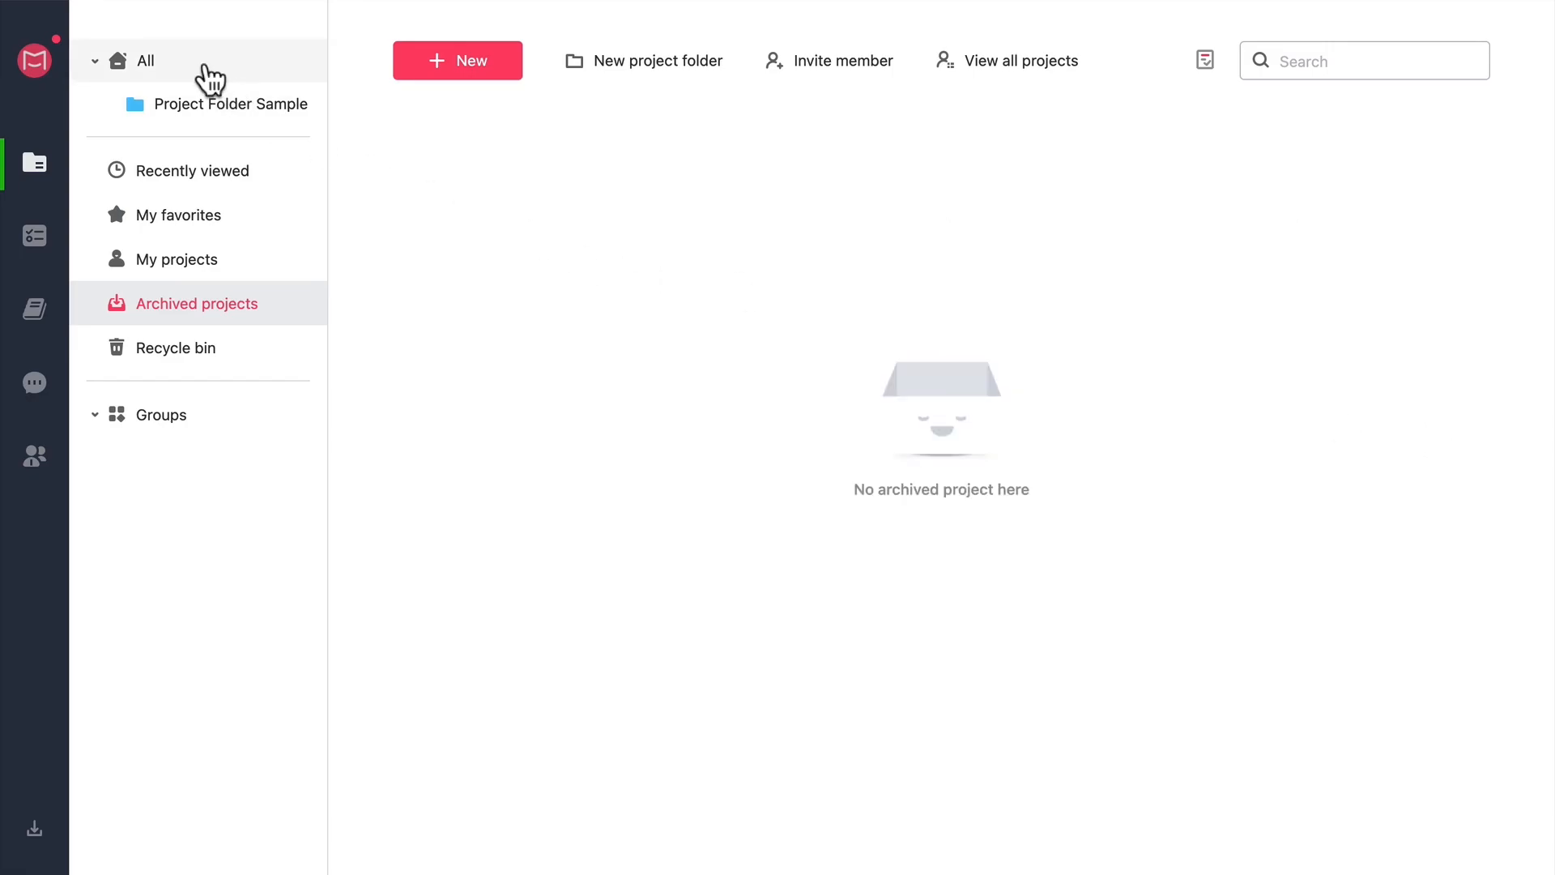
{"action": "left_click", "coordinate": [145, 60]}
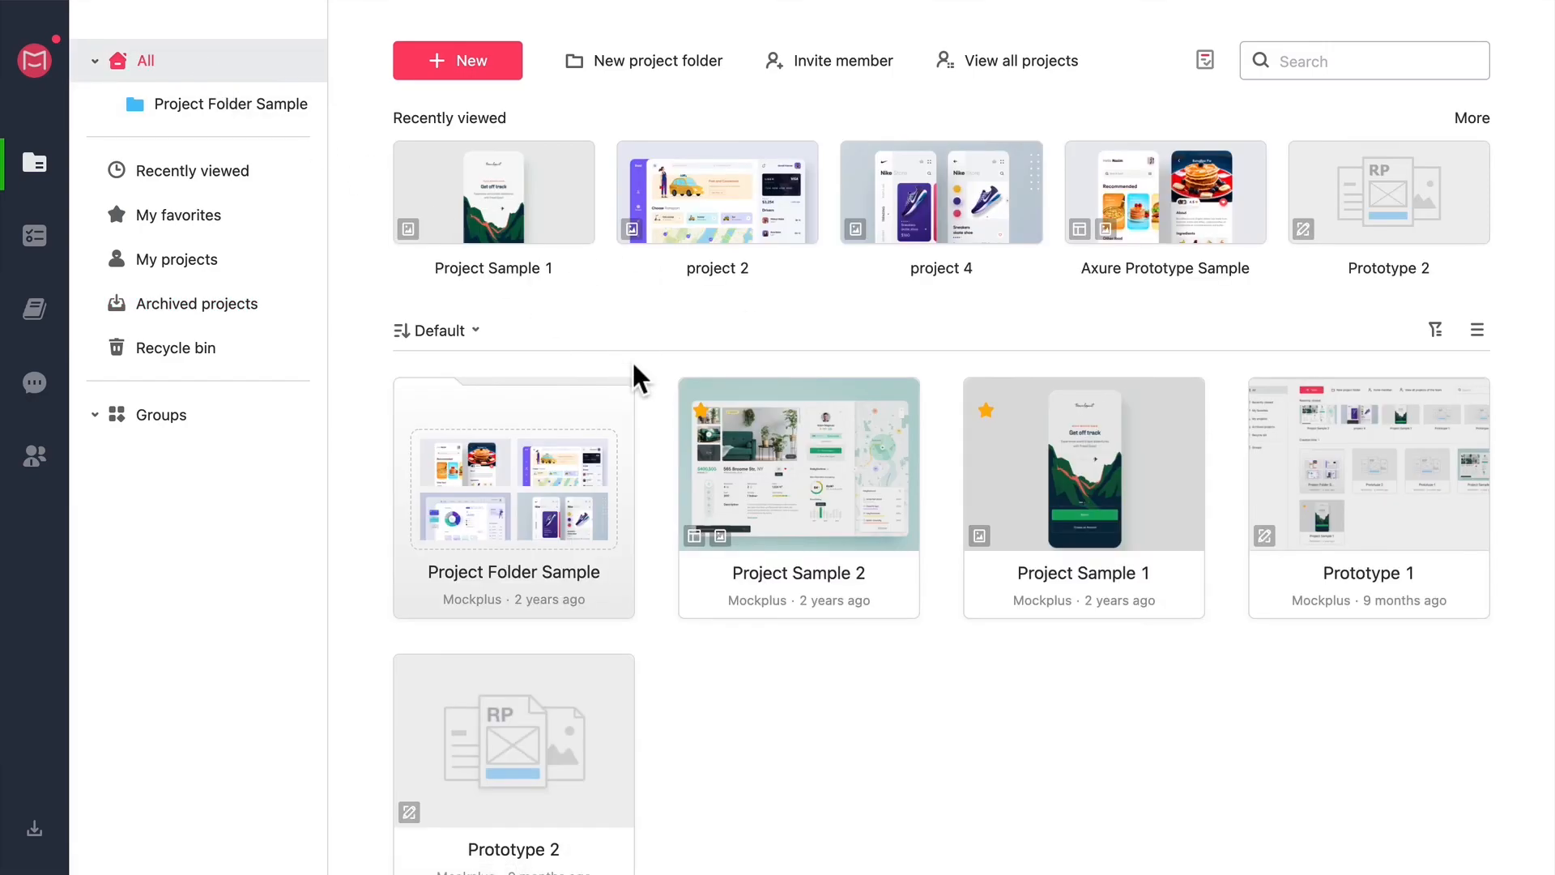